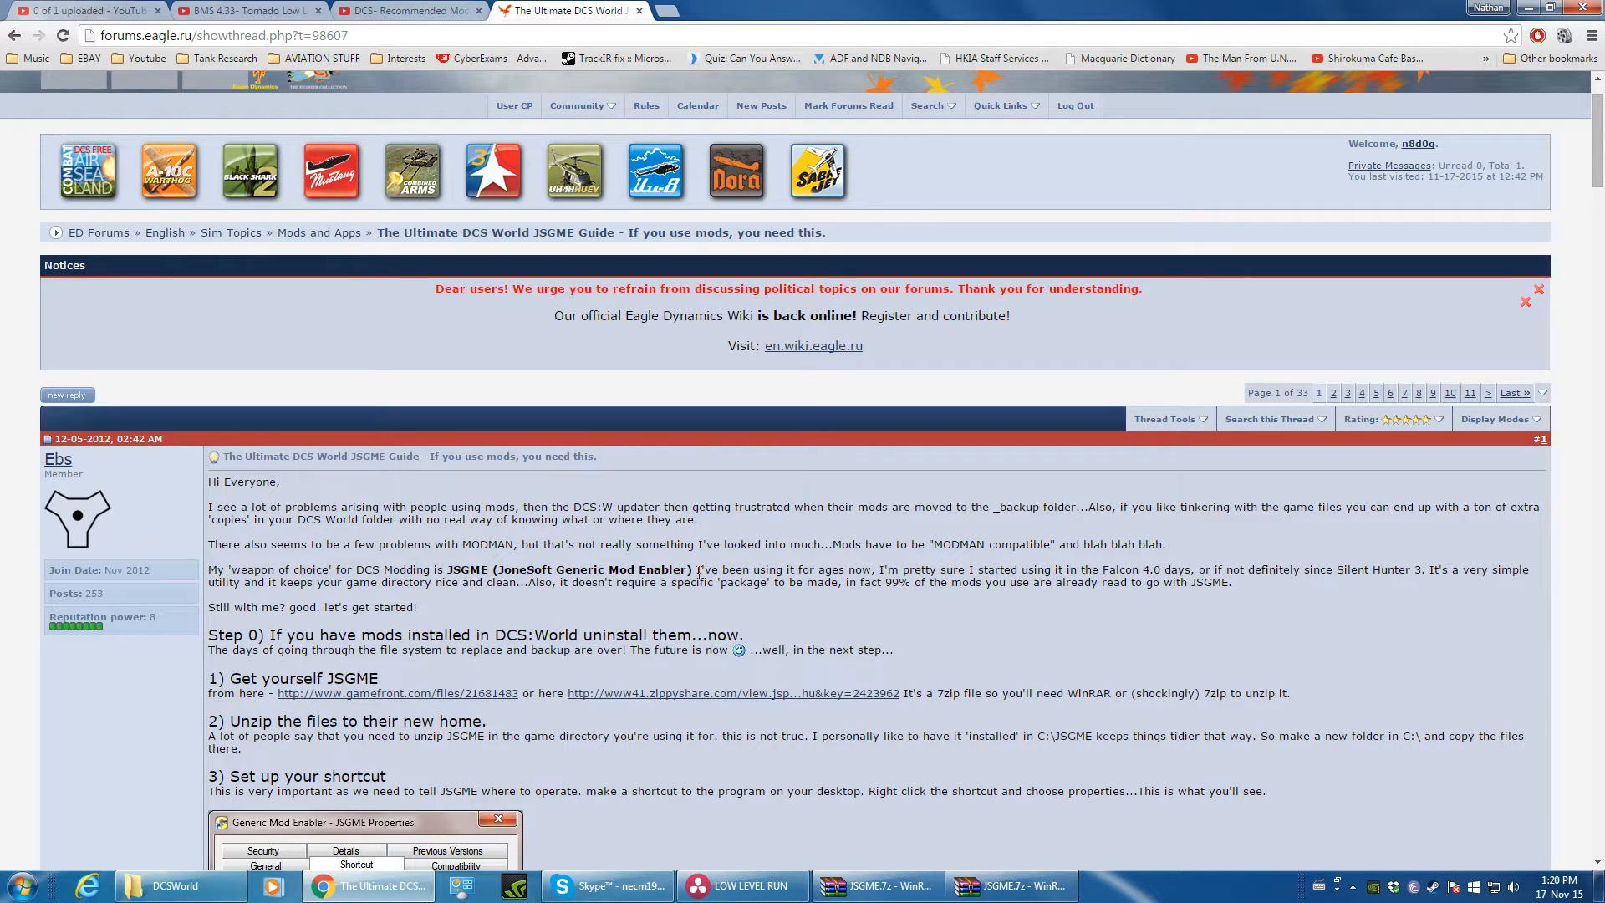
mouse_move(744, 307)
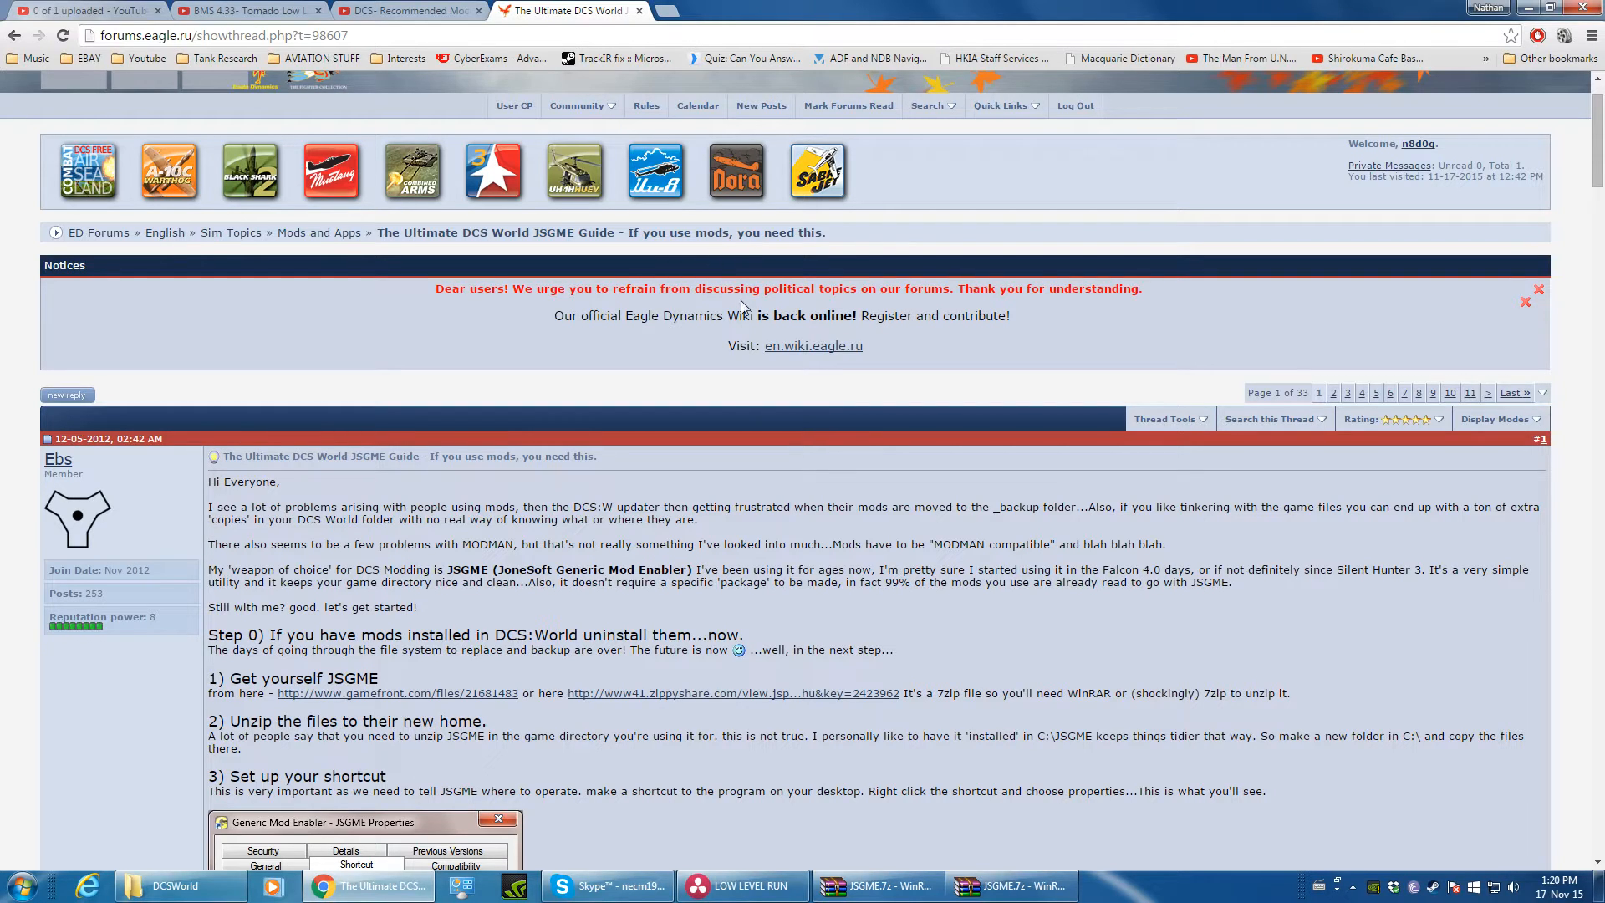
mouse_move(304, 234)
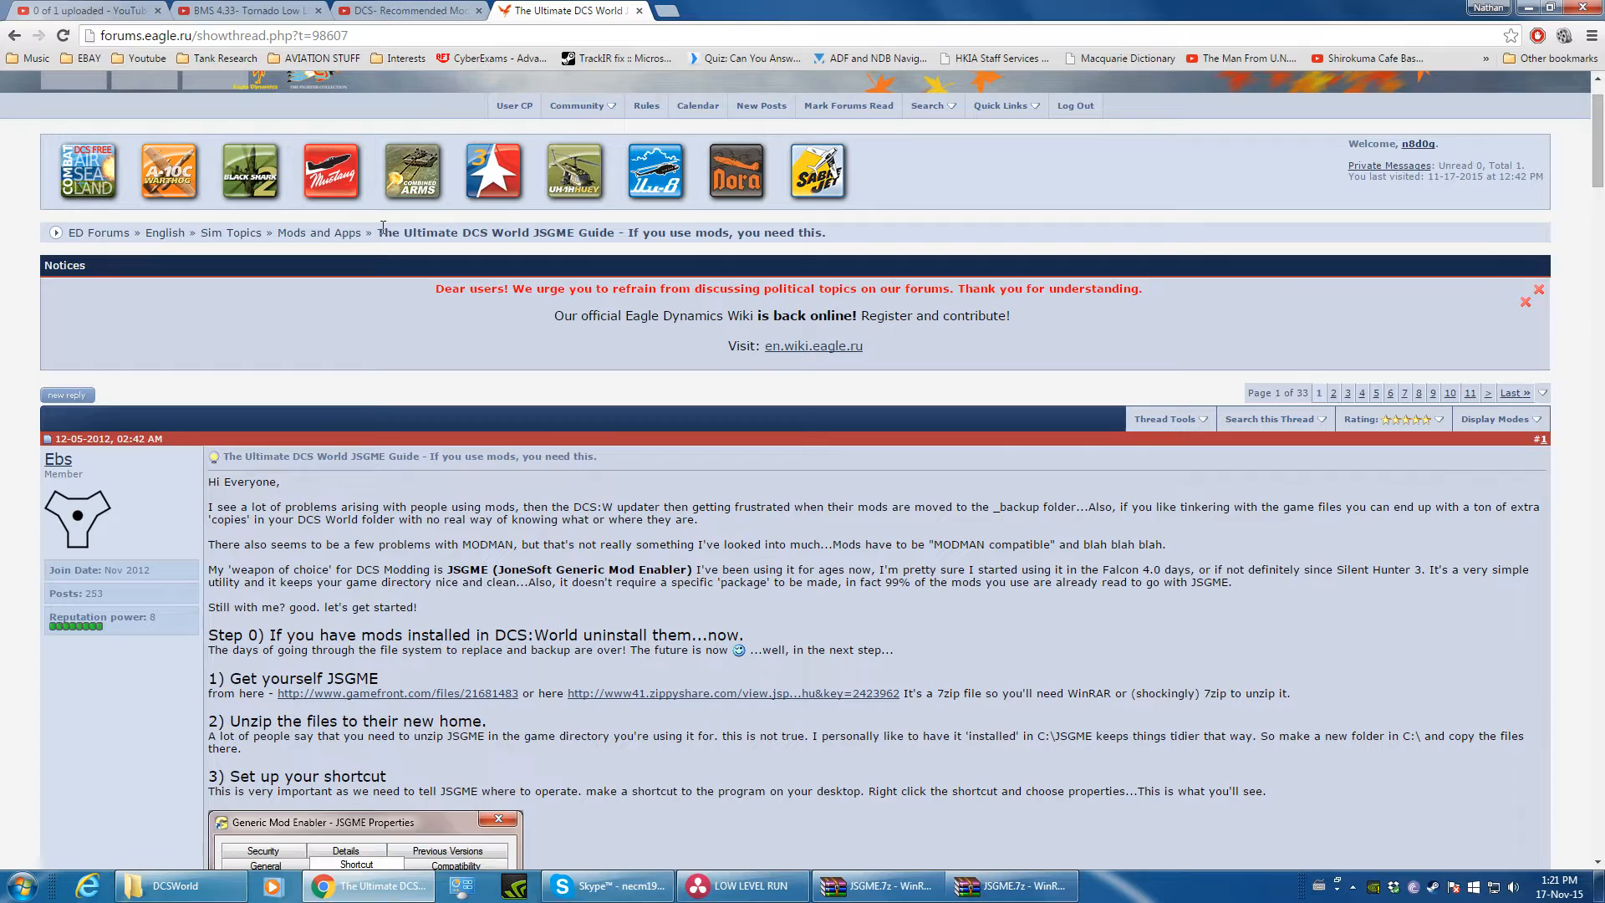
Step: Browse the desktop and guide toward the downloaded JSGME.7z archive
double_click(497, 232)
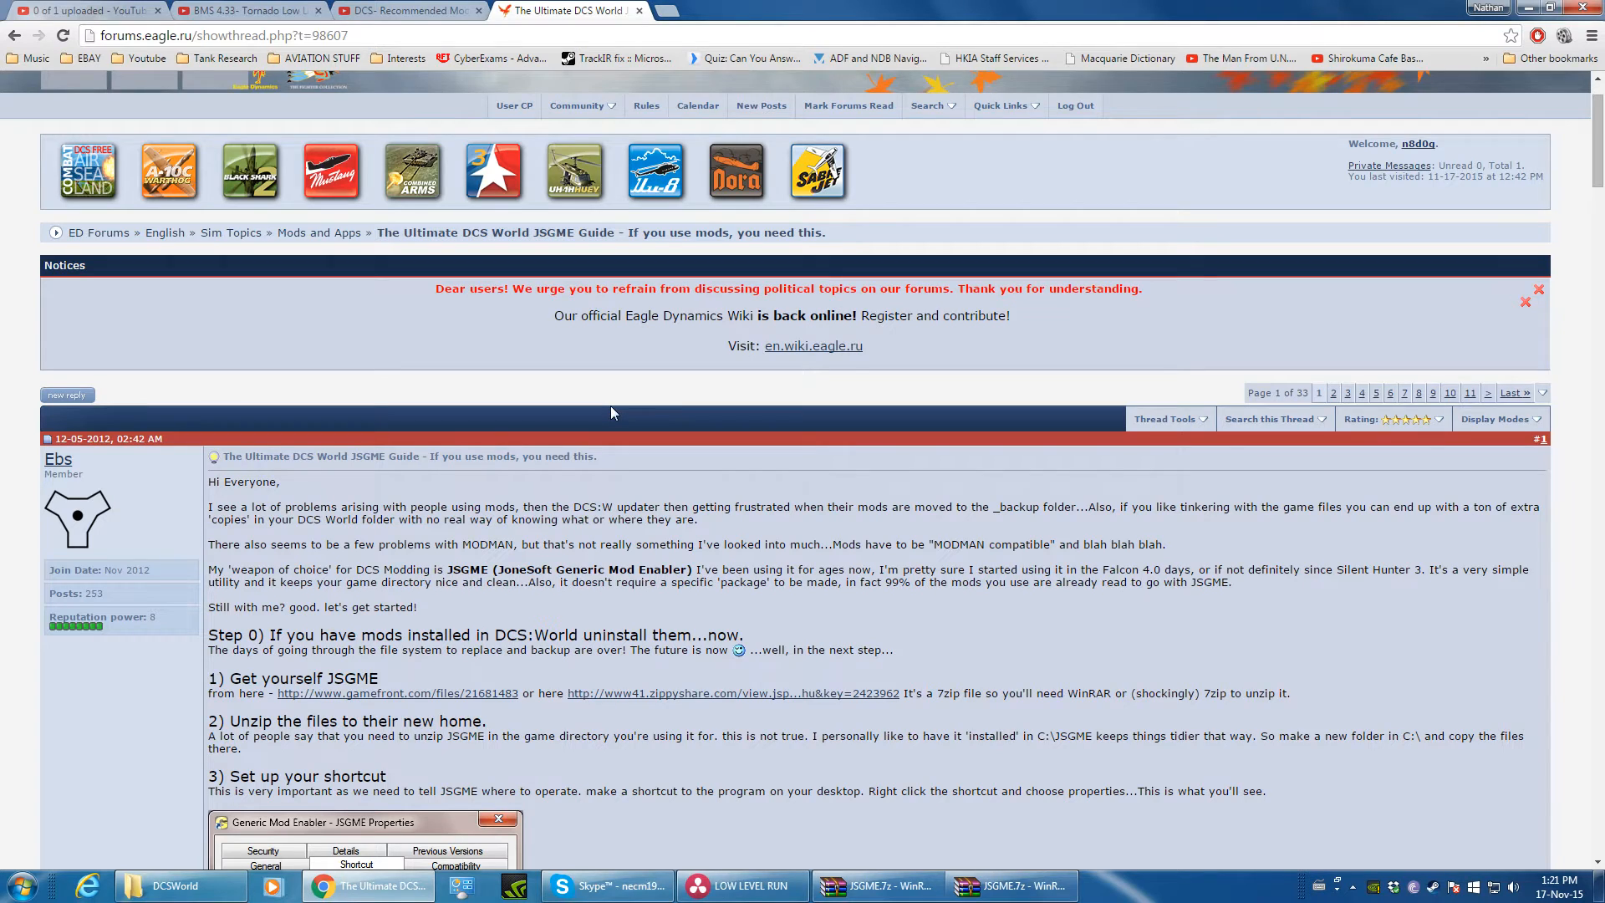
scroll(down, 3)
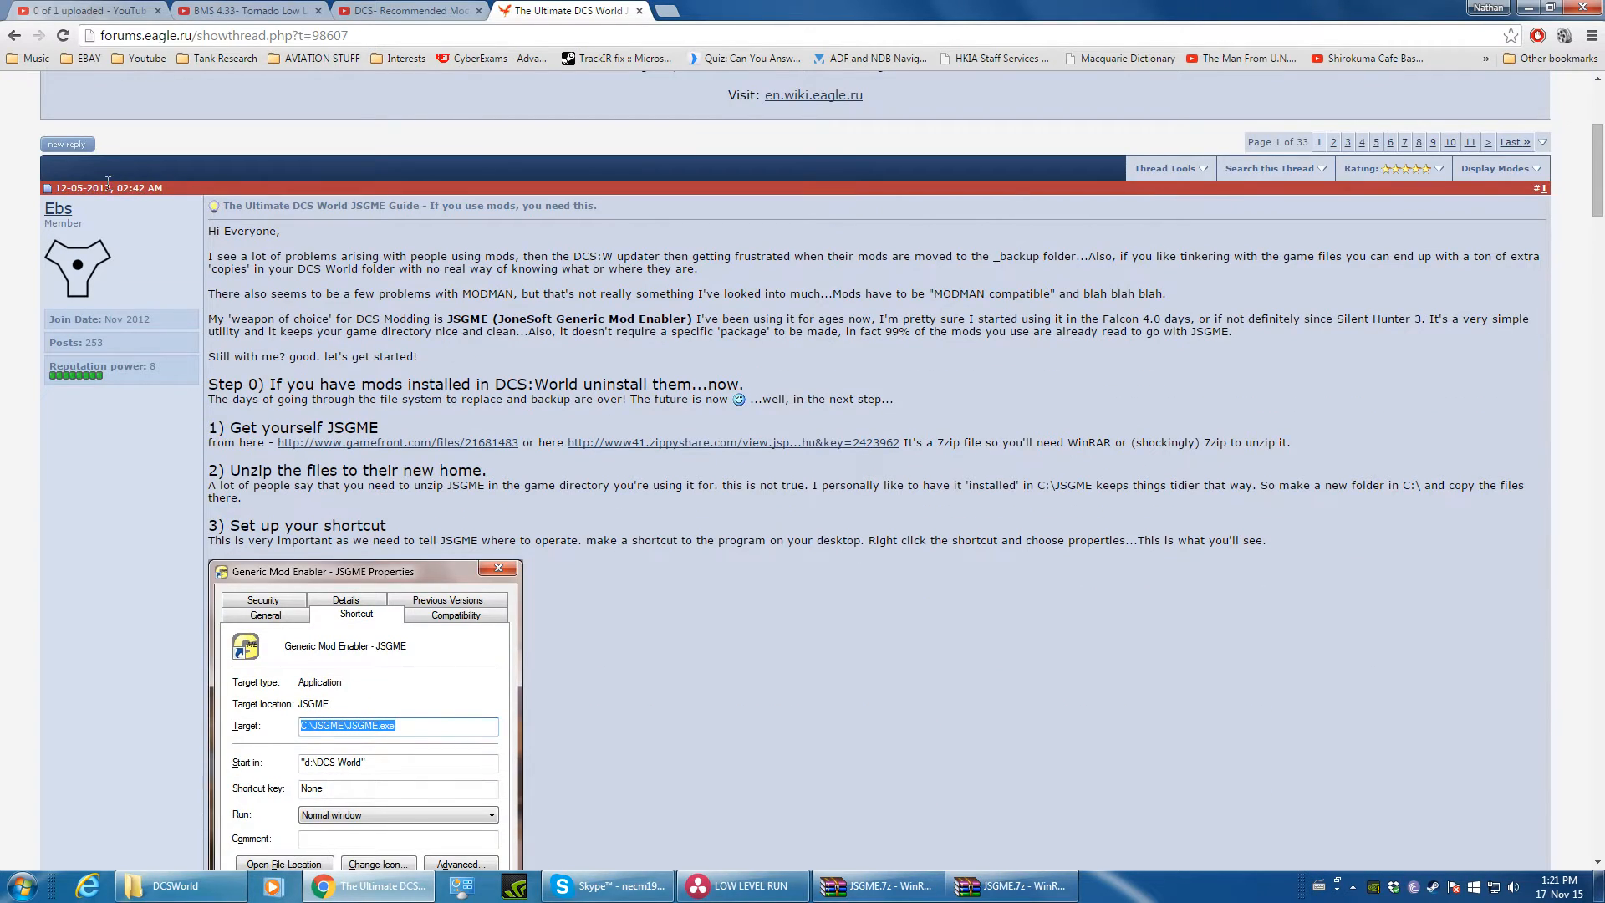
mouse_move(532, 326)
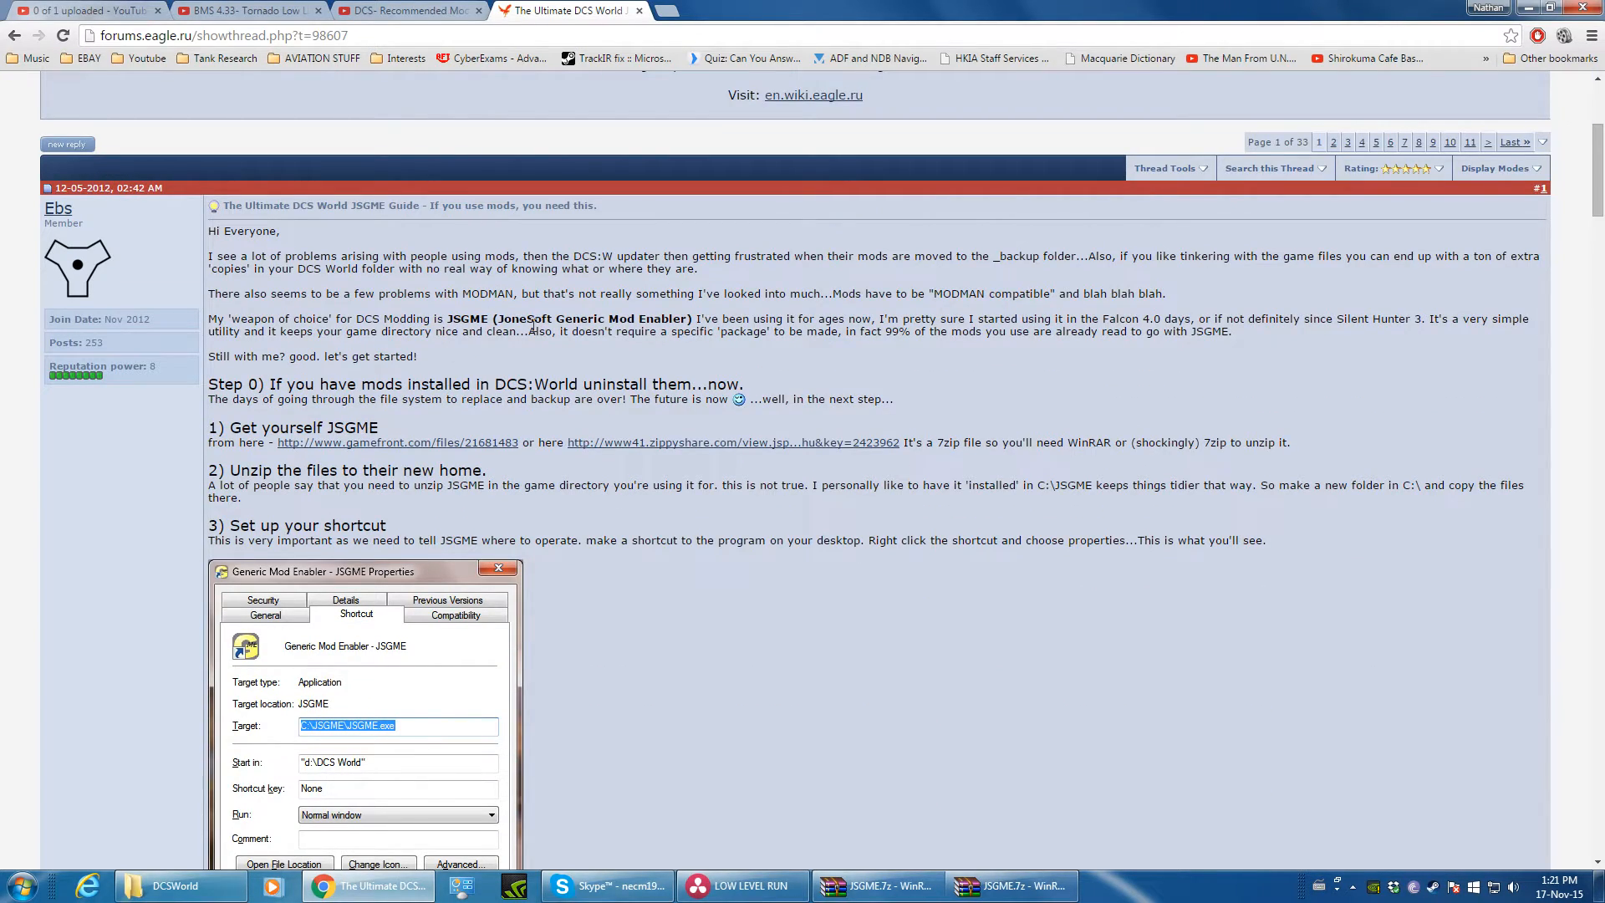
mouse_move(482, 453)
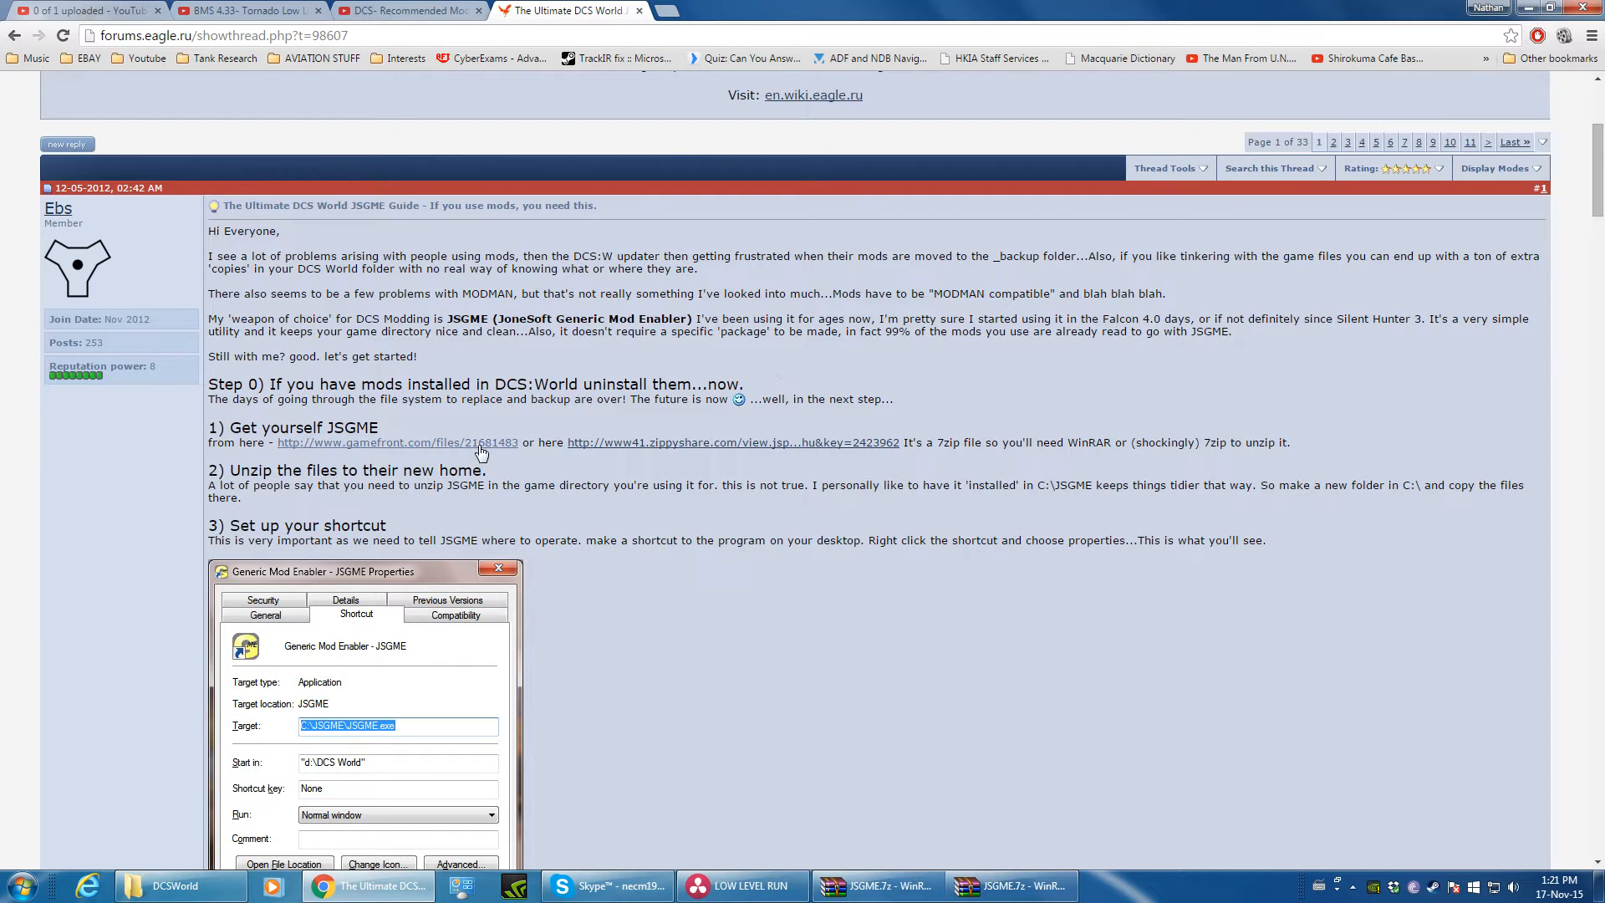
mouse_move(408, 448)
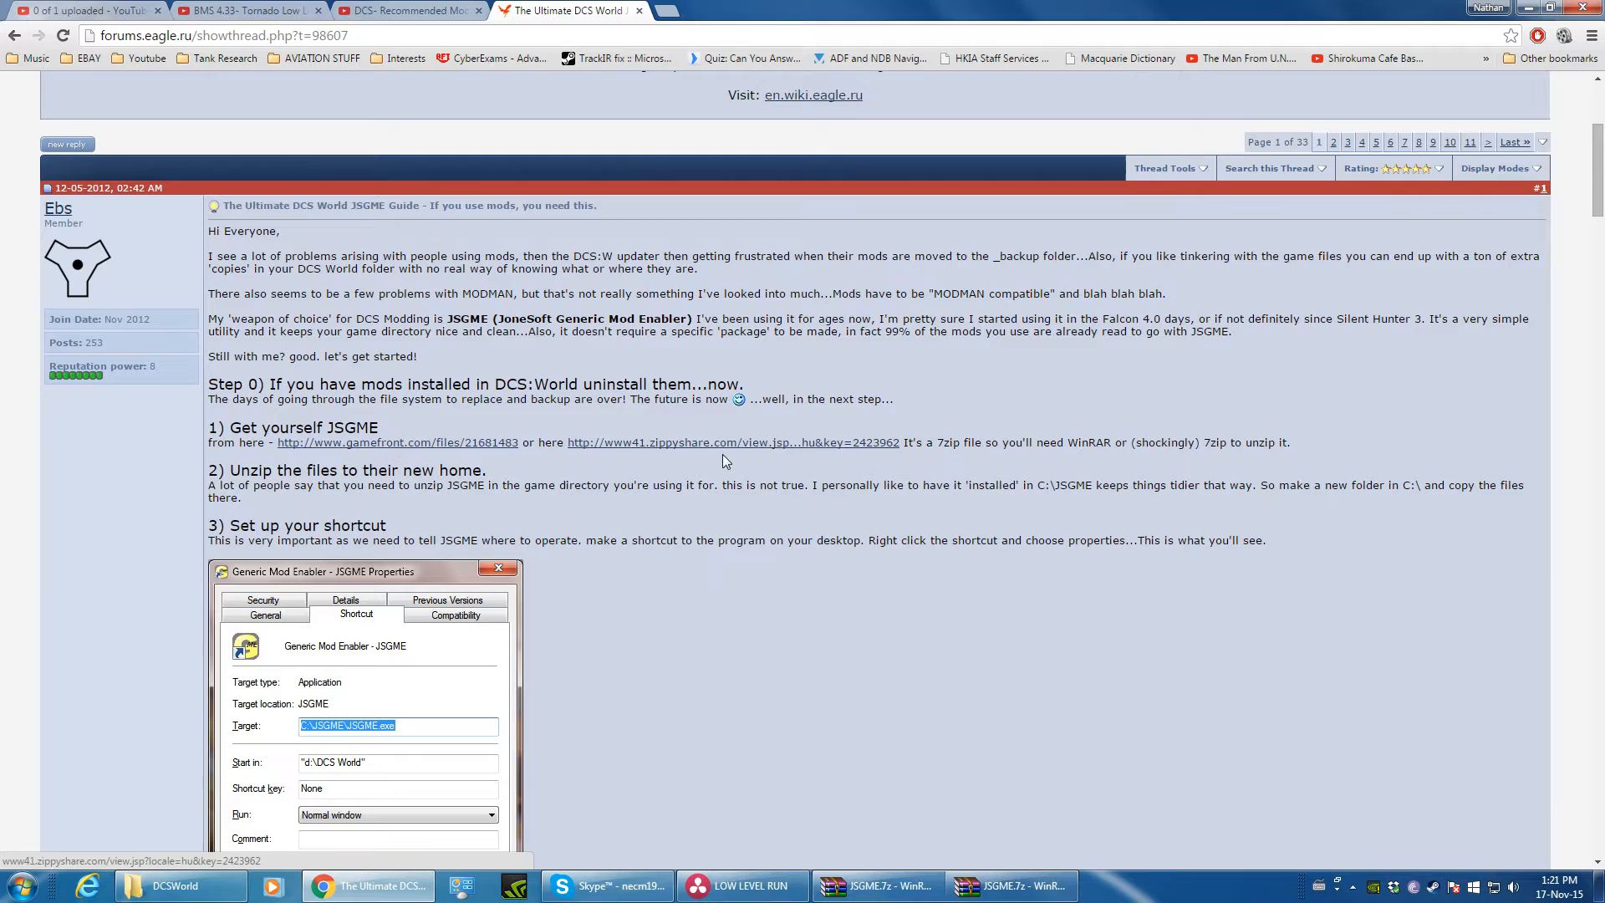
click(732, 442)
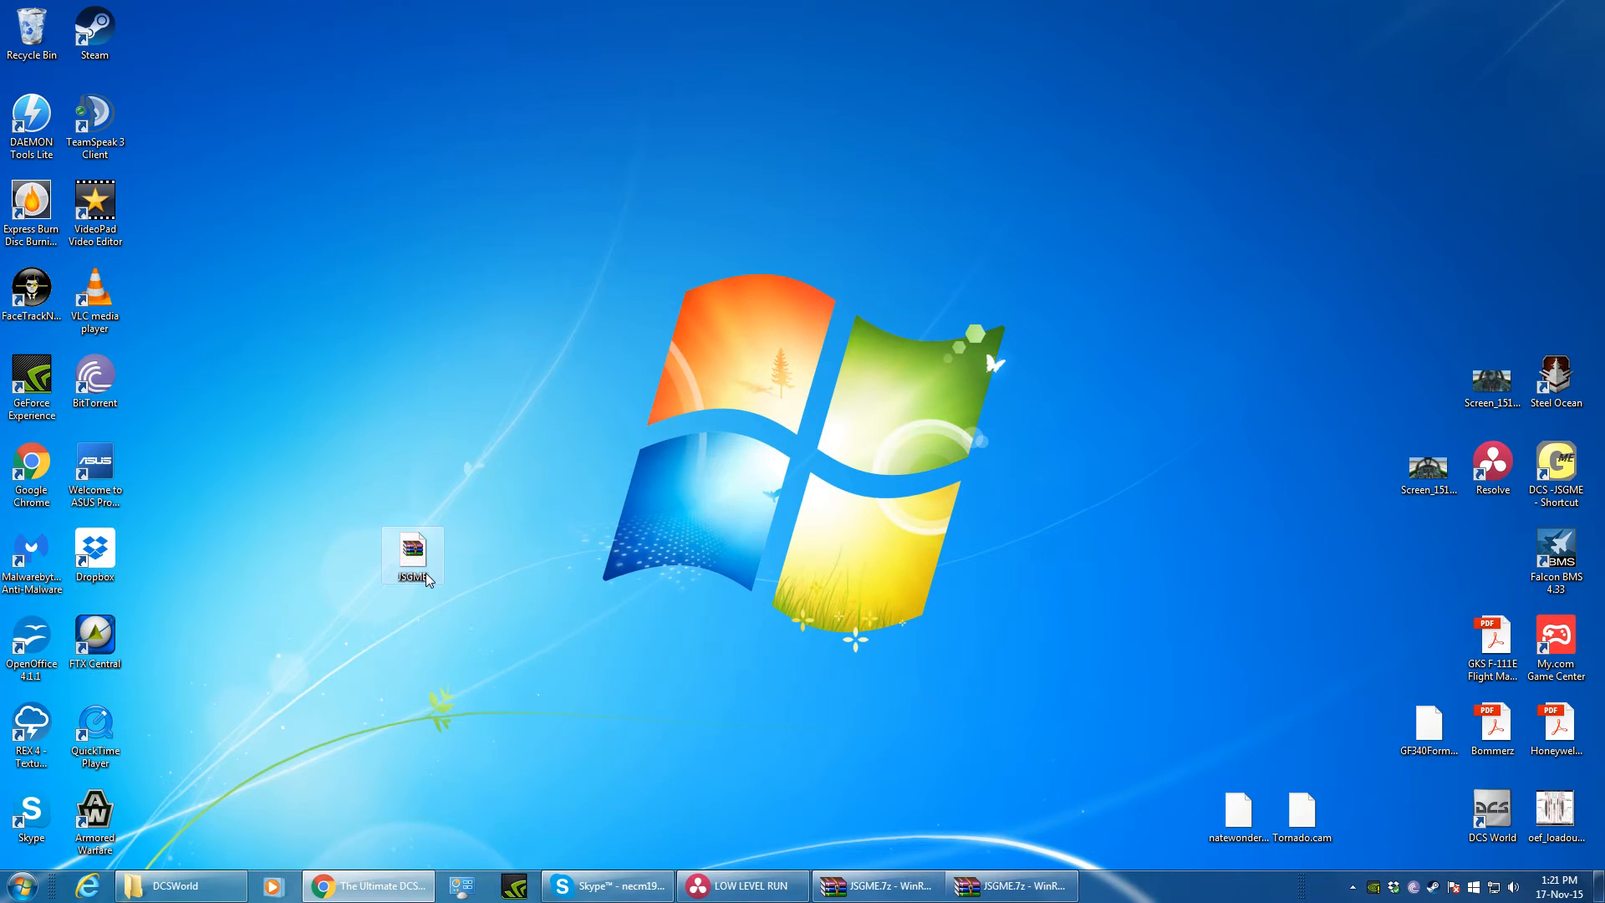
Step: View the JSGME folder inside JSGME.7z in WinRAR with the license reminder dismissed
double_click(412, 555)
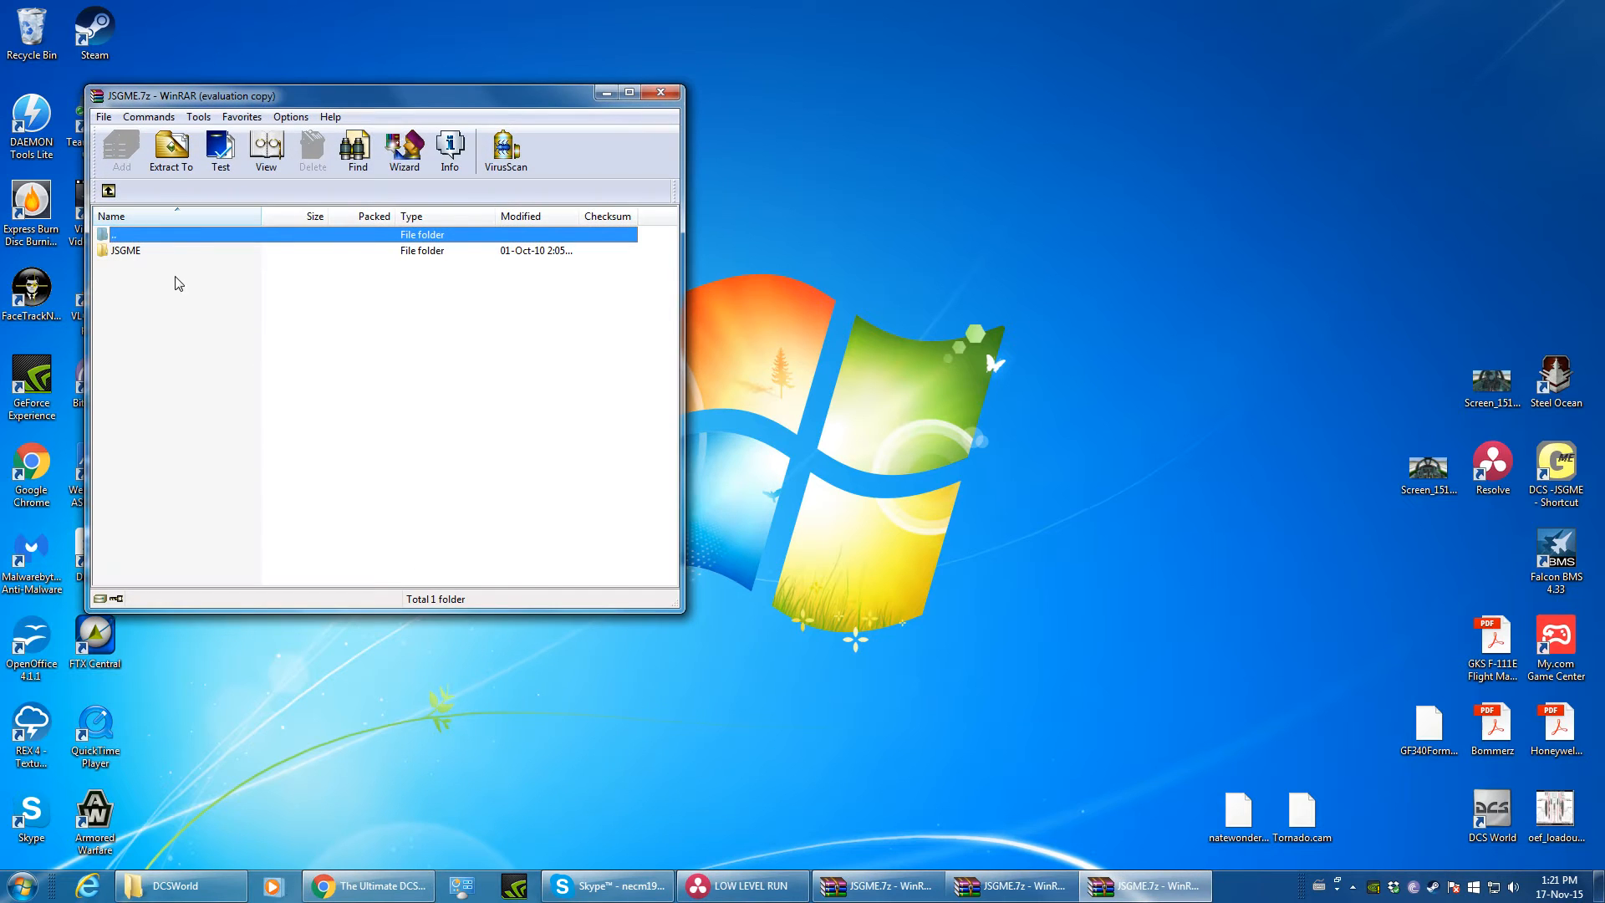
click(171, 150)
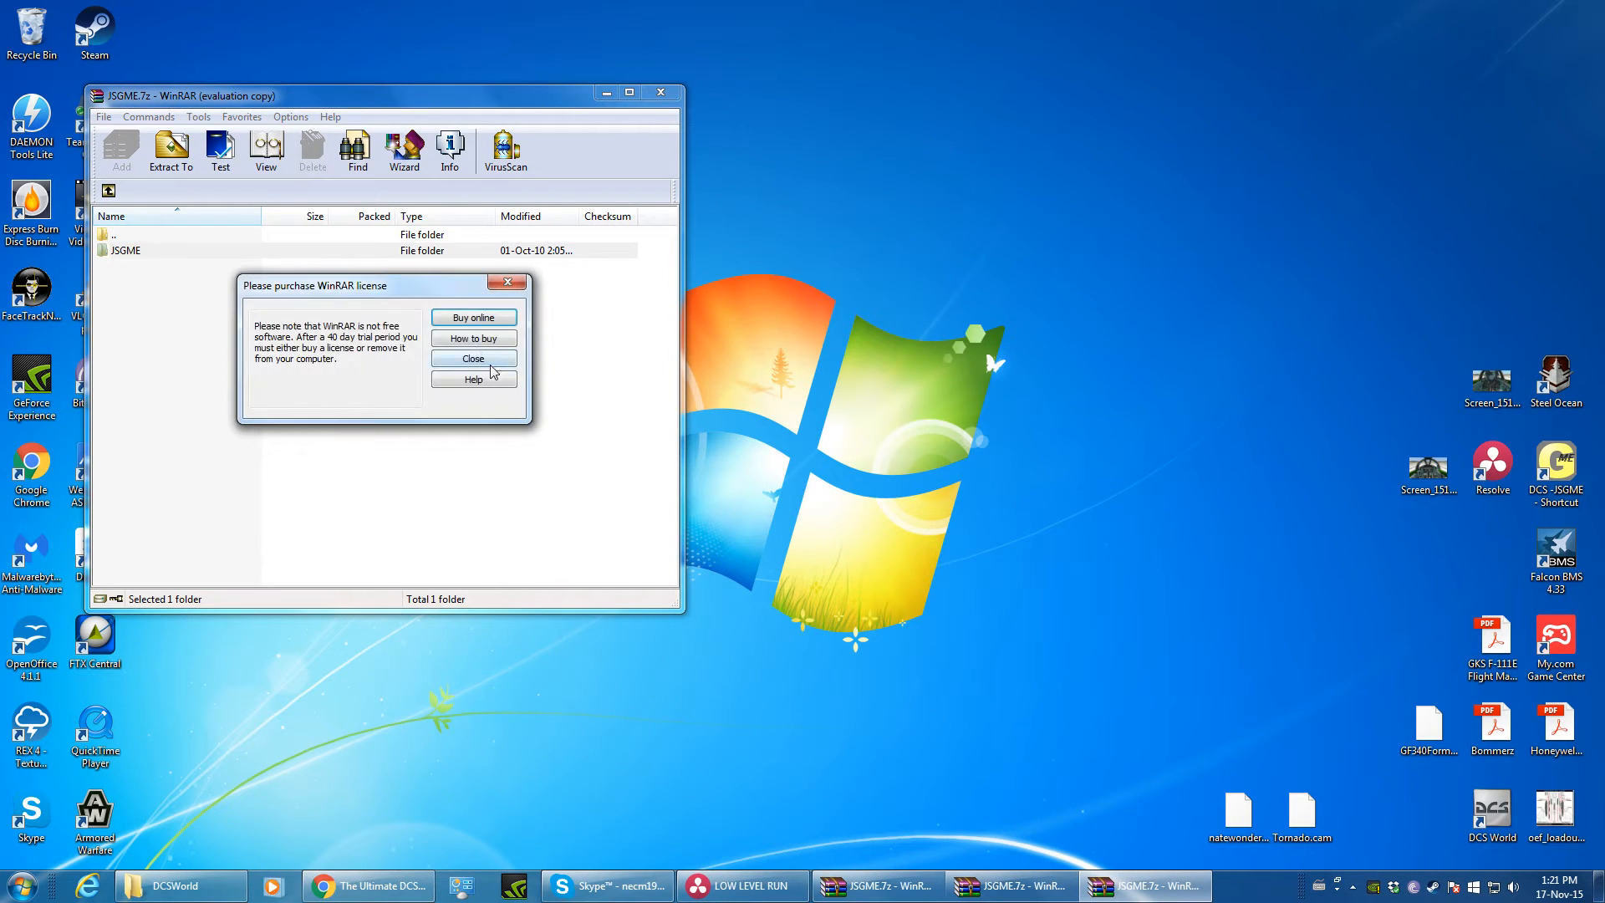
click(471, 358)
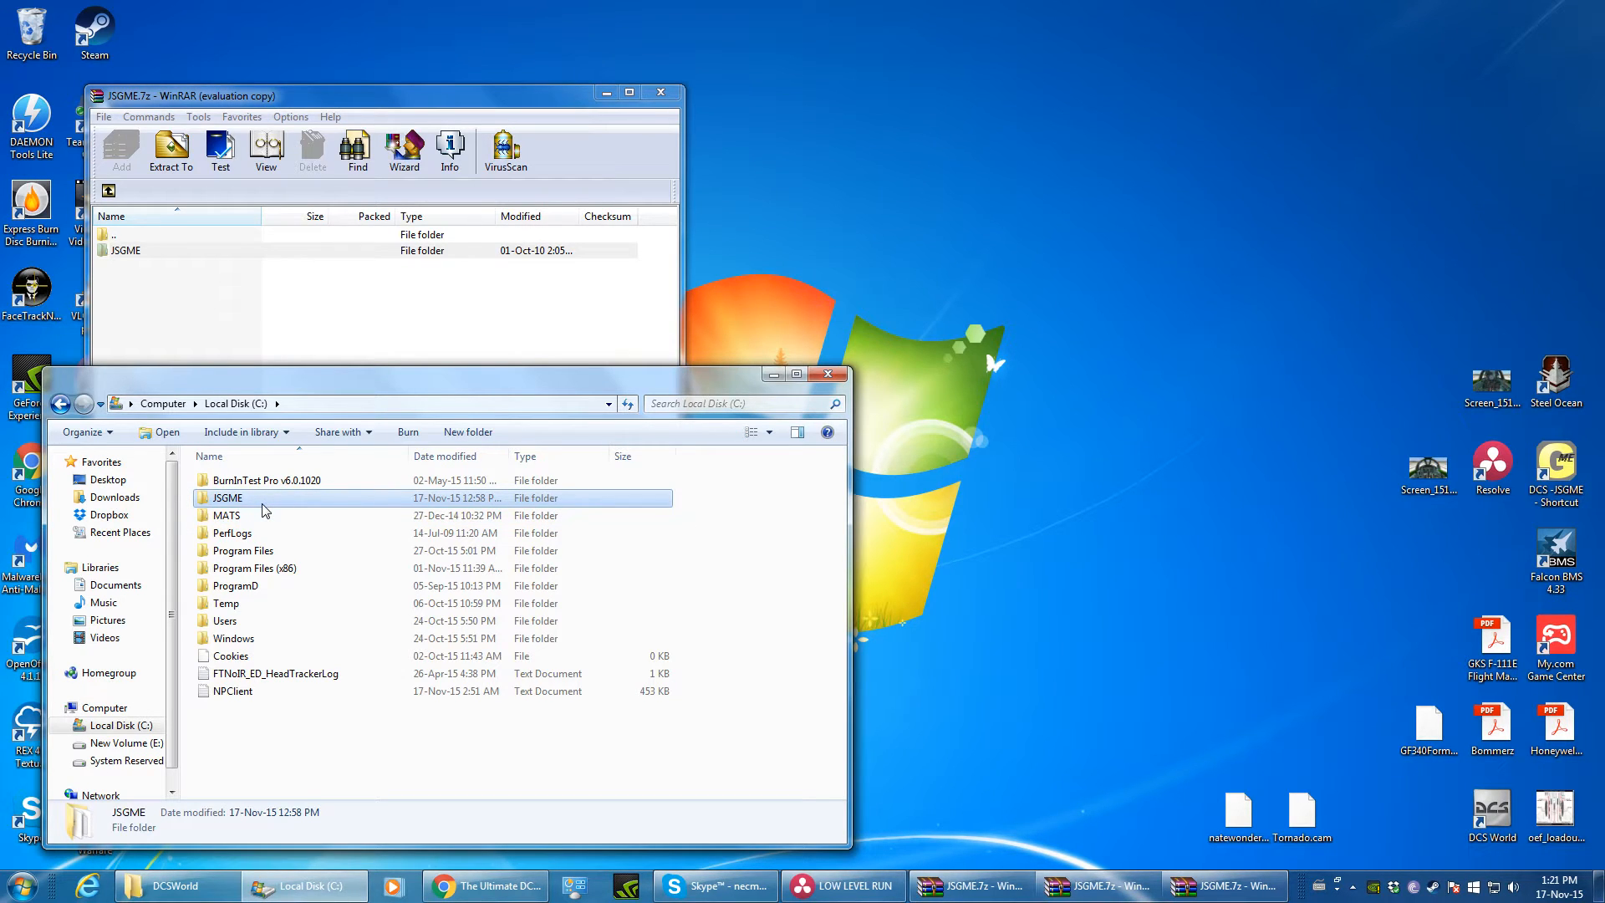
mouse_move(291, 502)
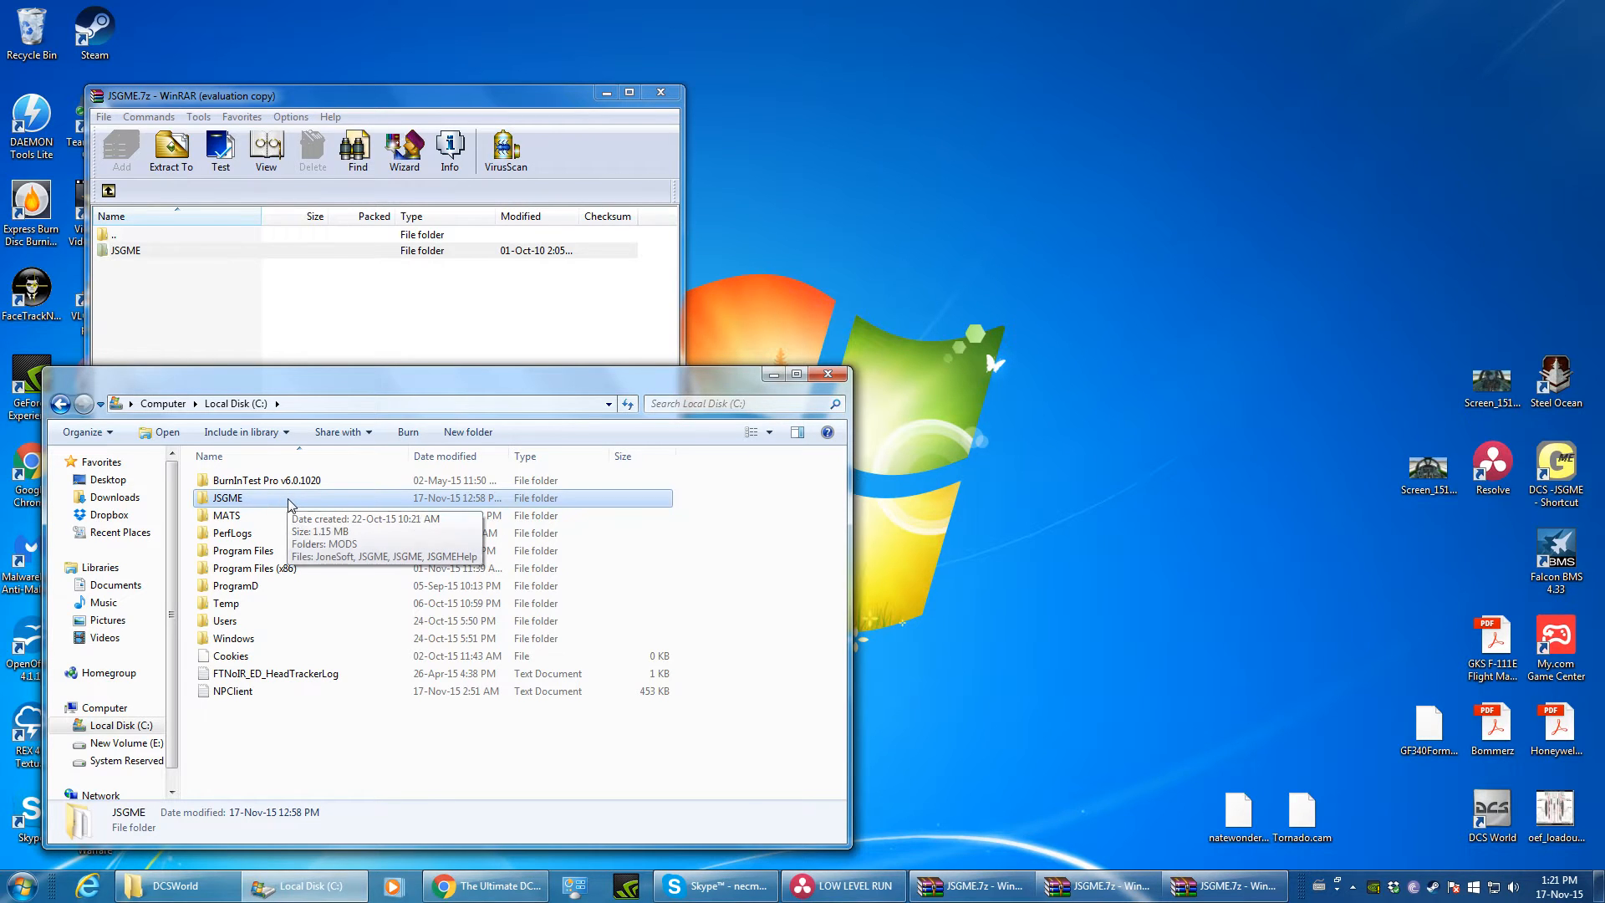
mouse_move(587, 243)
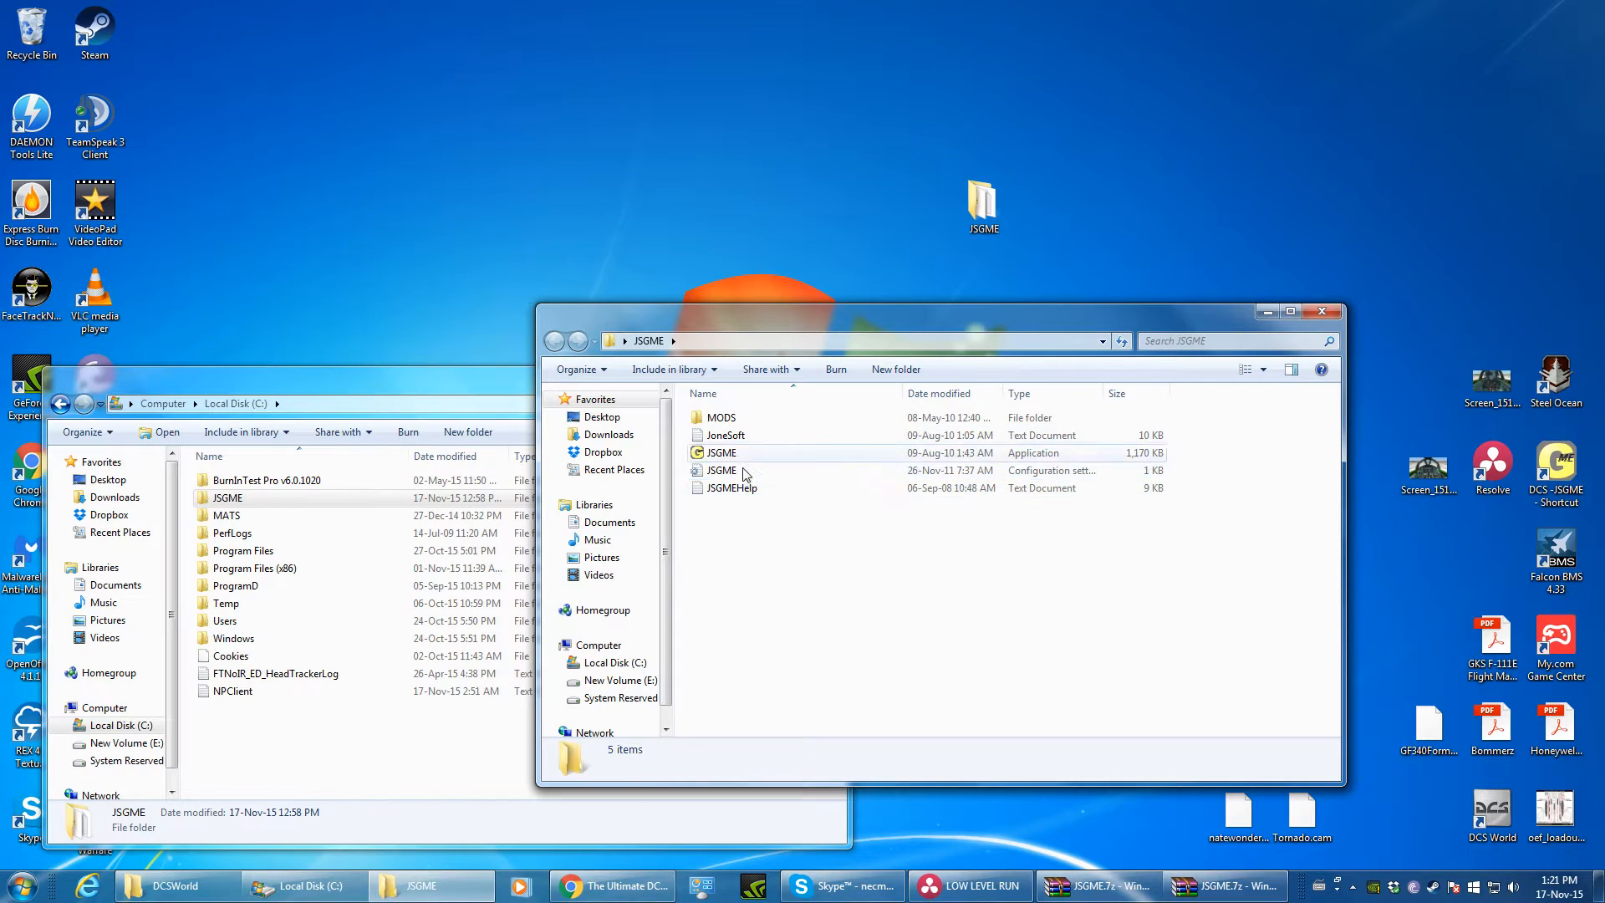
Step: Point out the MODS folder and the JSGME.exe program inside C:\JSGME
click(722, 417)
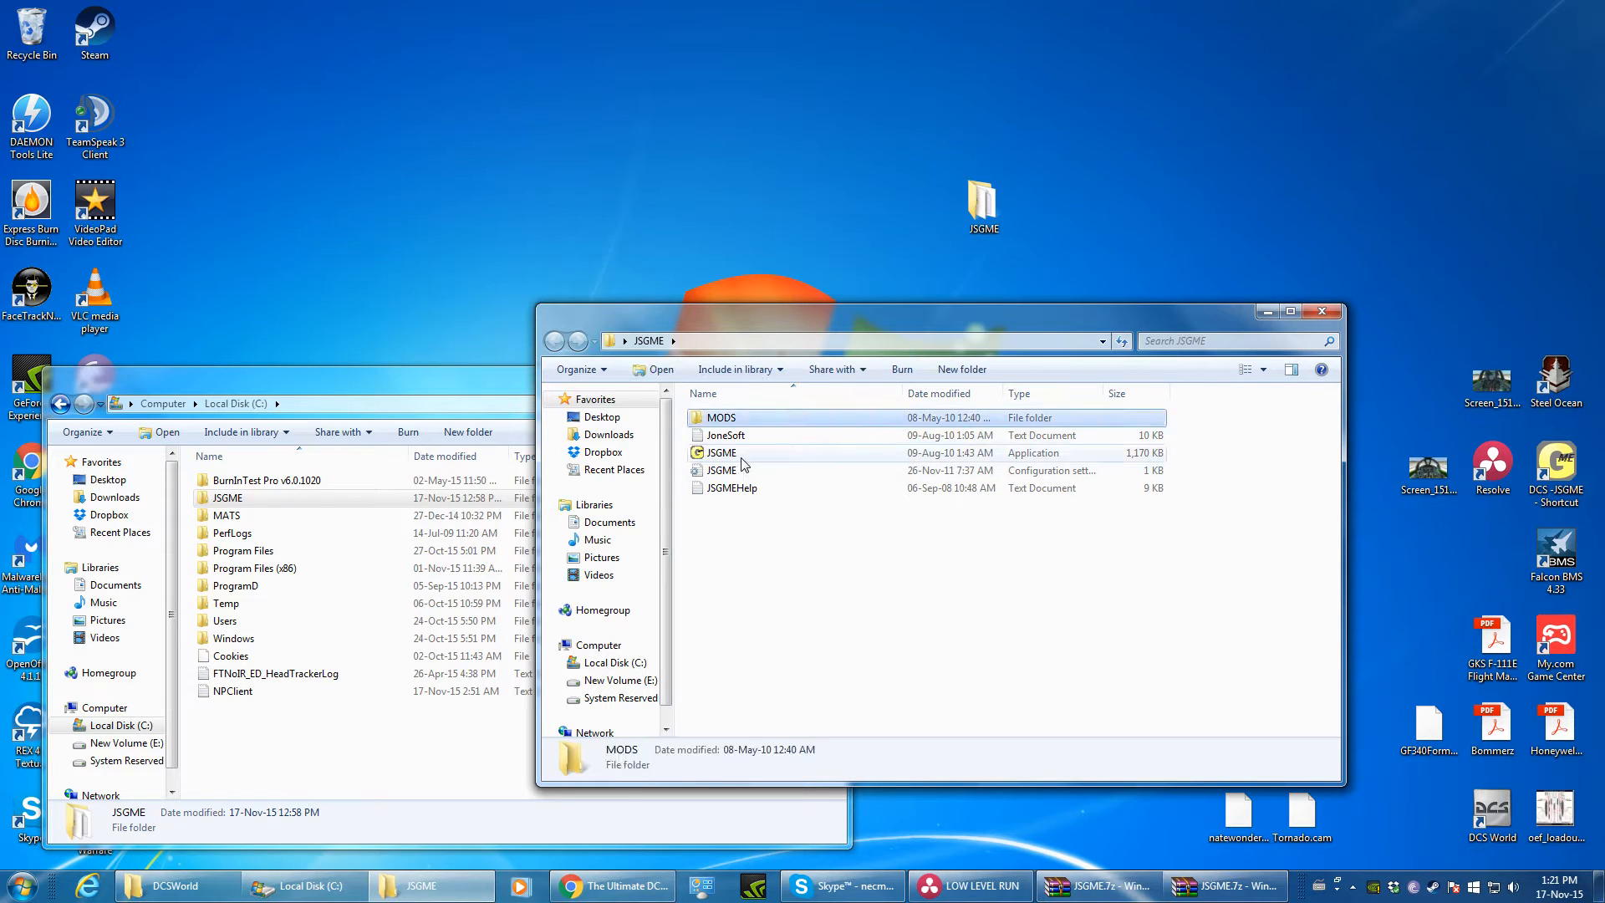
click(722, 453)
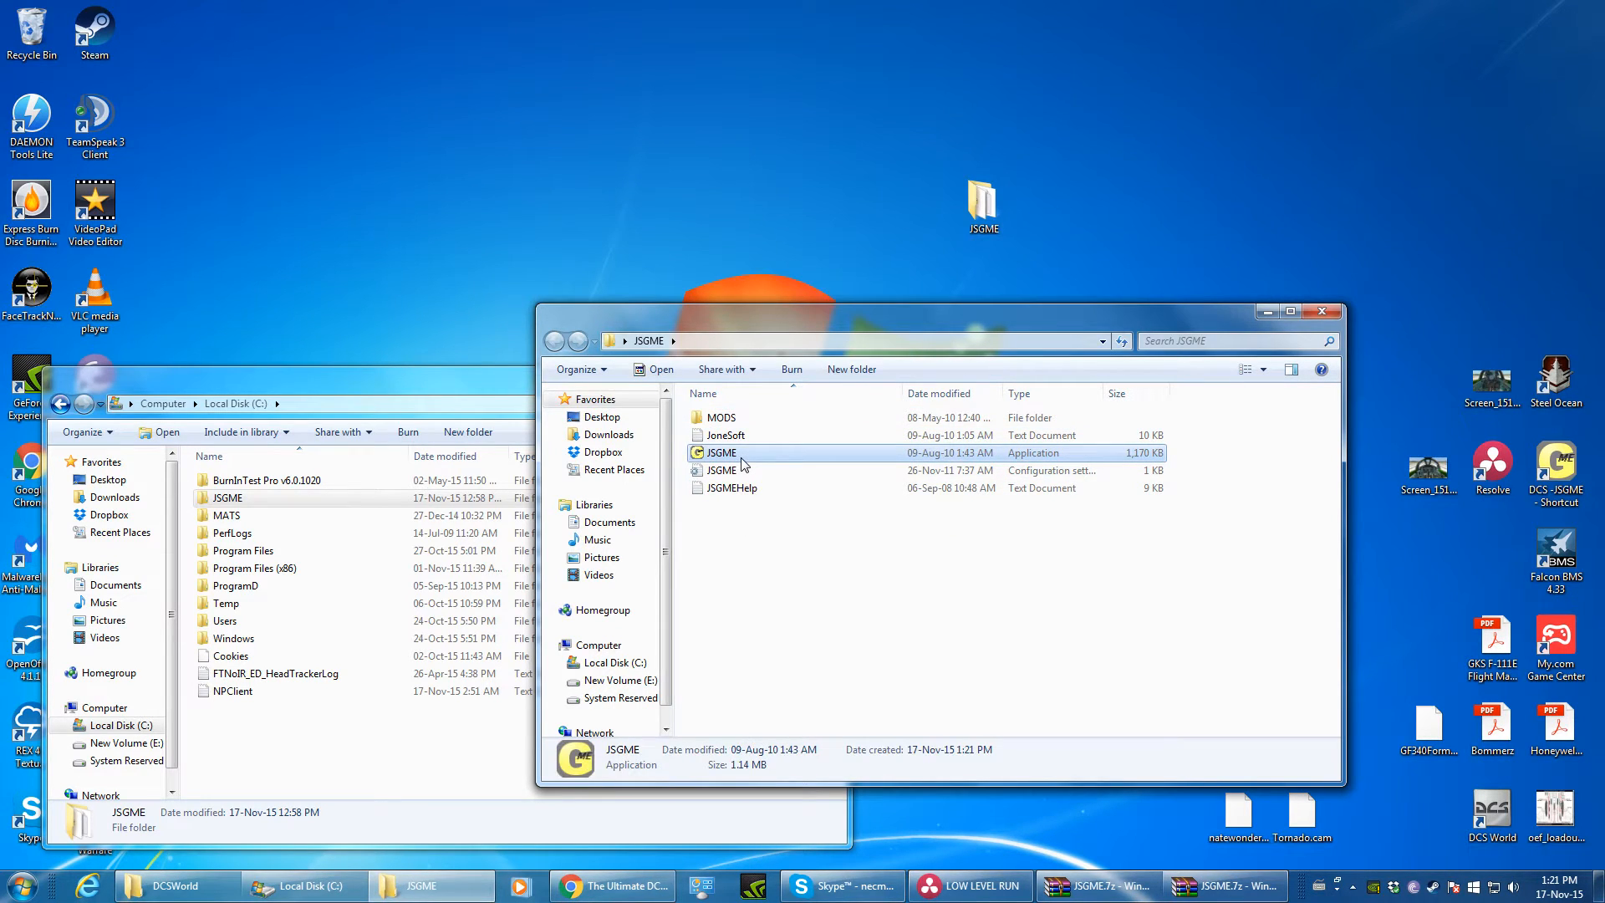
click(719, 417)
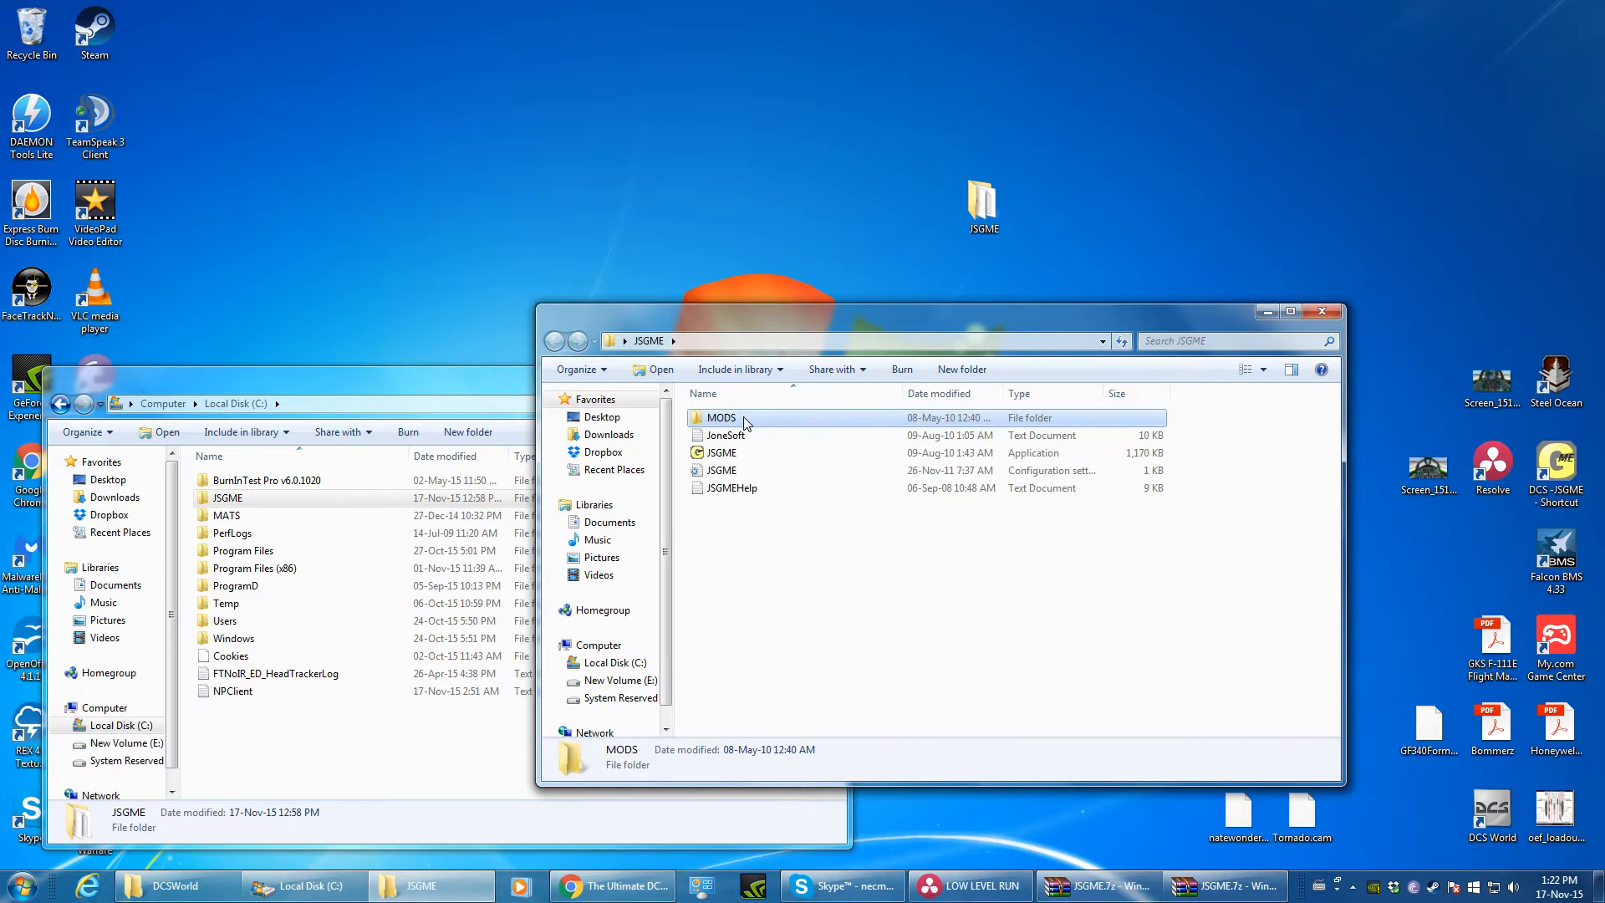
mouse_move(311, 632)
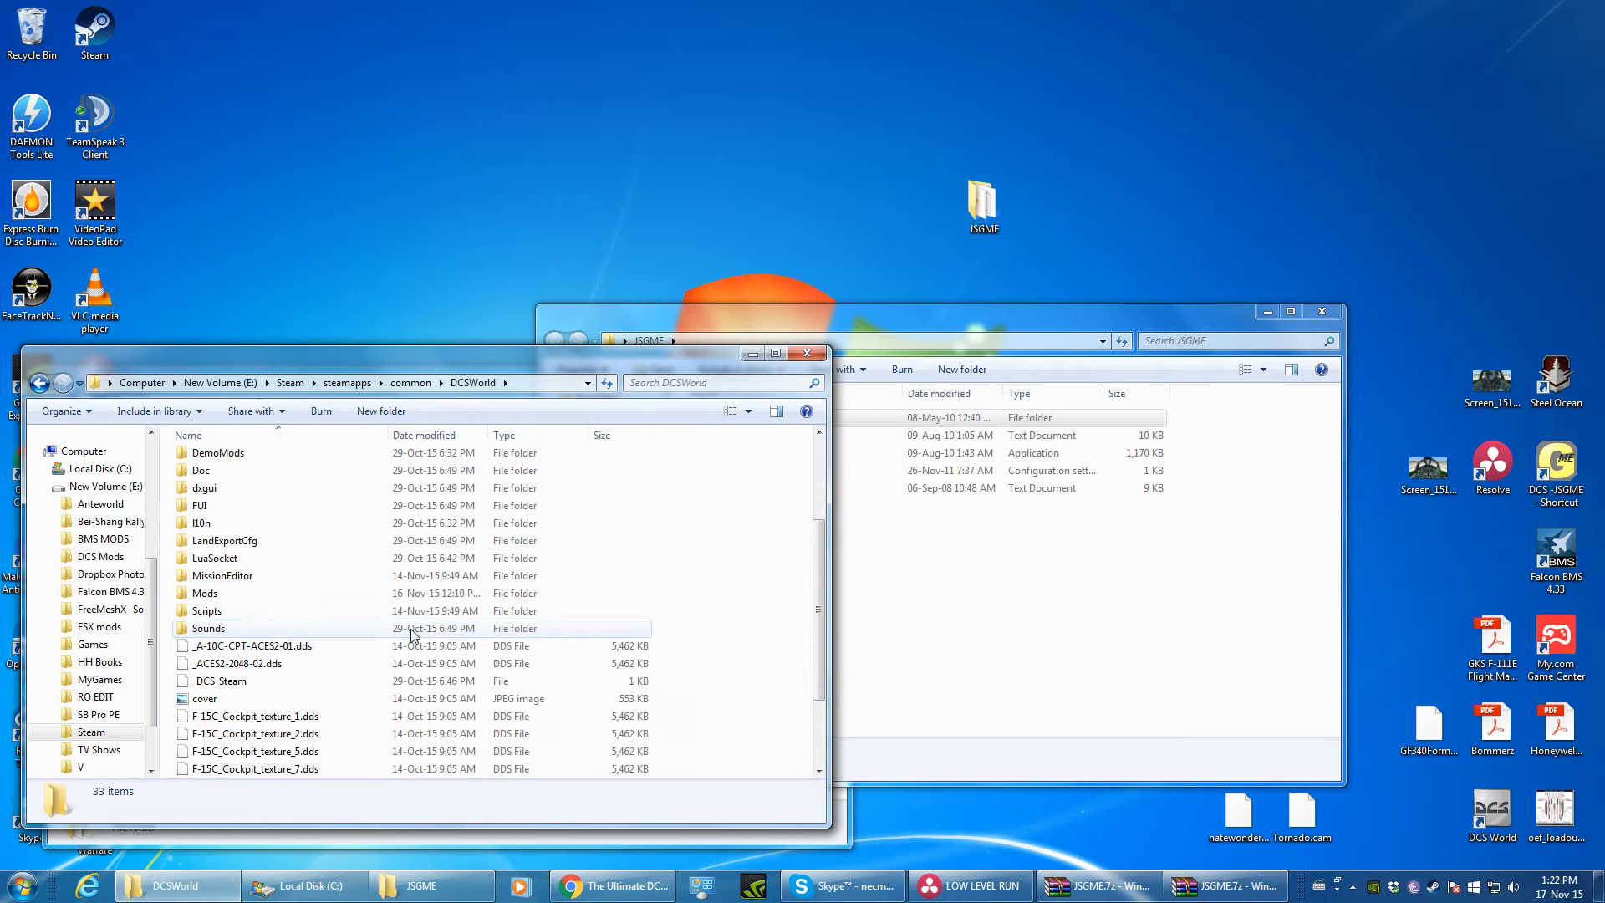
Step: Browse DCSWorld's Mods\aircraft folder, then pick out the _MODS folder in DCSWorld
scroll(up, 3)
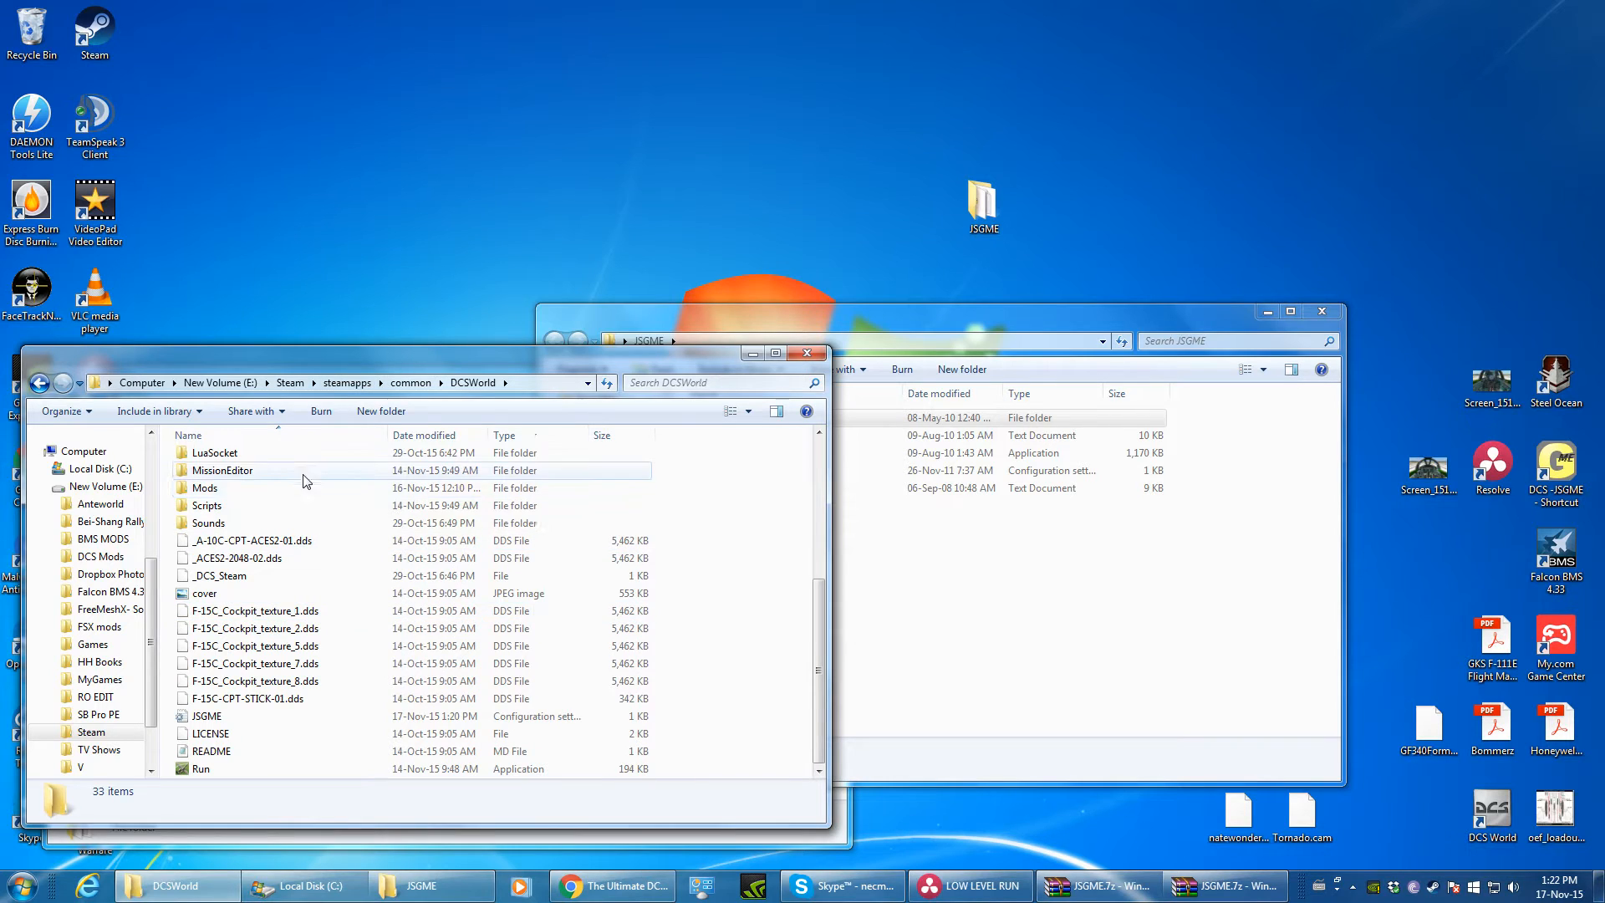
double_click(203, 487)
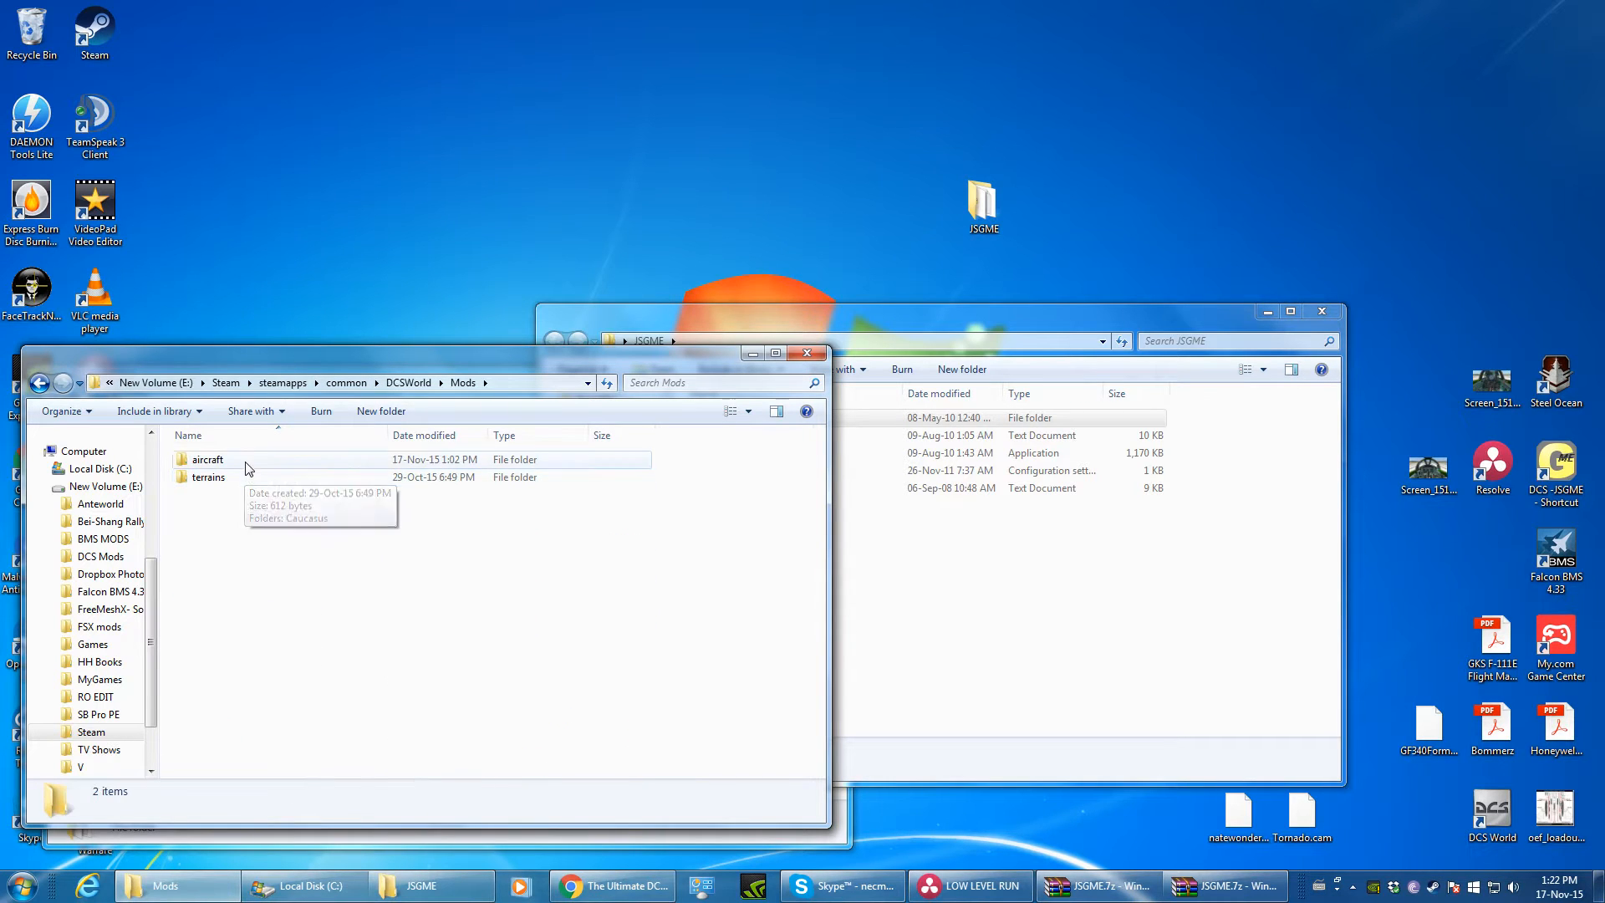
double_click(209, 458)
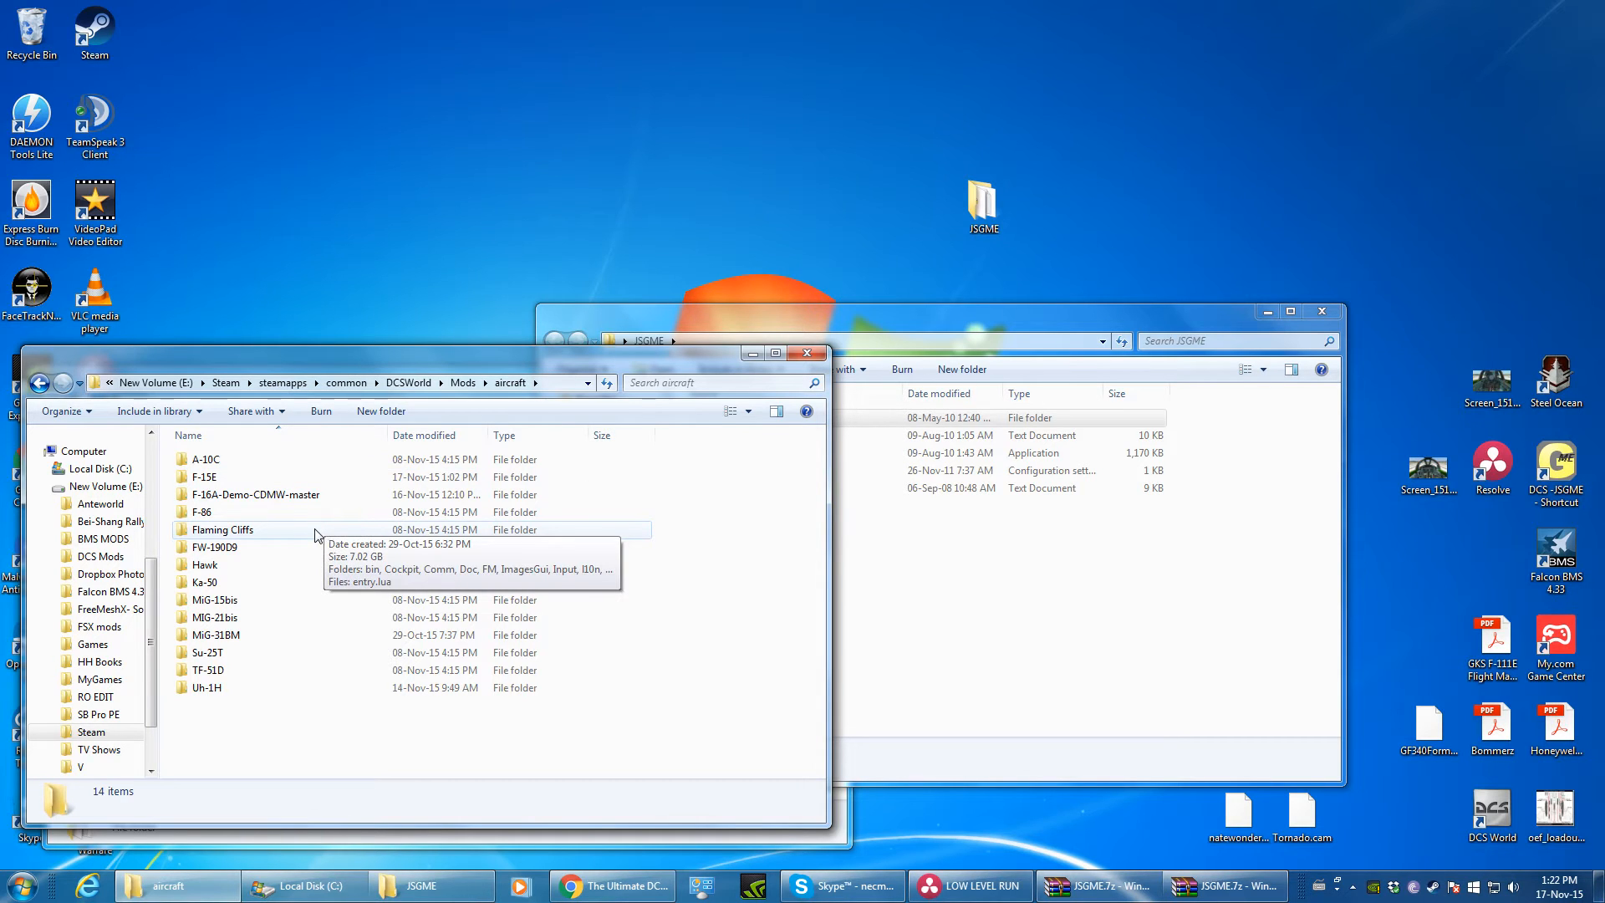
mouse_move(262, 548)
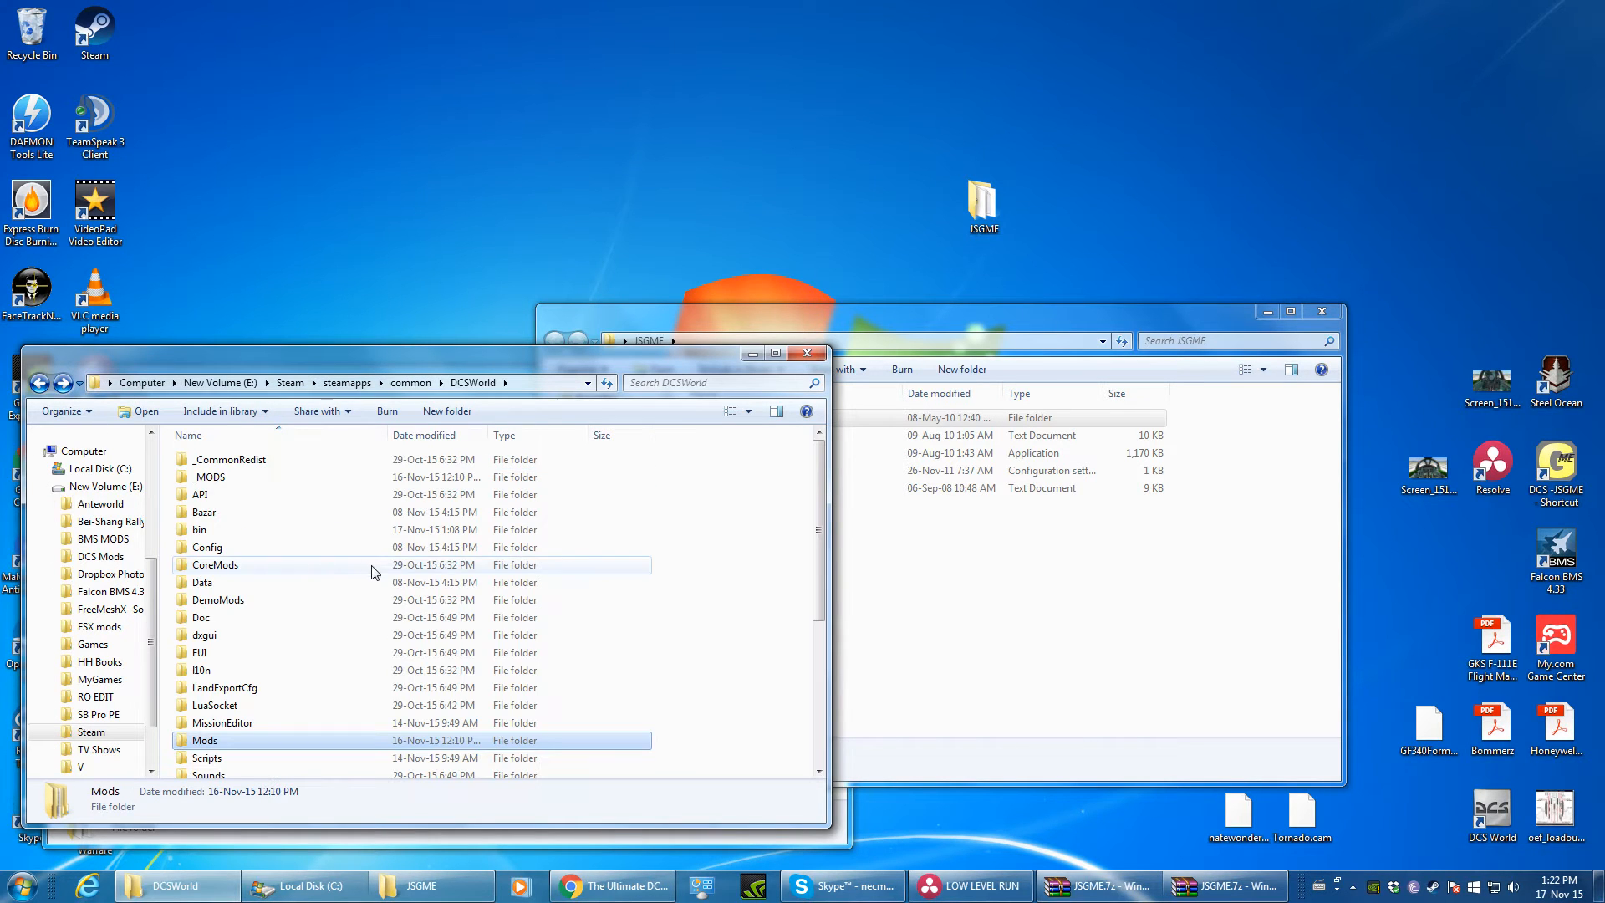
mouse_move(746, 687)
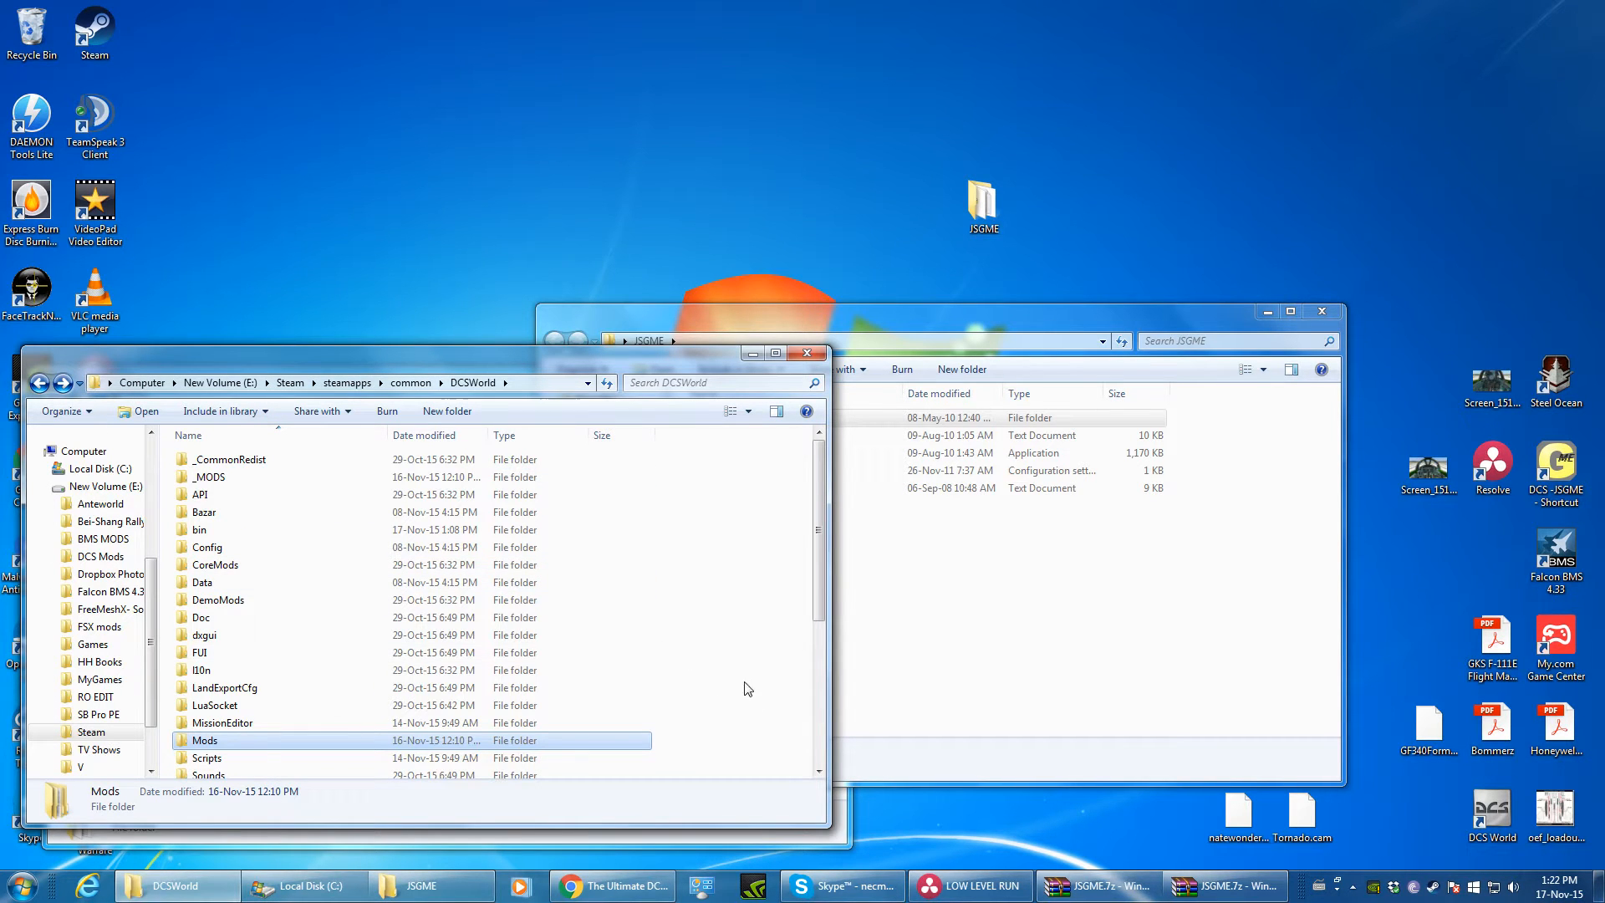
click(612, 886)
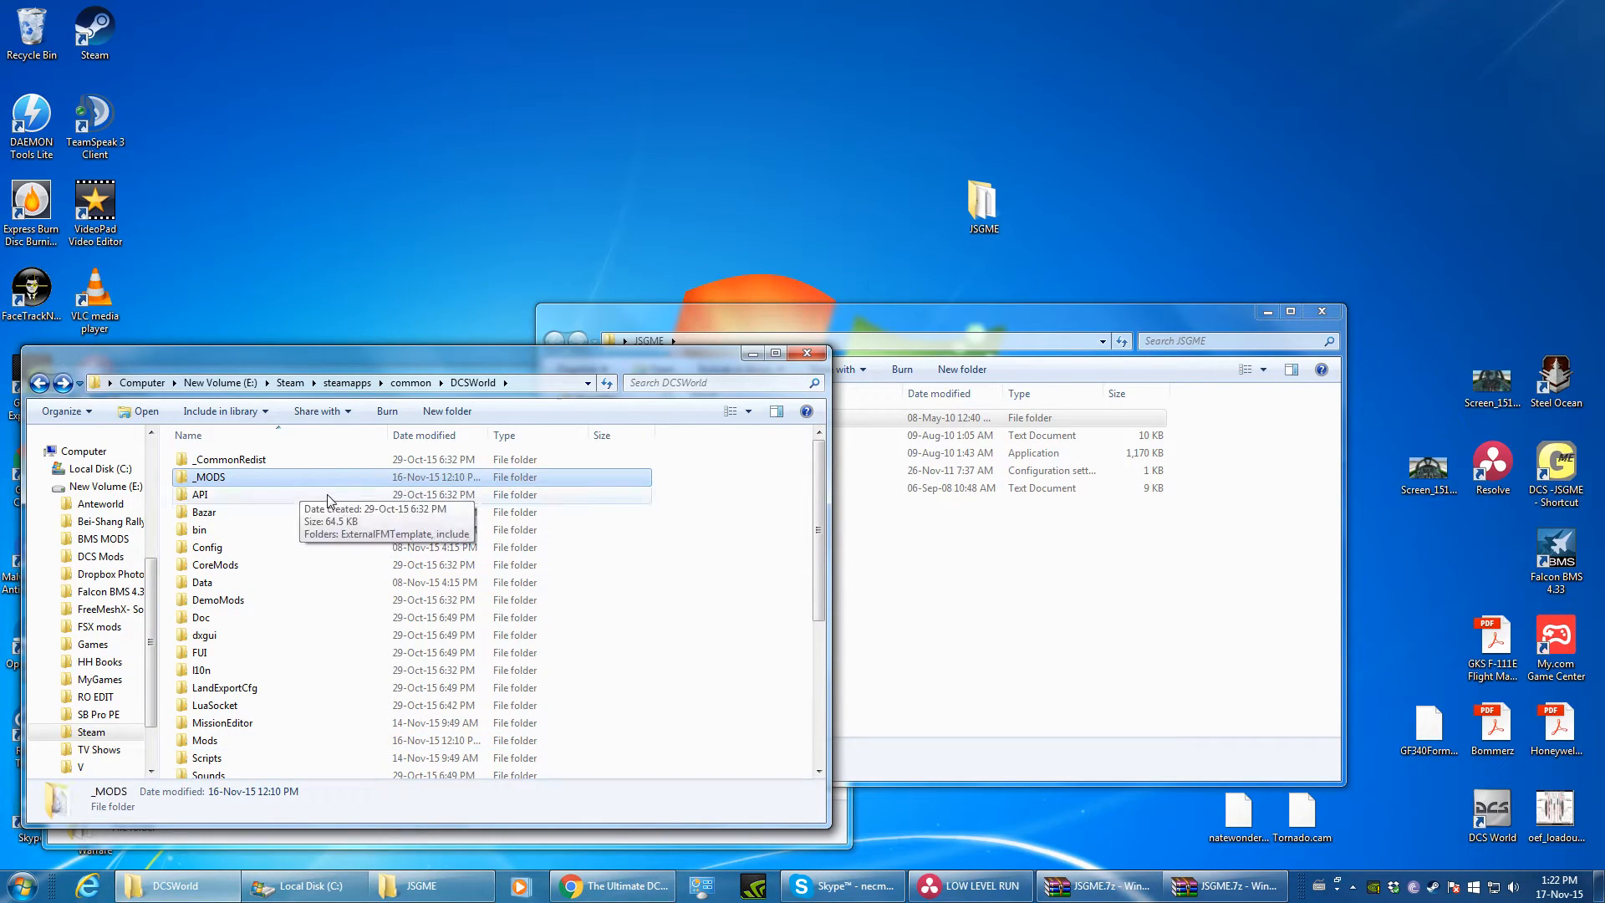
mouse_move(199, 491)
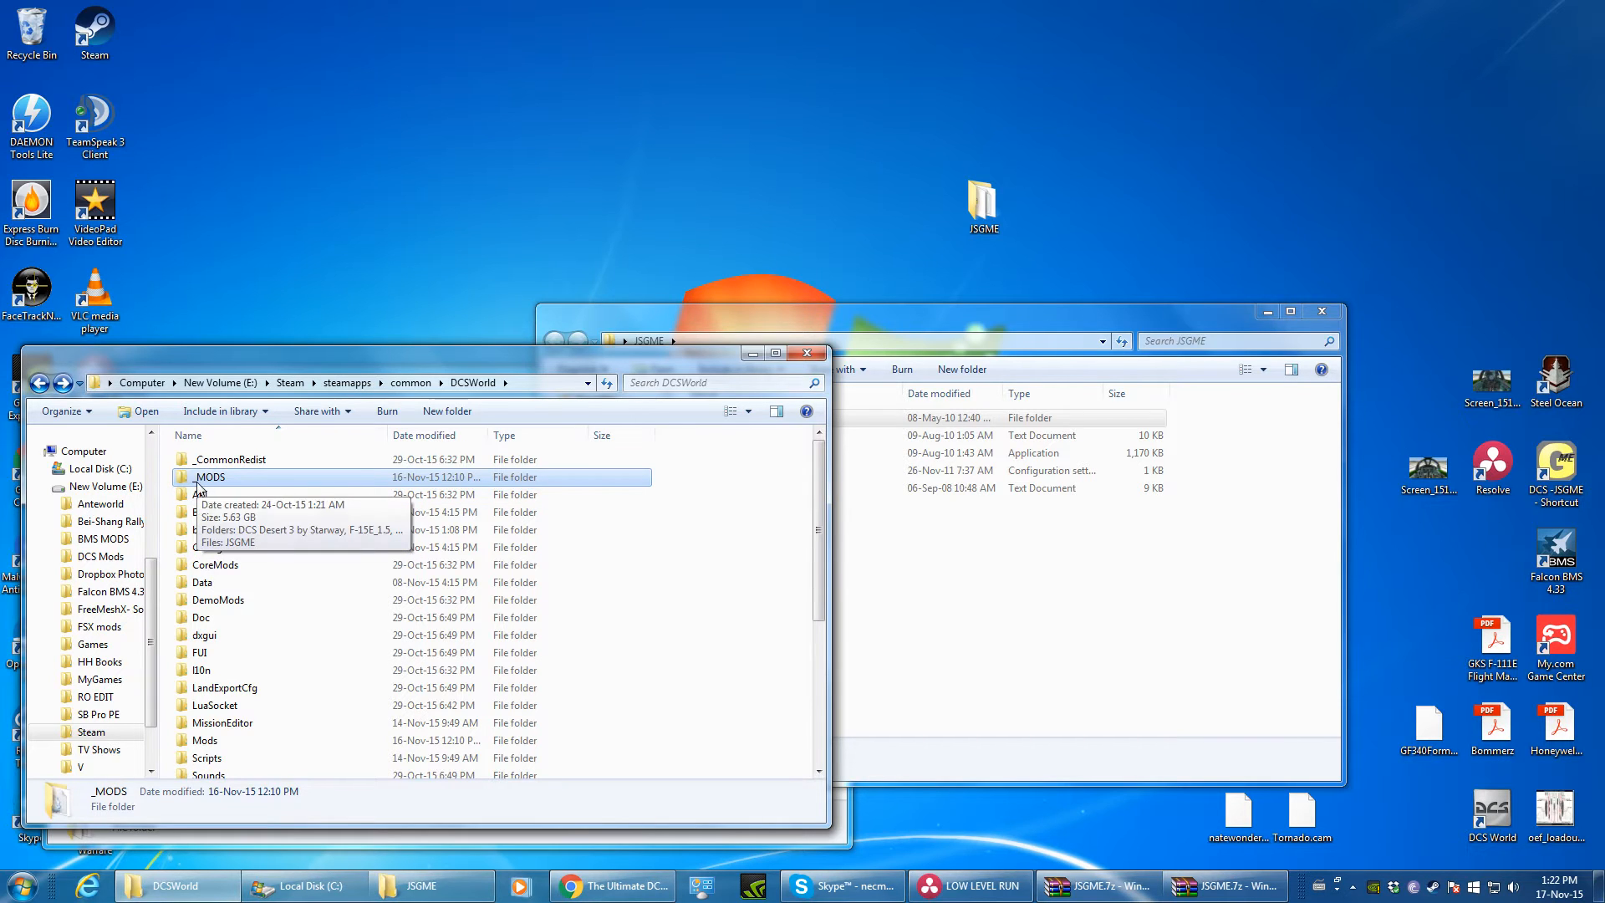
Step: Rename the MODS folder in C:\JSGME to _MODS
right_click(719, 416)
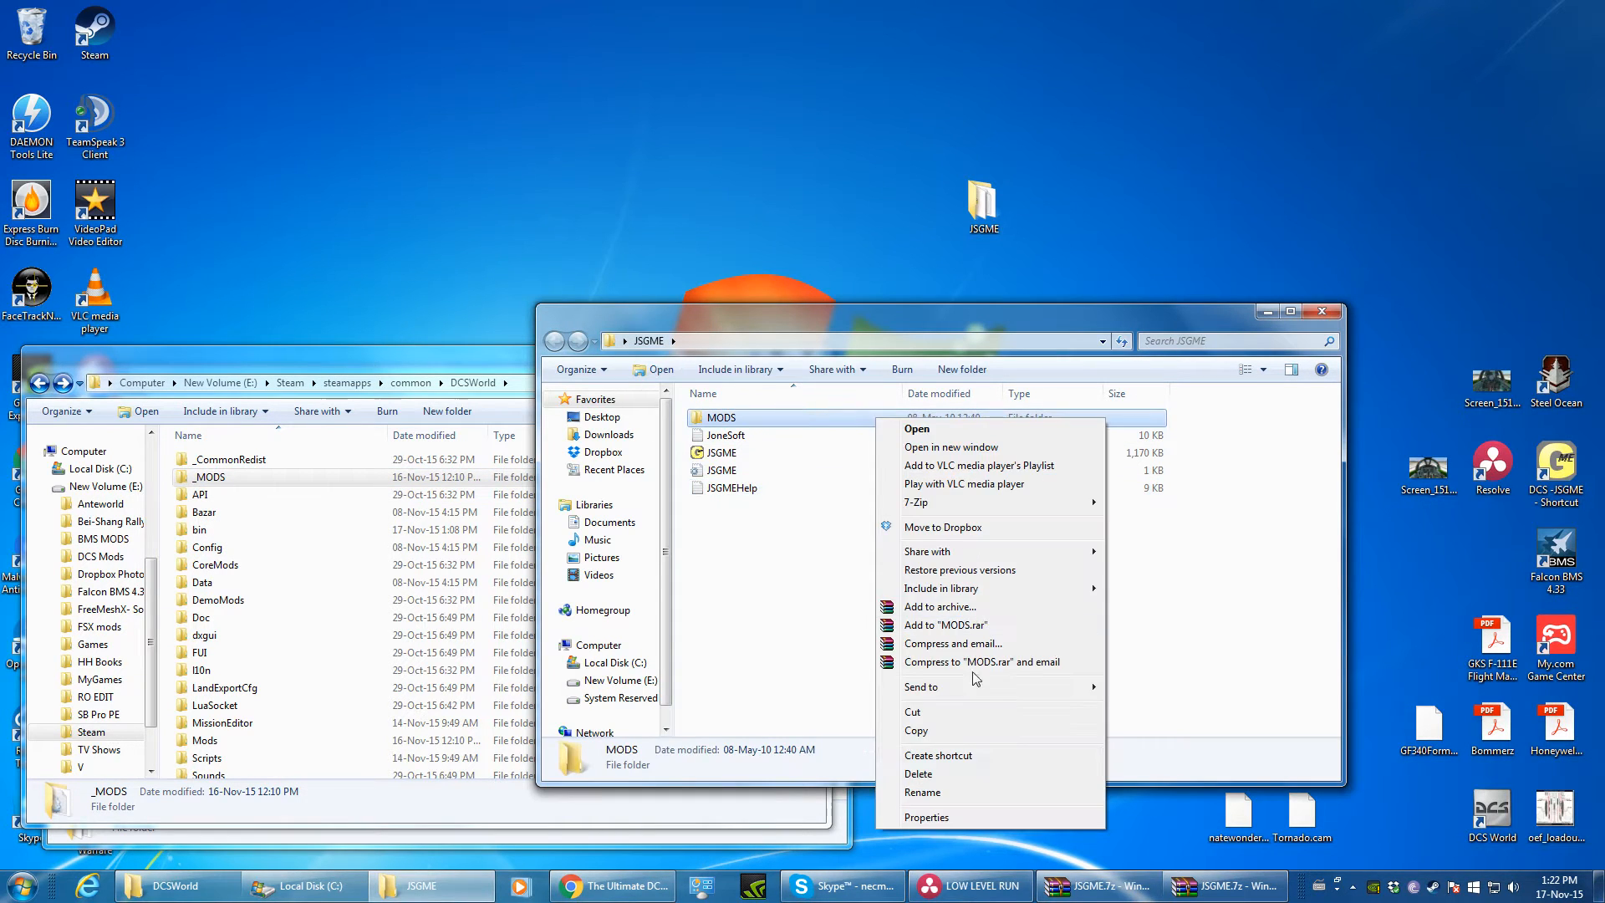
click(921, 791)
text(_)
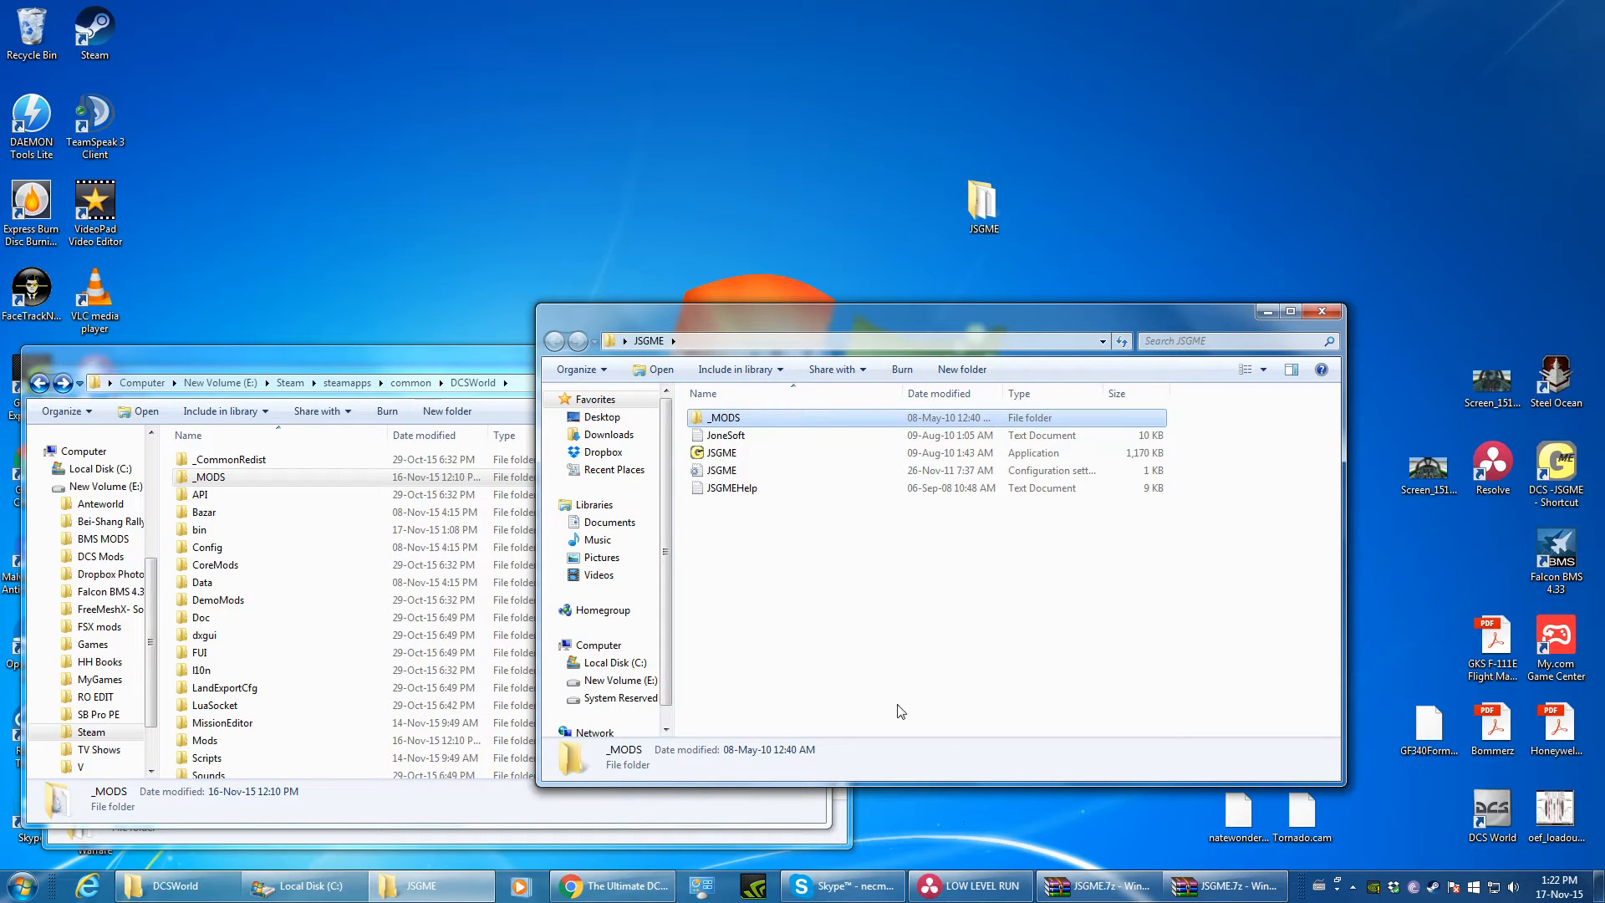
mouse_move(854, 421)
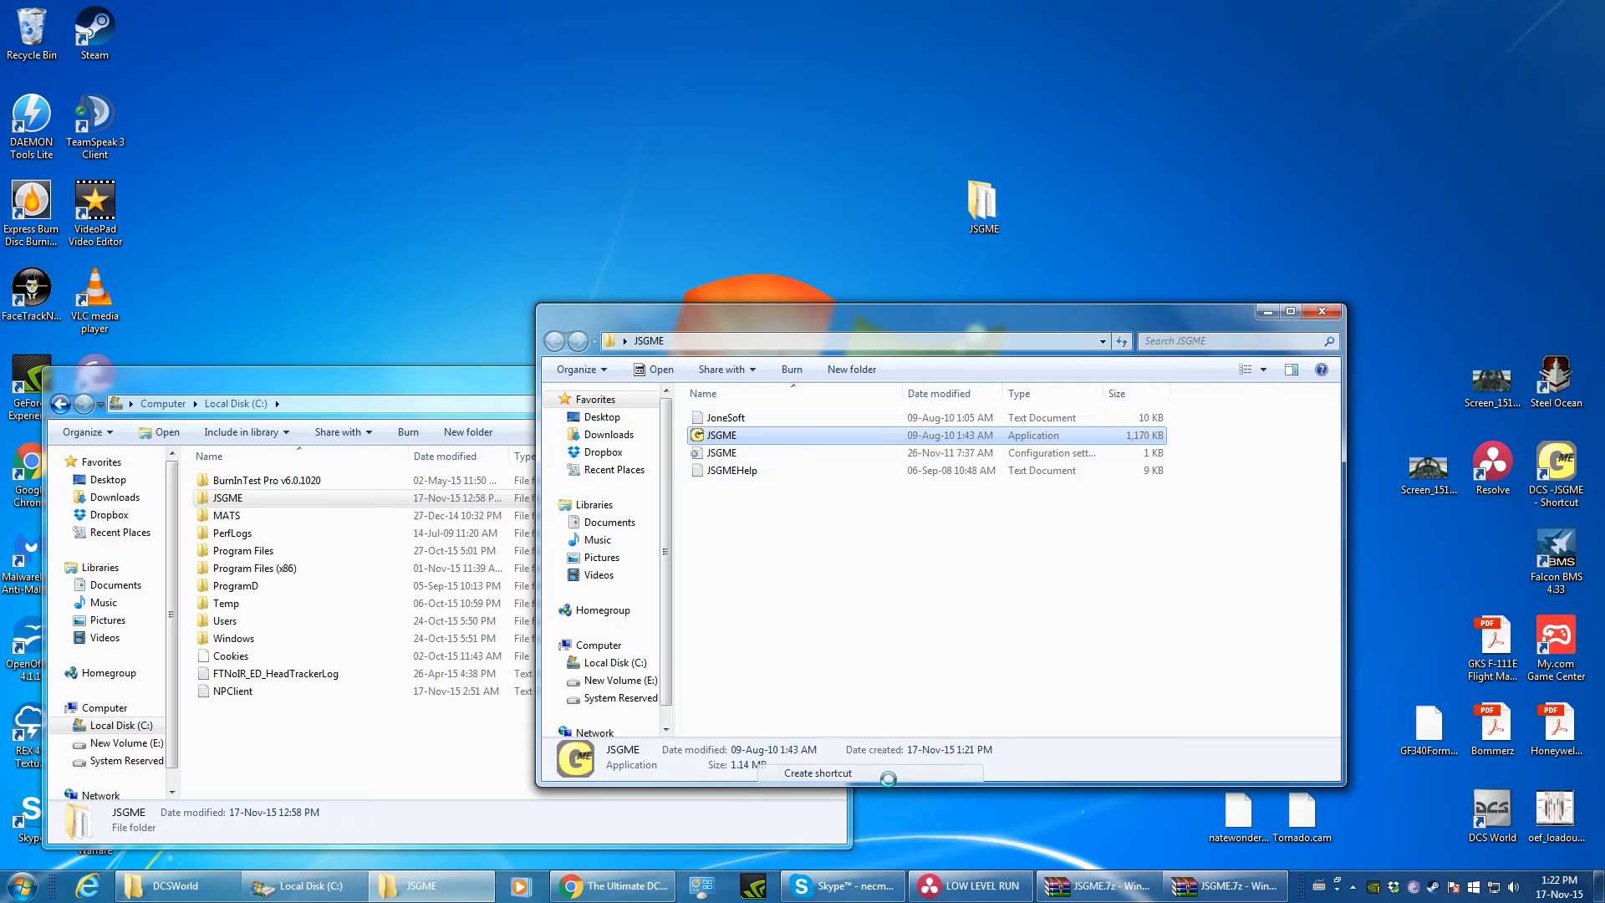
Step: Confirm the DCS - JSGME desktop shortcut points to C:\JSGME, then close the JSGME folder window
click(818, 772)
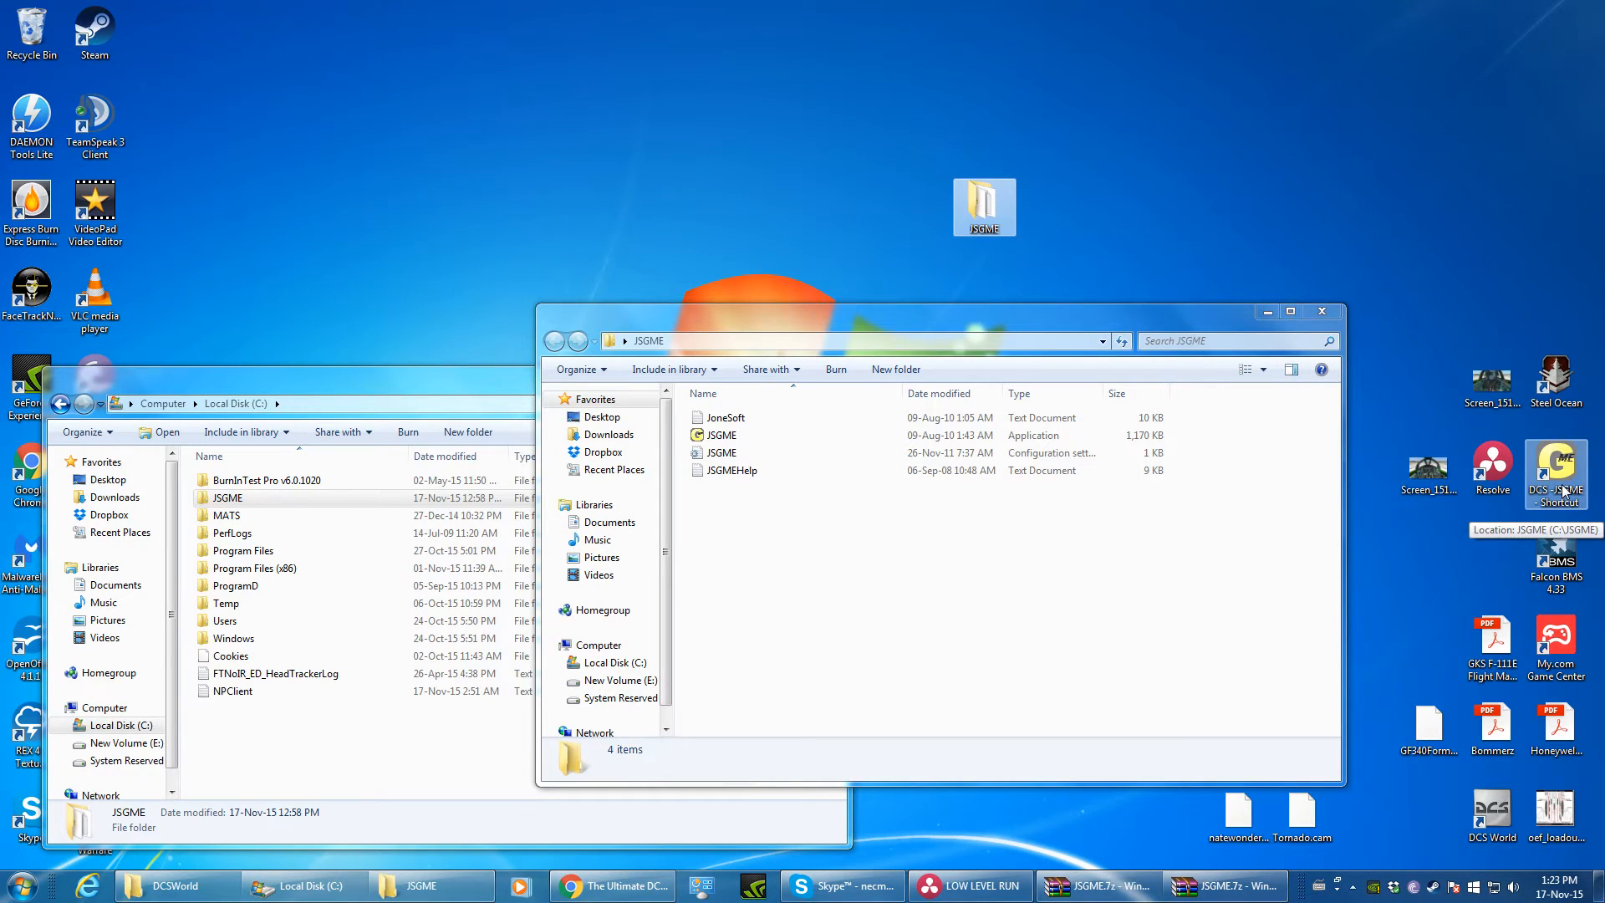
mouse_move(1321, 311)
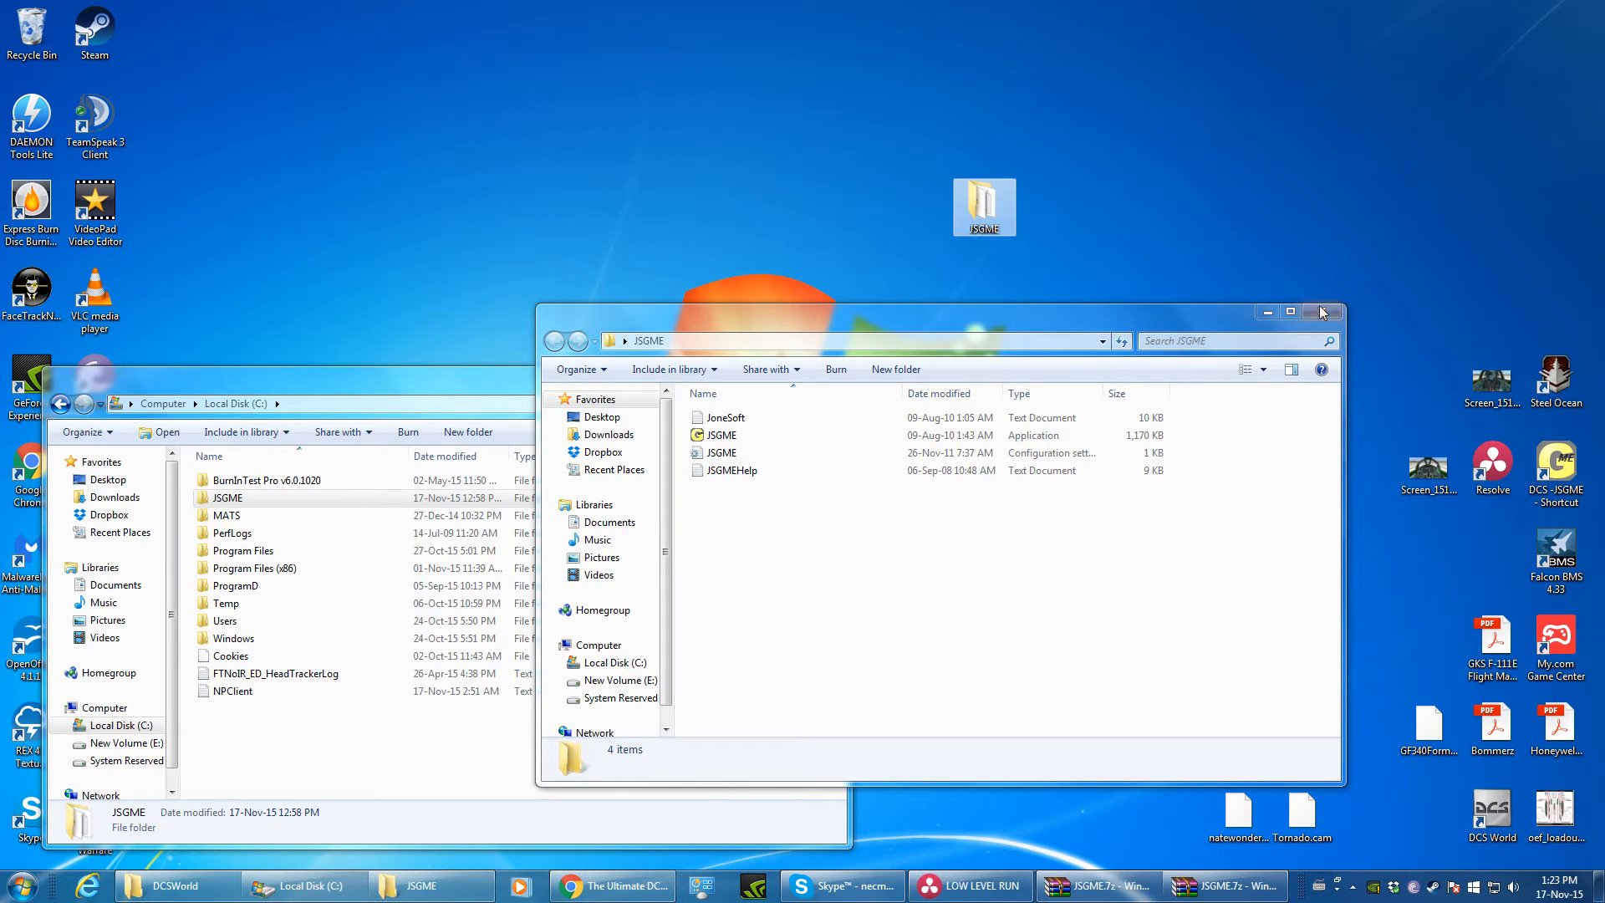
click(1321, 312)
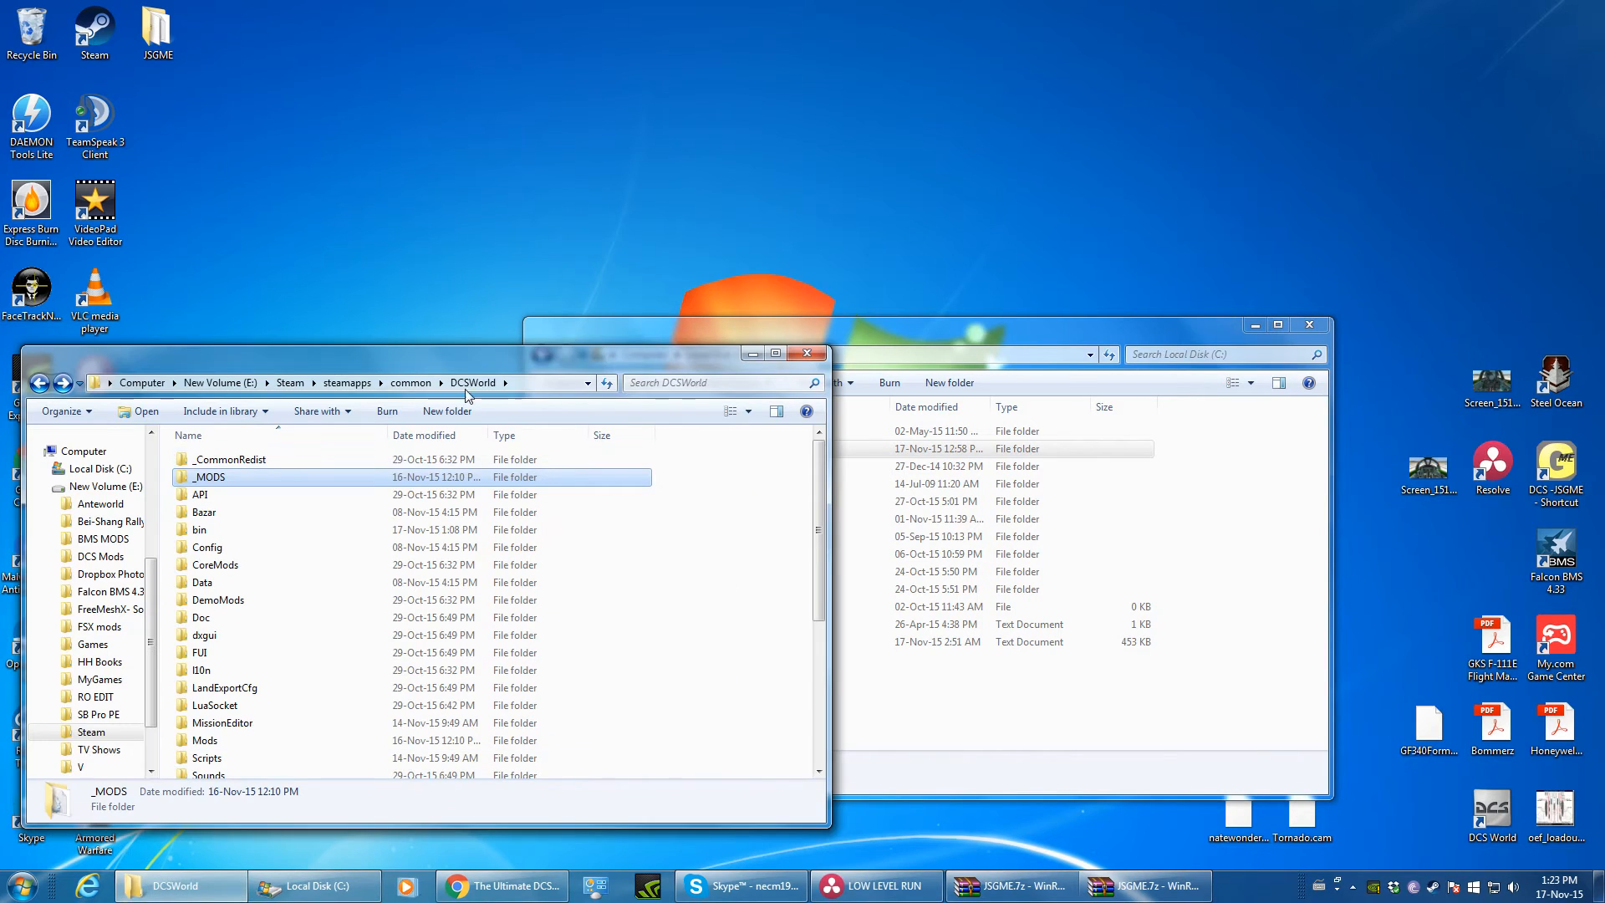
Step: Set the DCS - JSGME shortcut's Start in folder to the copied DCSWorld path and apply it
click(358, 383)
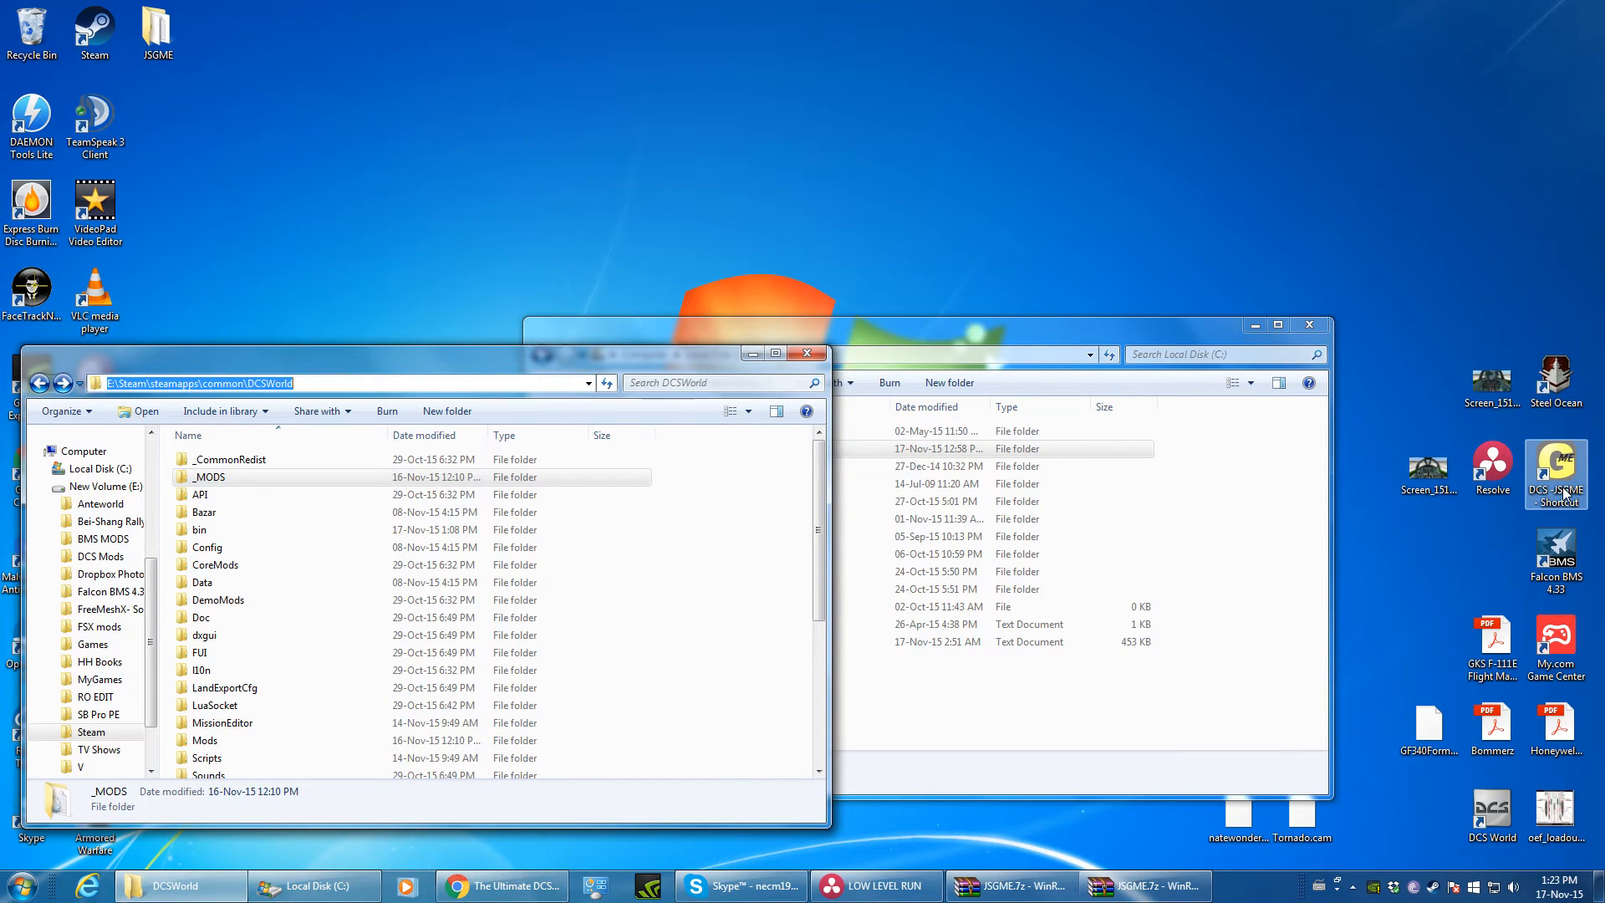
right_click(1556, 475)
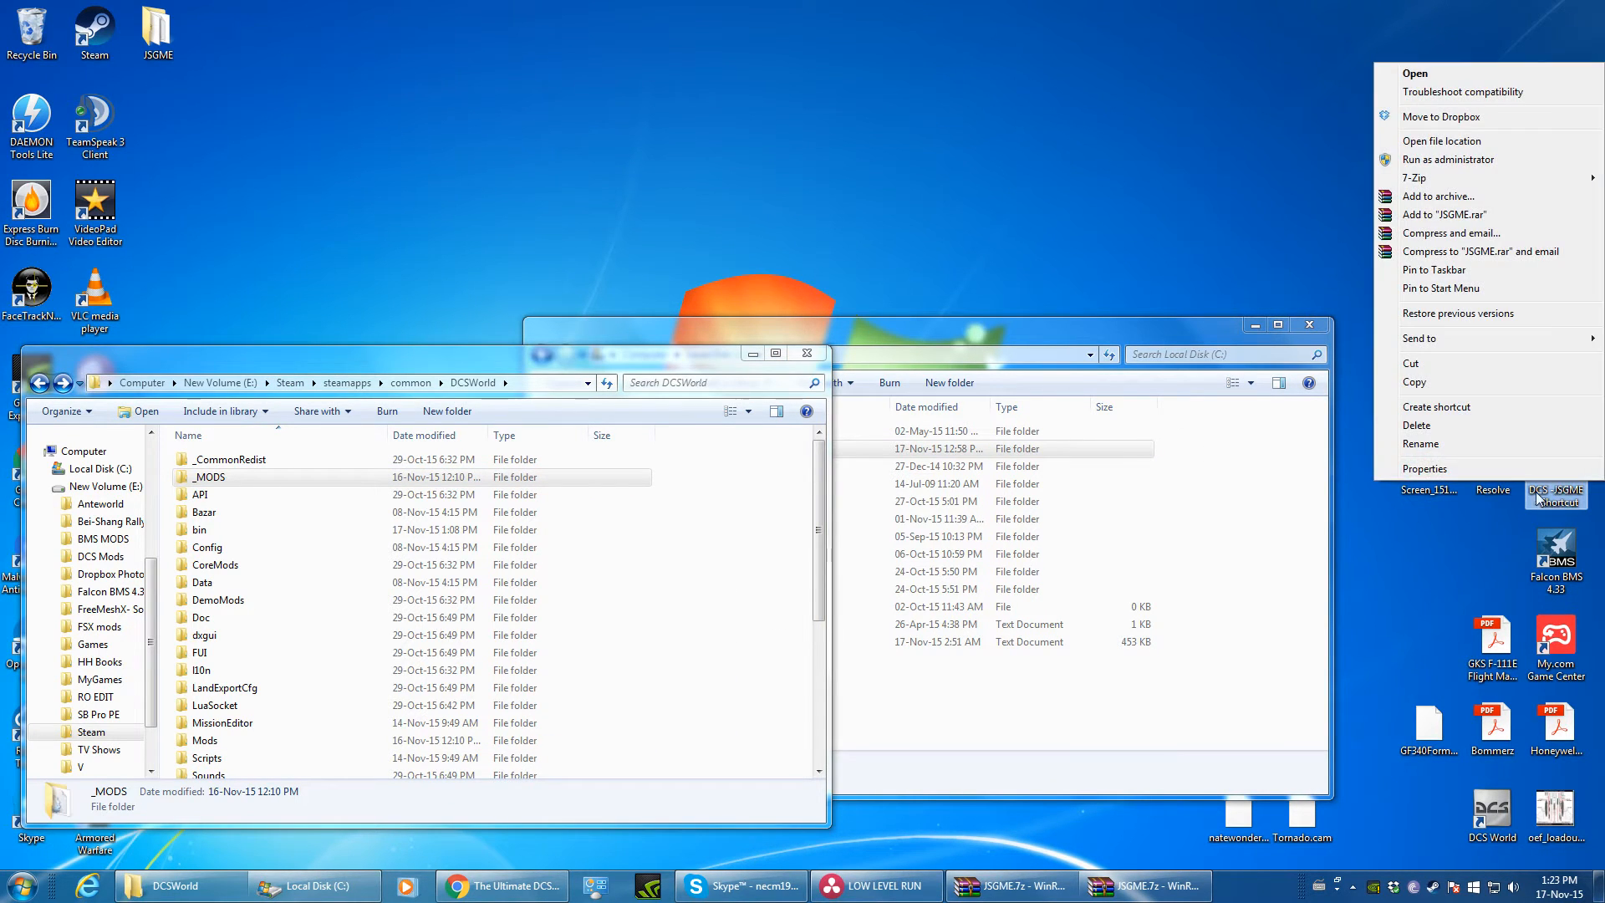
click(1424, 468)
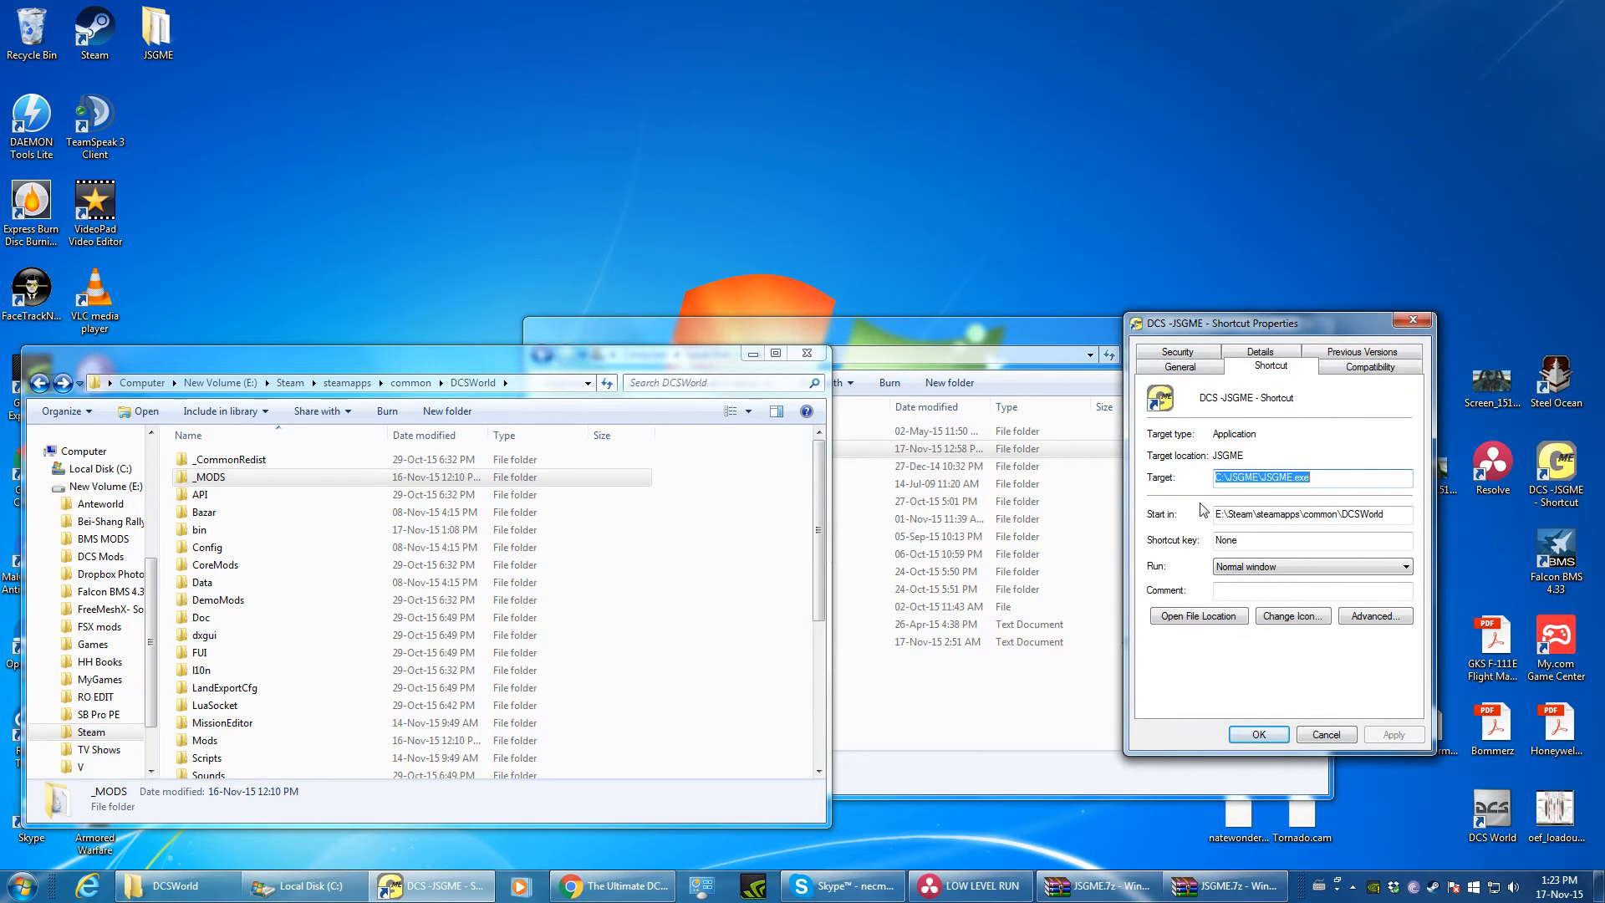
click(1301, 513)
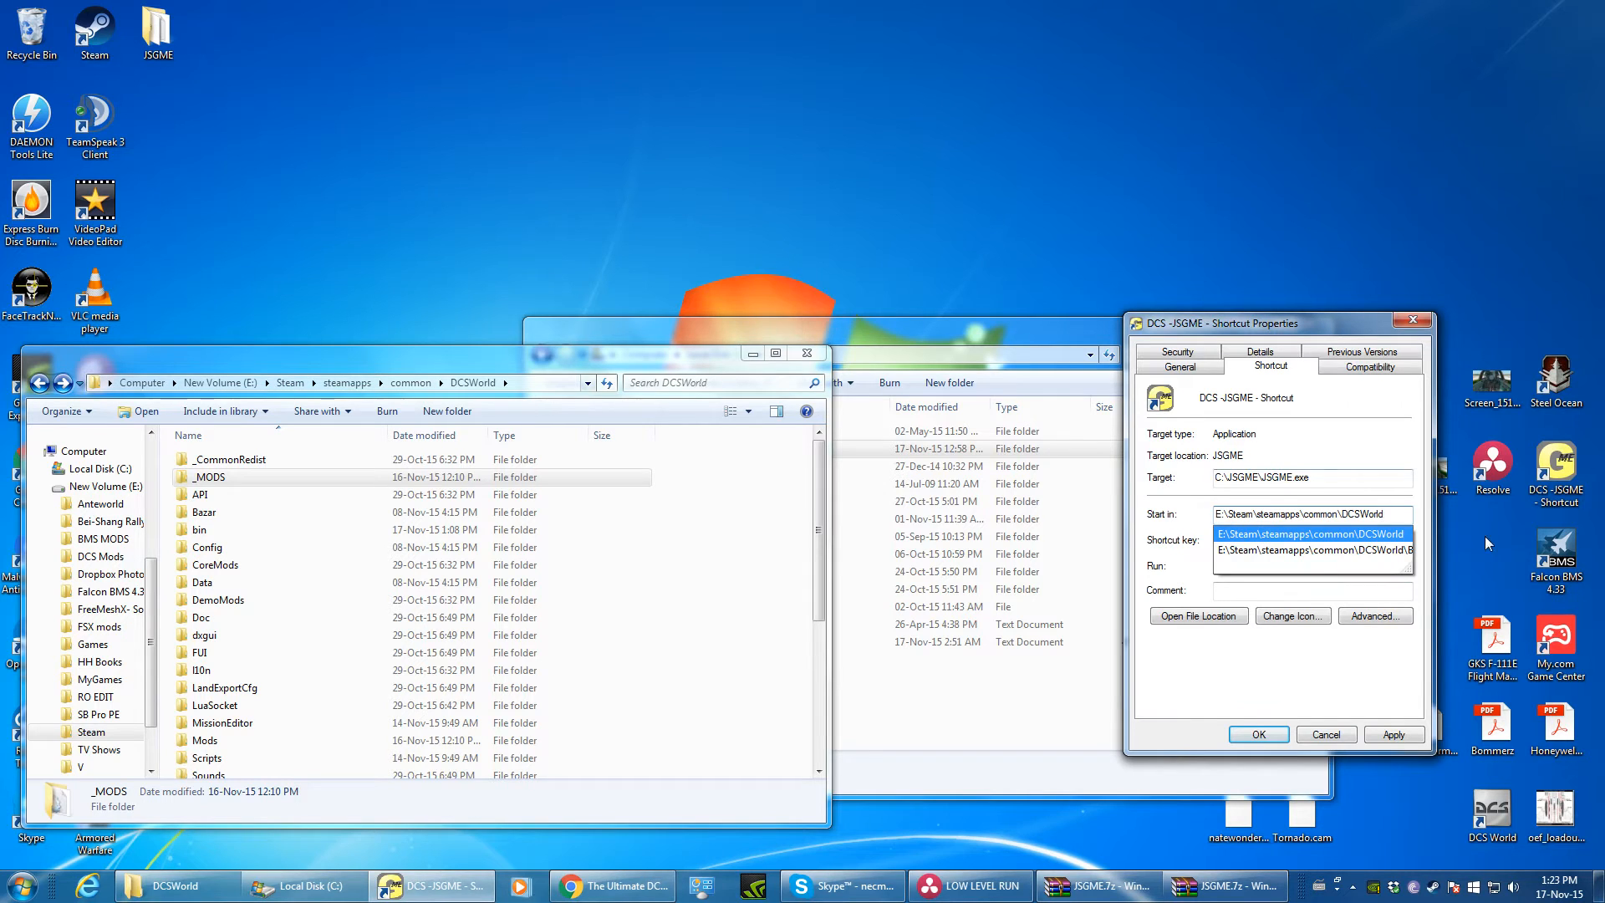
click(1324, 734)
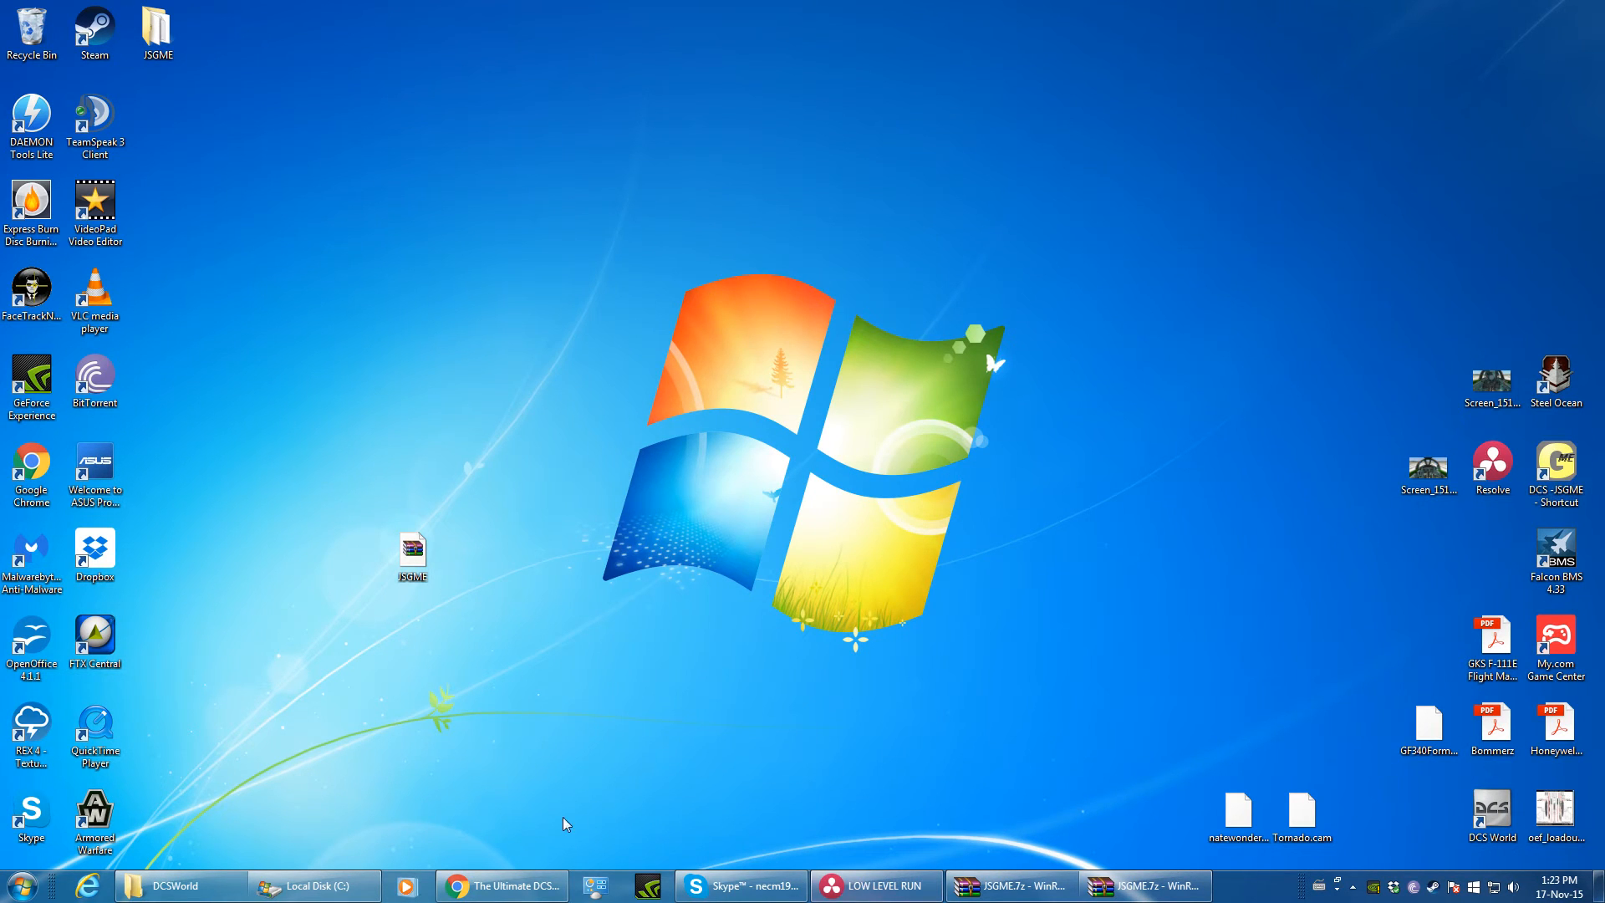
Step: Read the guide's Run JSGME step in Chrome, checking the DCSWorld folder in between
click(500, 886)
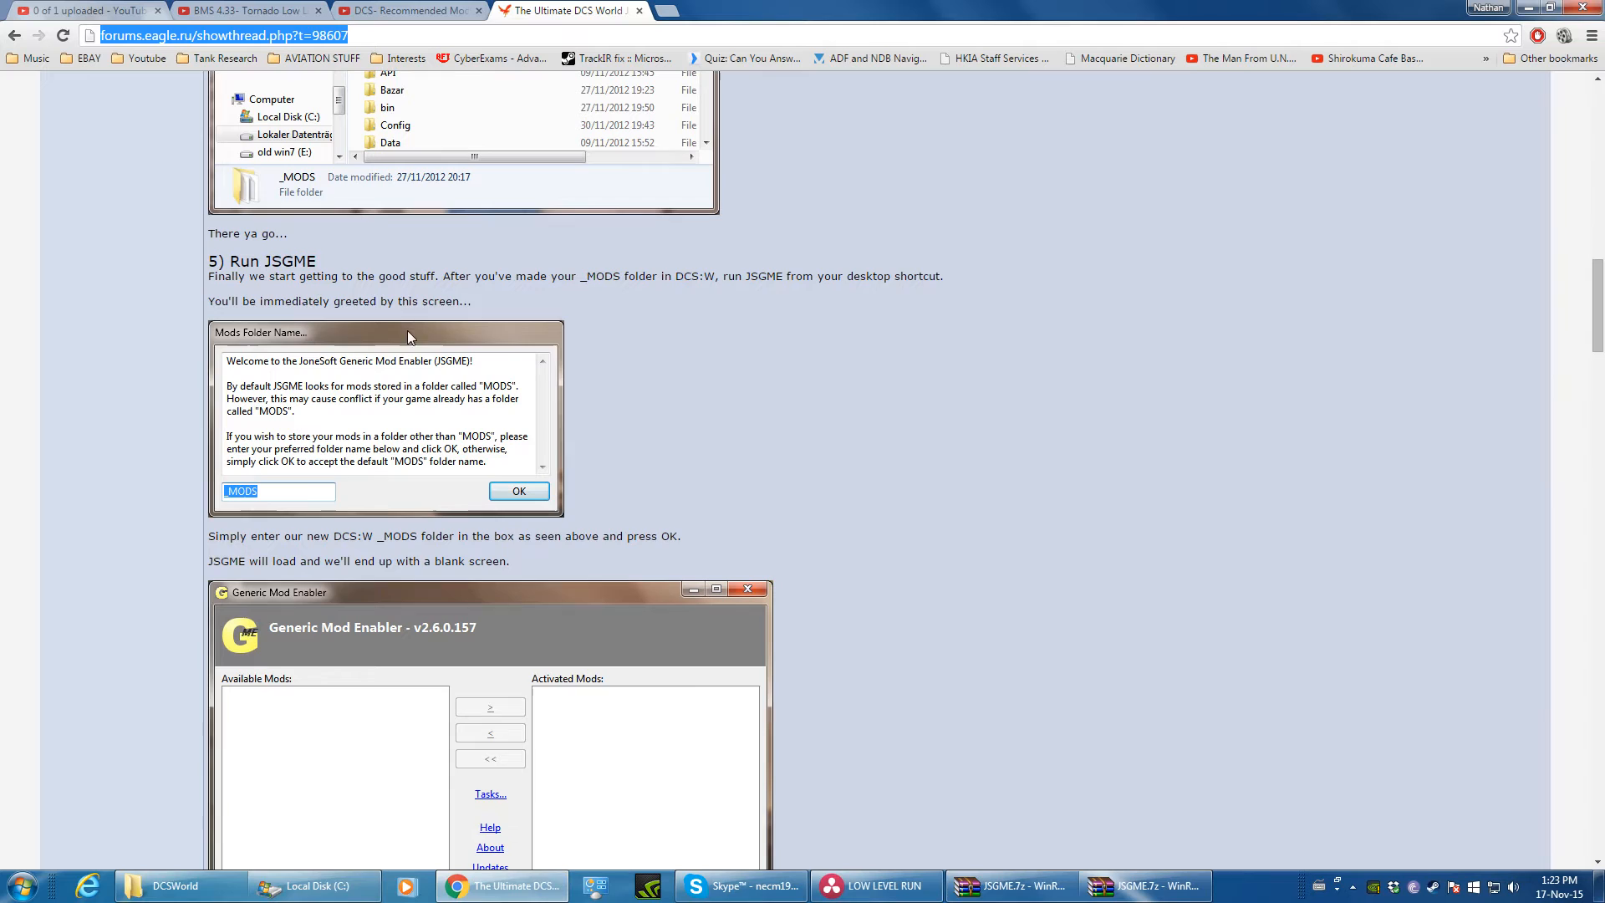
mouse_move(498, 376)
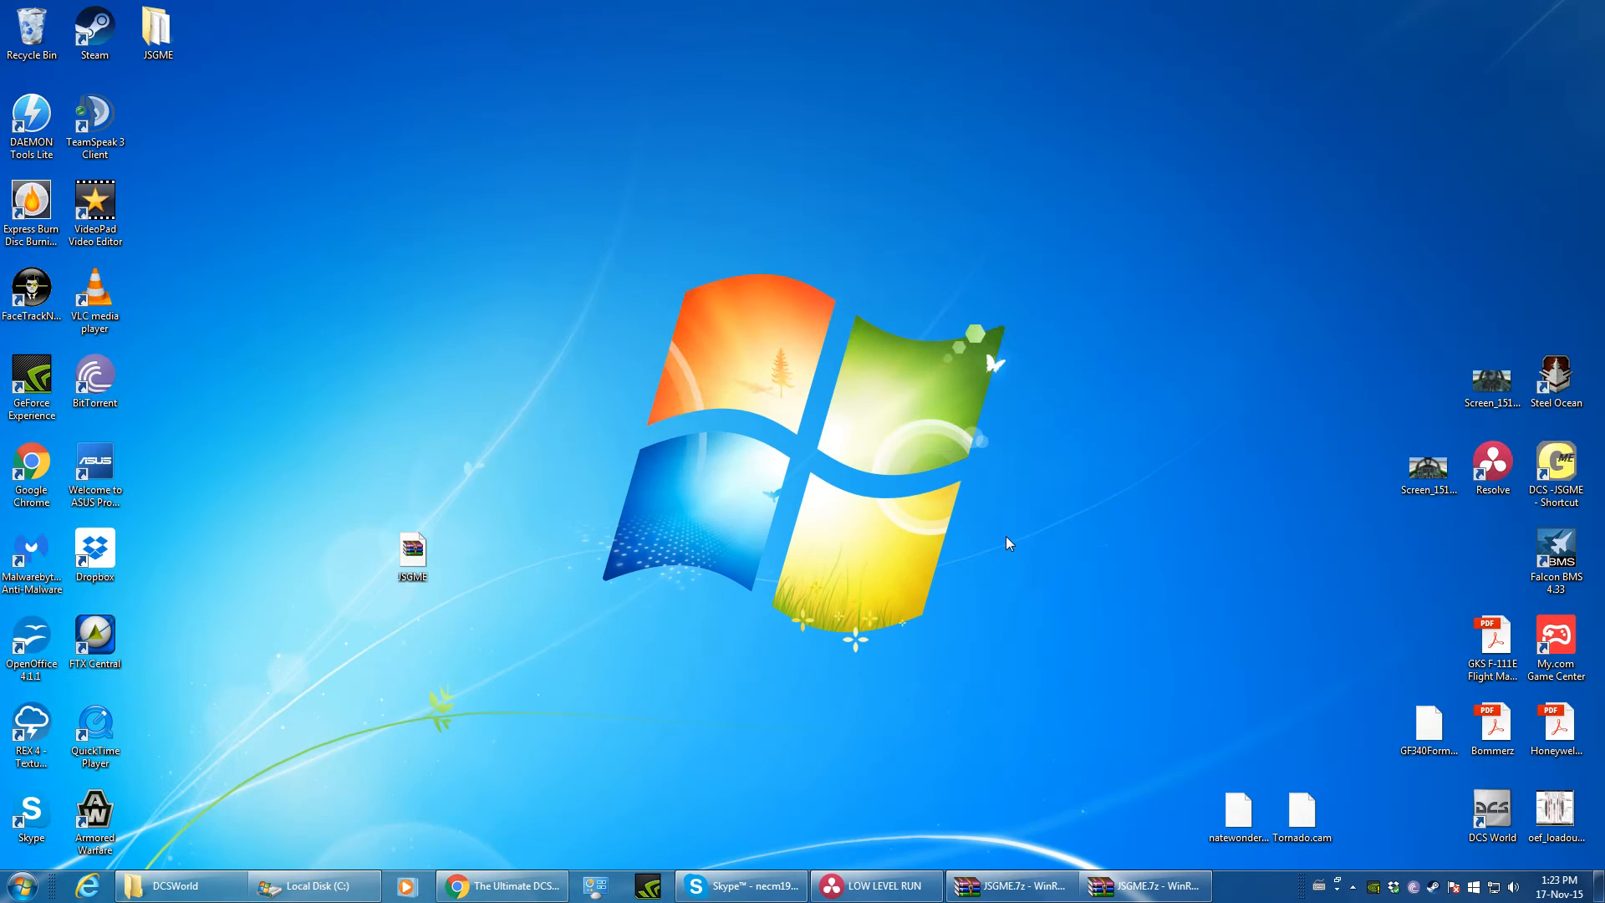
mouse_move(313, 886)
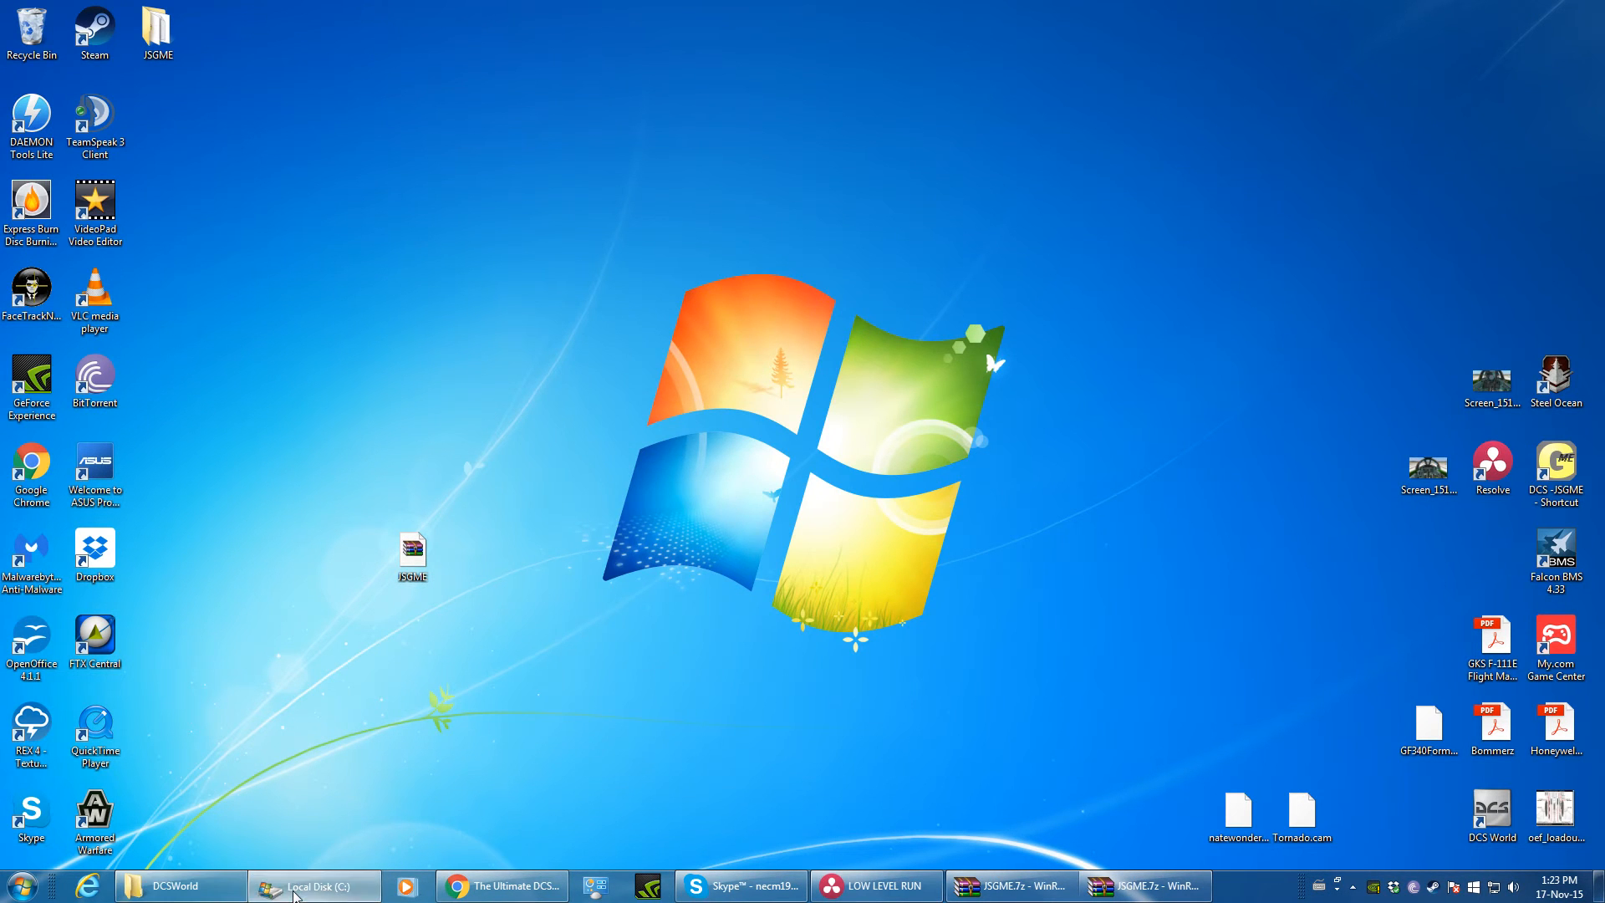
click(179, 886)
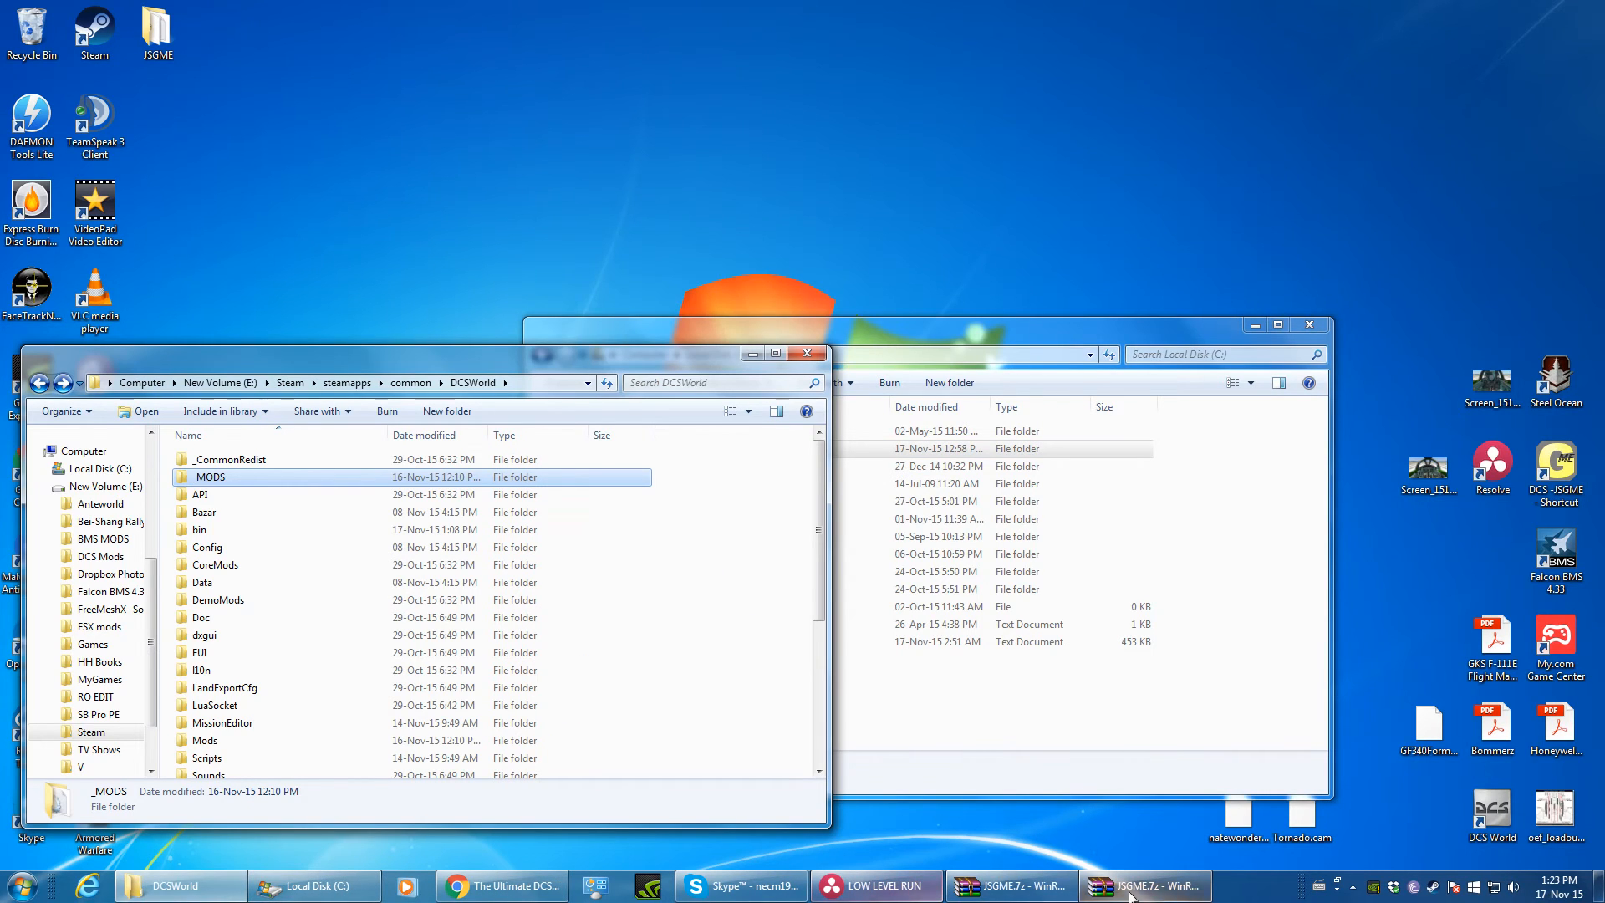
click(502, 886)
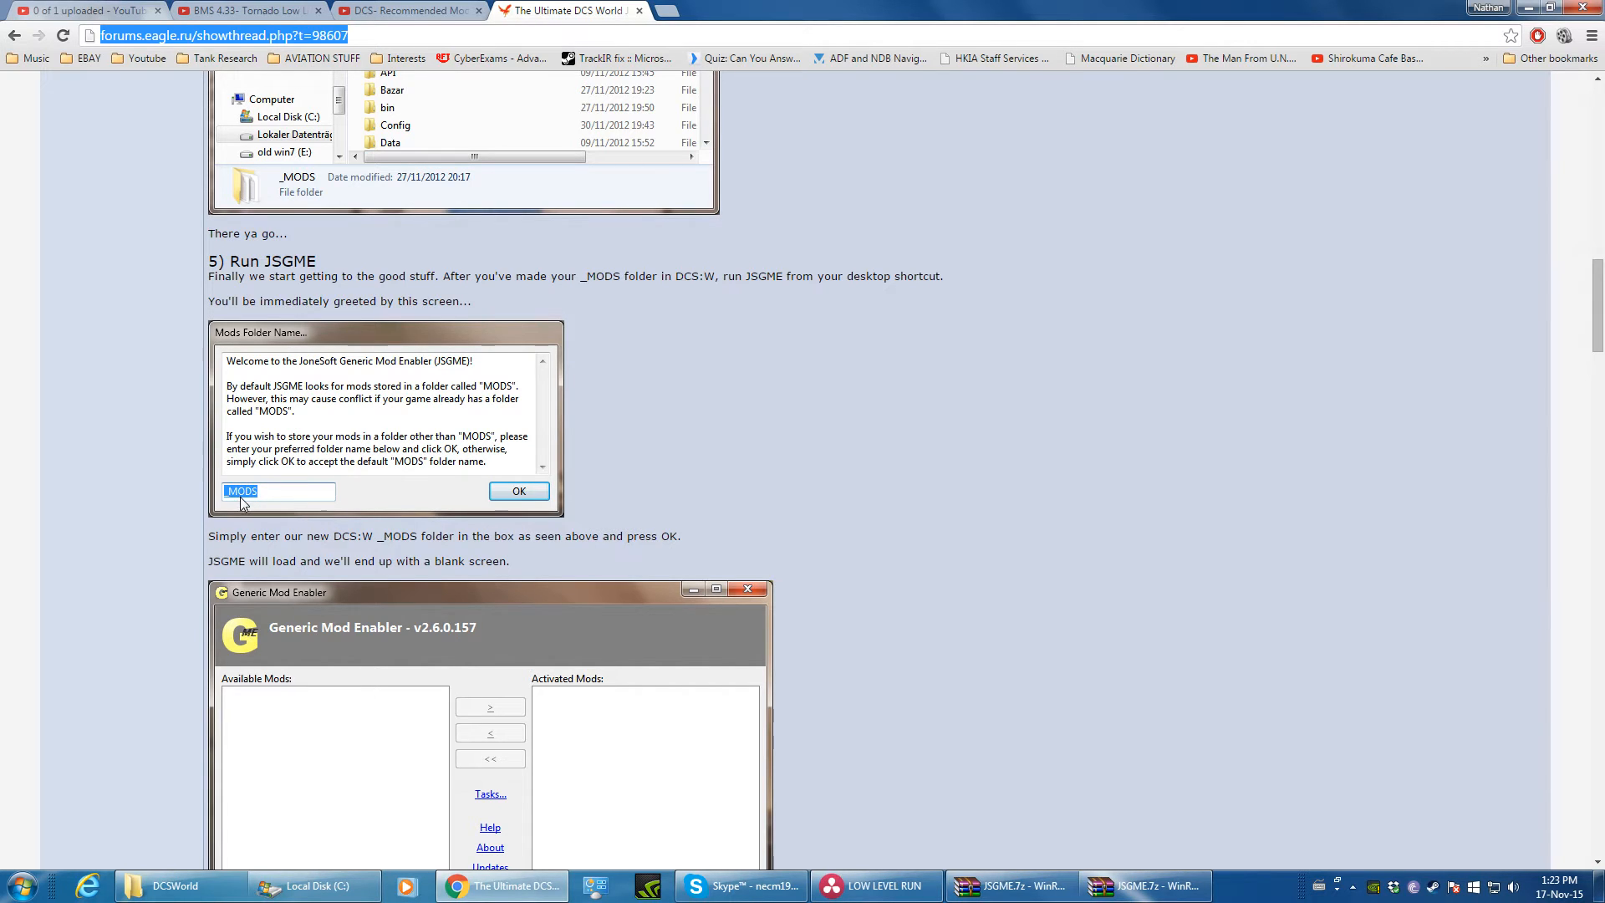
mouse_move(1324, 272)
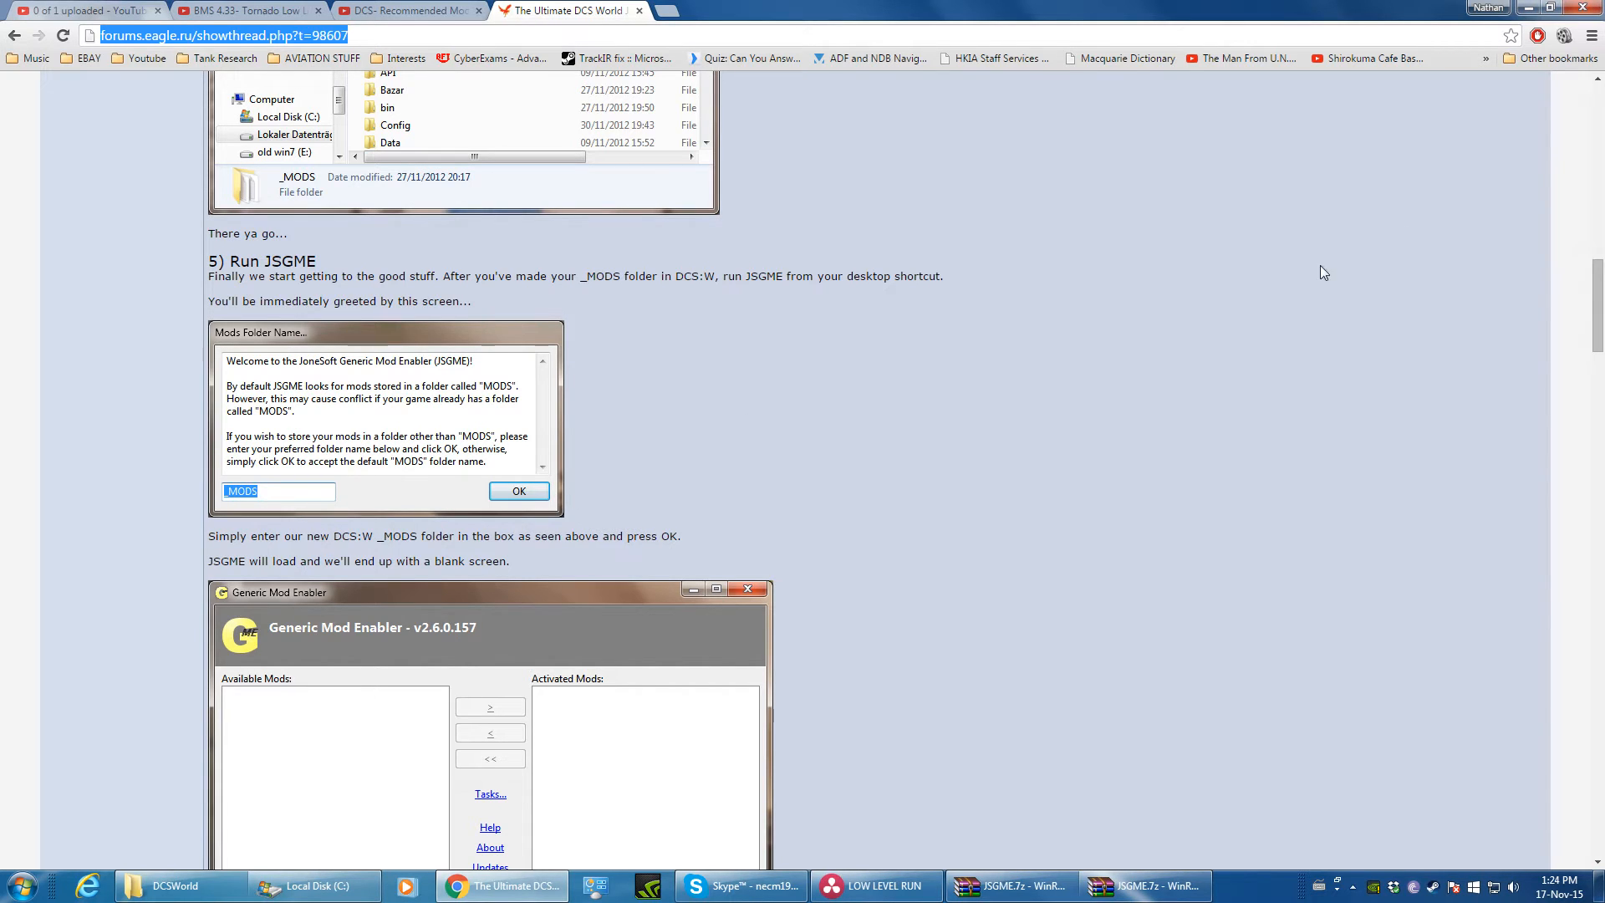
scroll(down, 3)
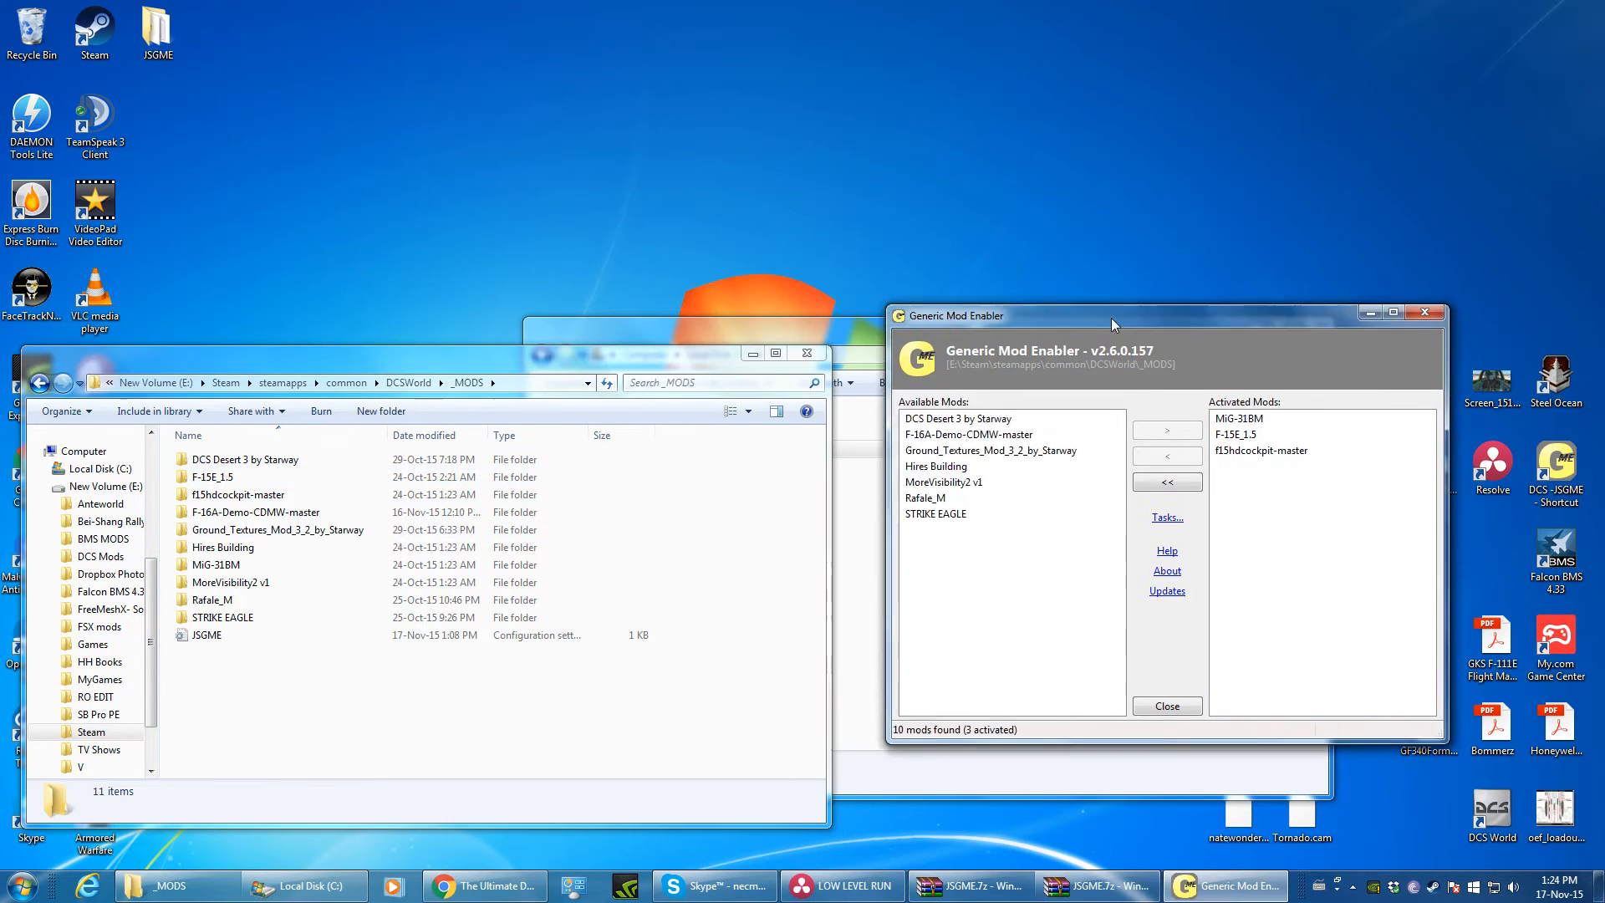
Step: Deactivate the F-15E_1.5 mod and reactivate it, leaving three mods activated
drag(1033, 316, 1095, 333)
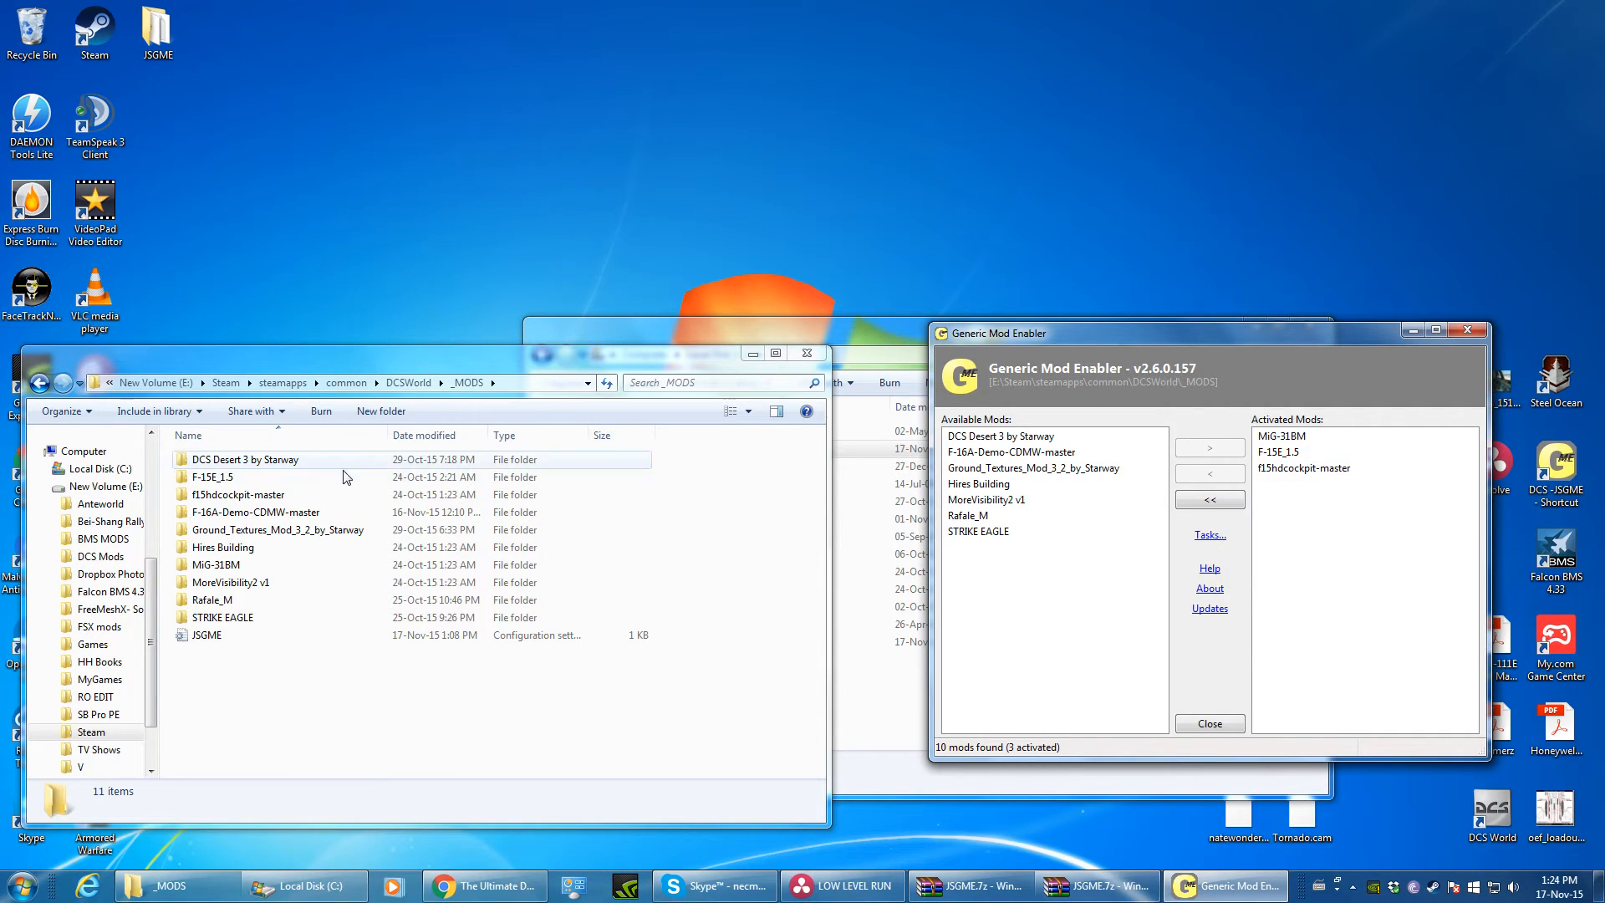
click(1033, 468)
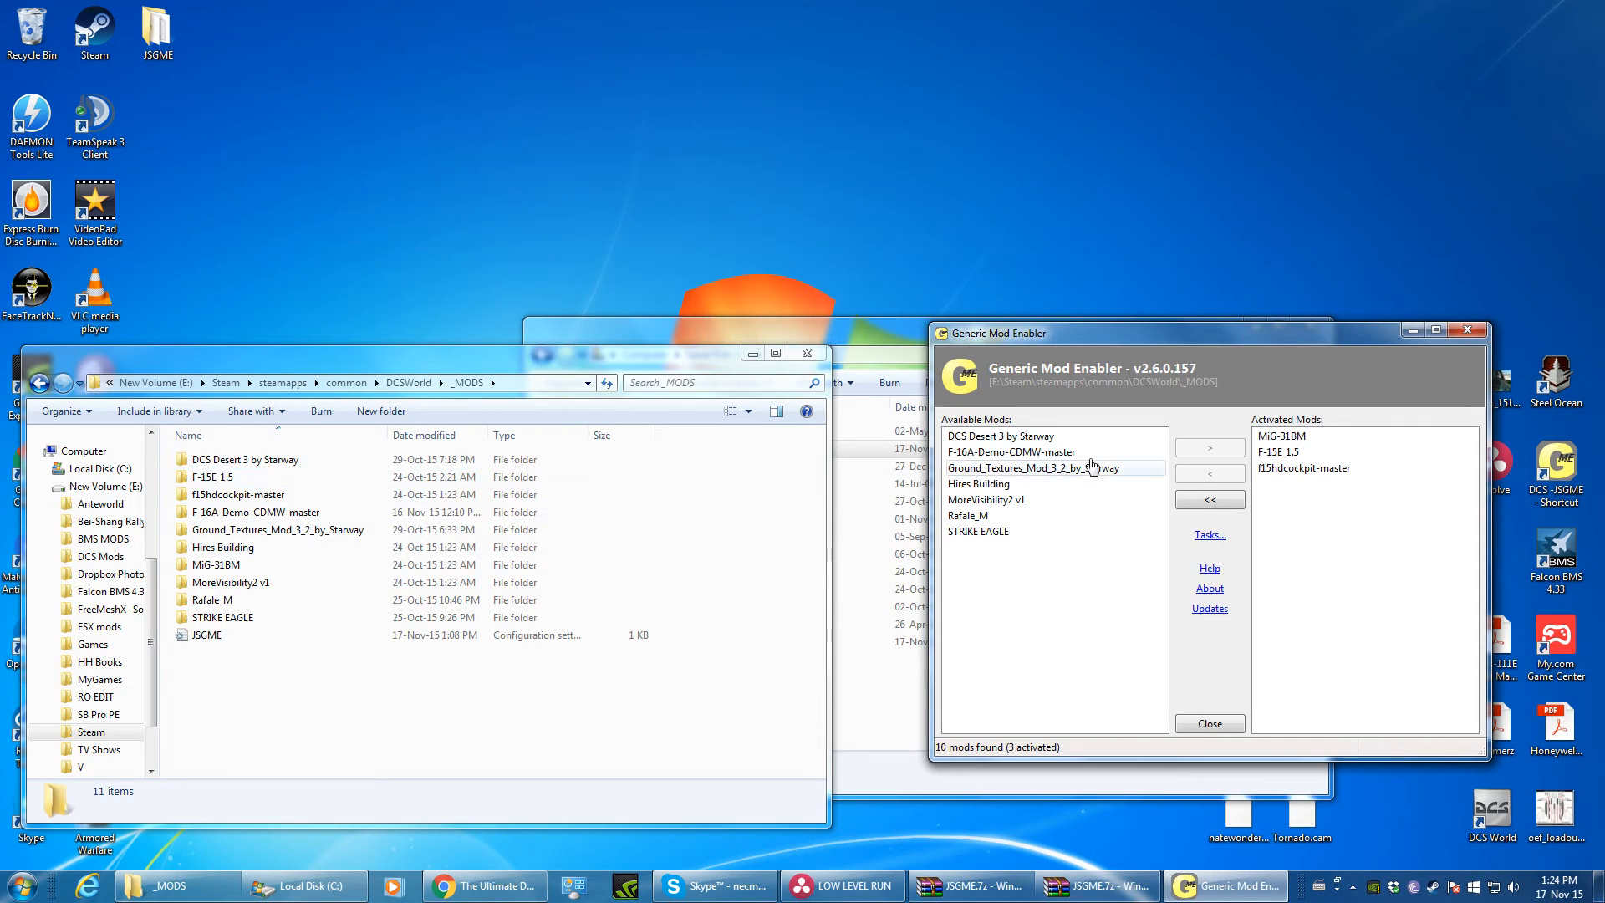
click(1303, 453)
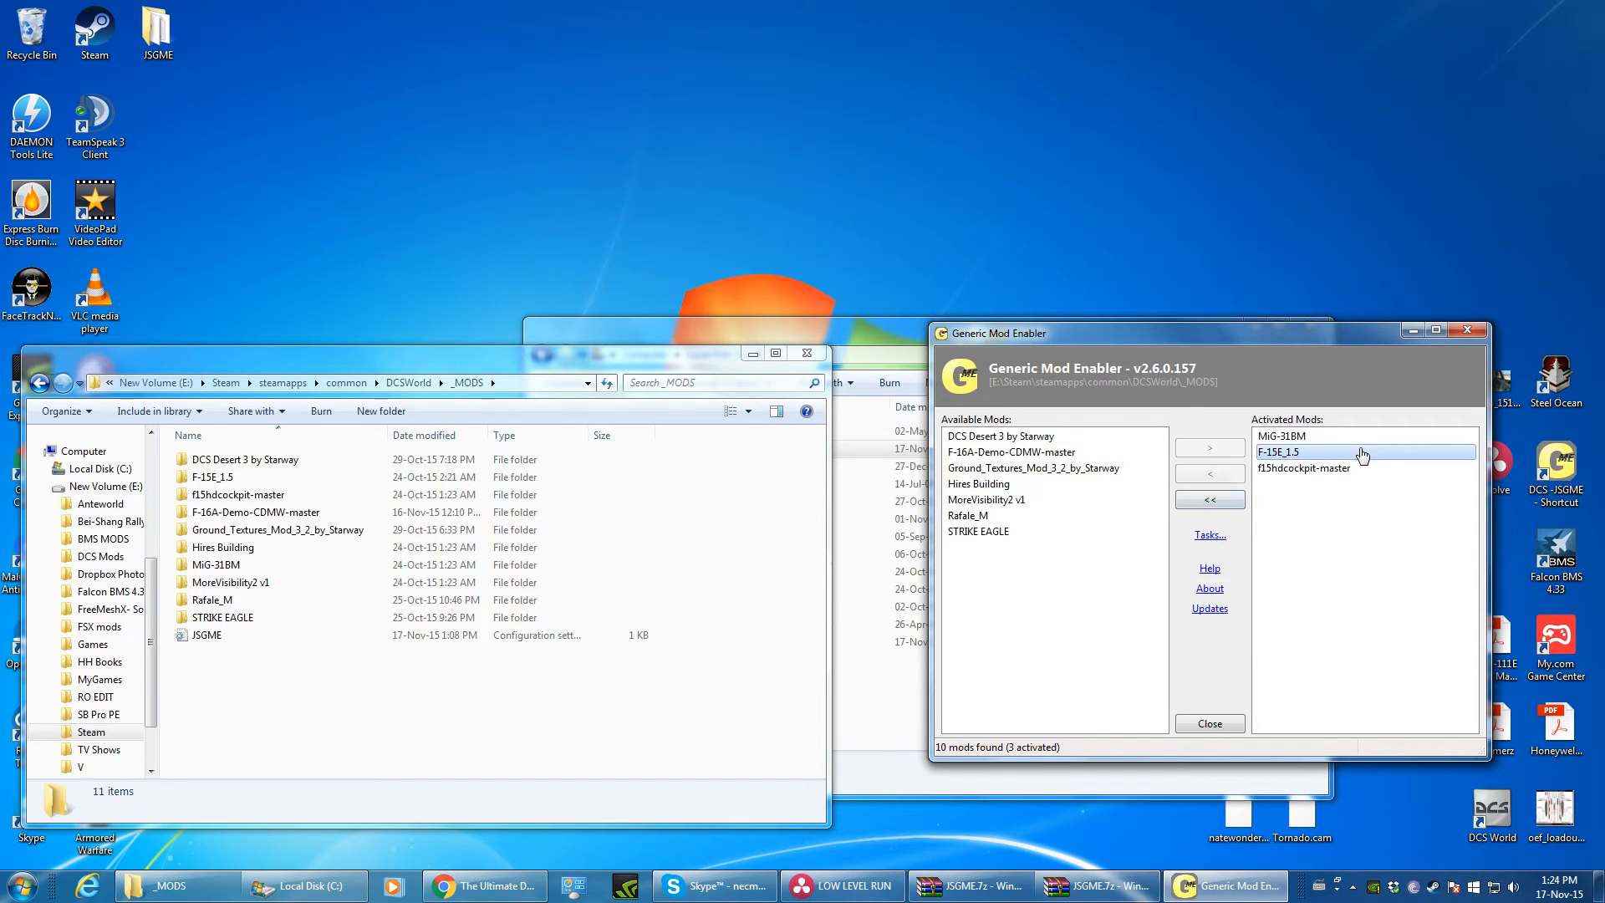
click(1209, 474)
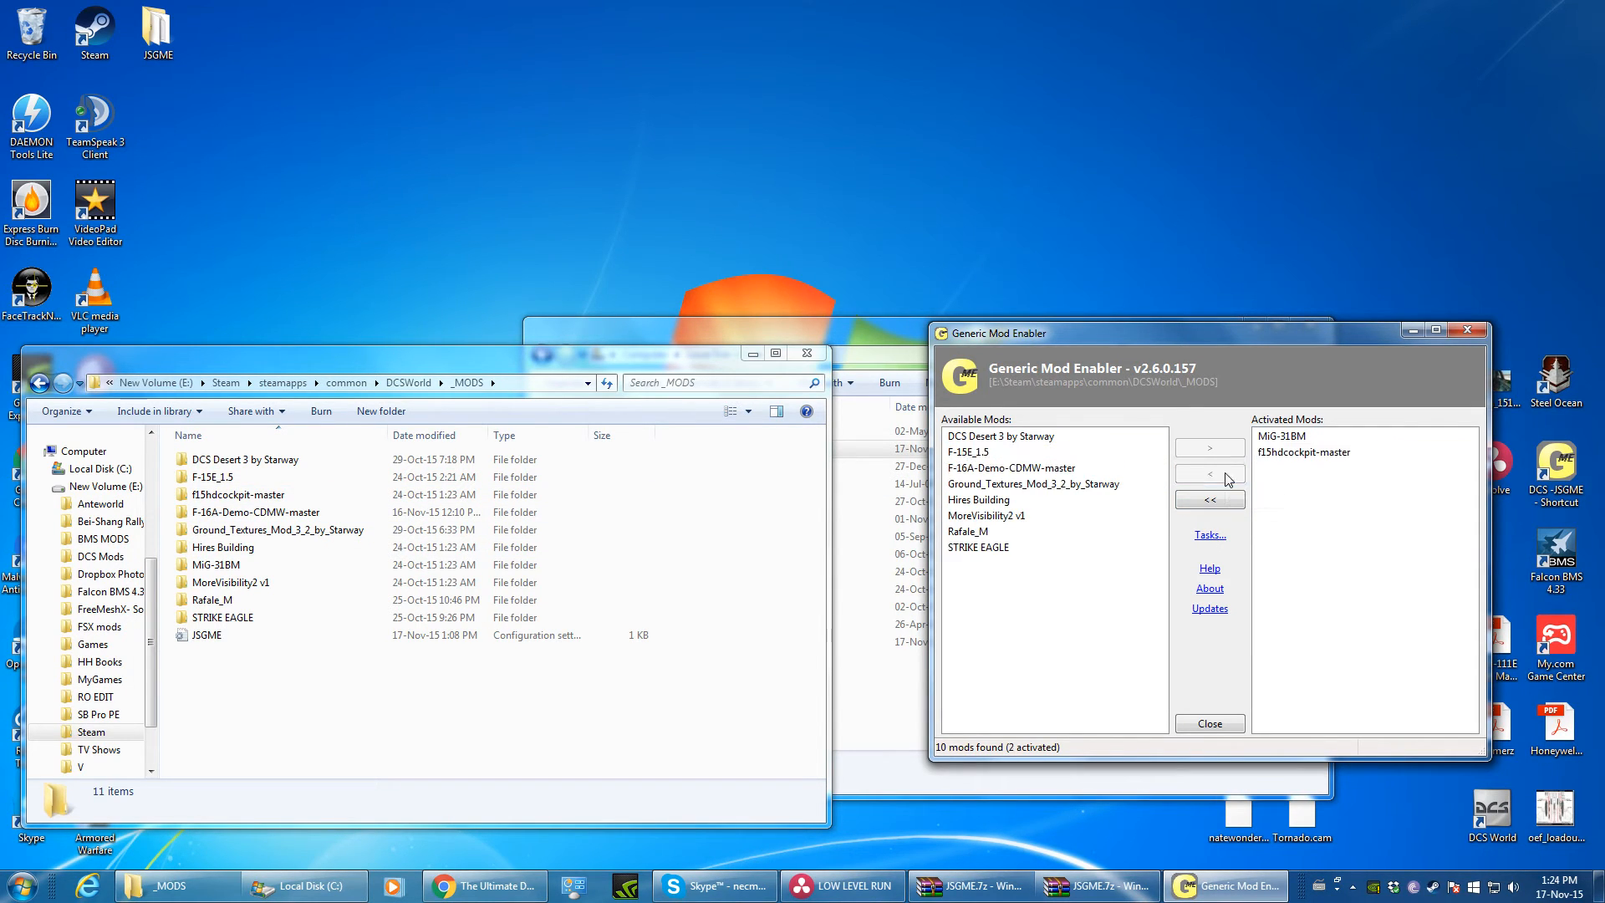
click(1209, 448)
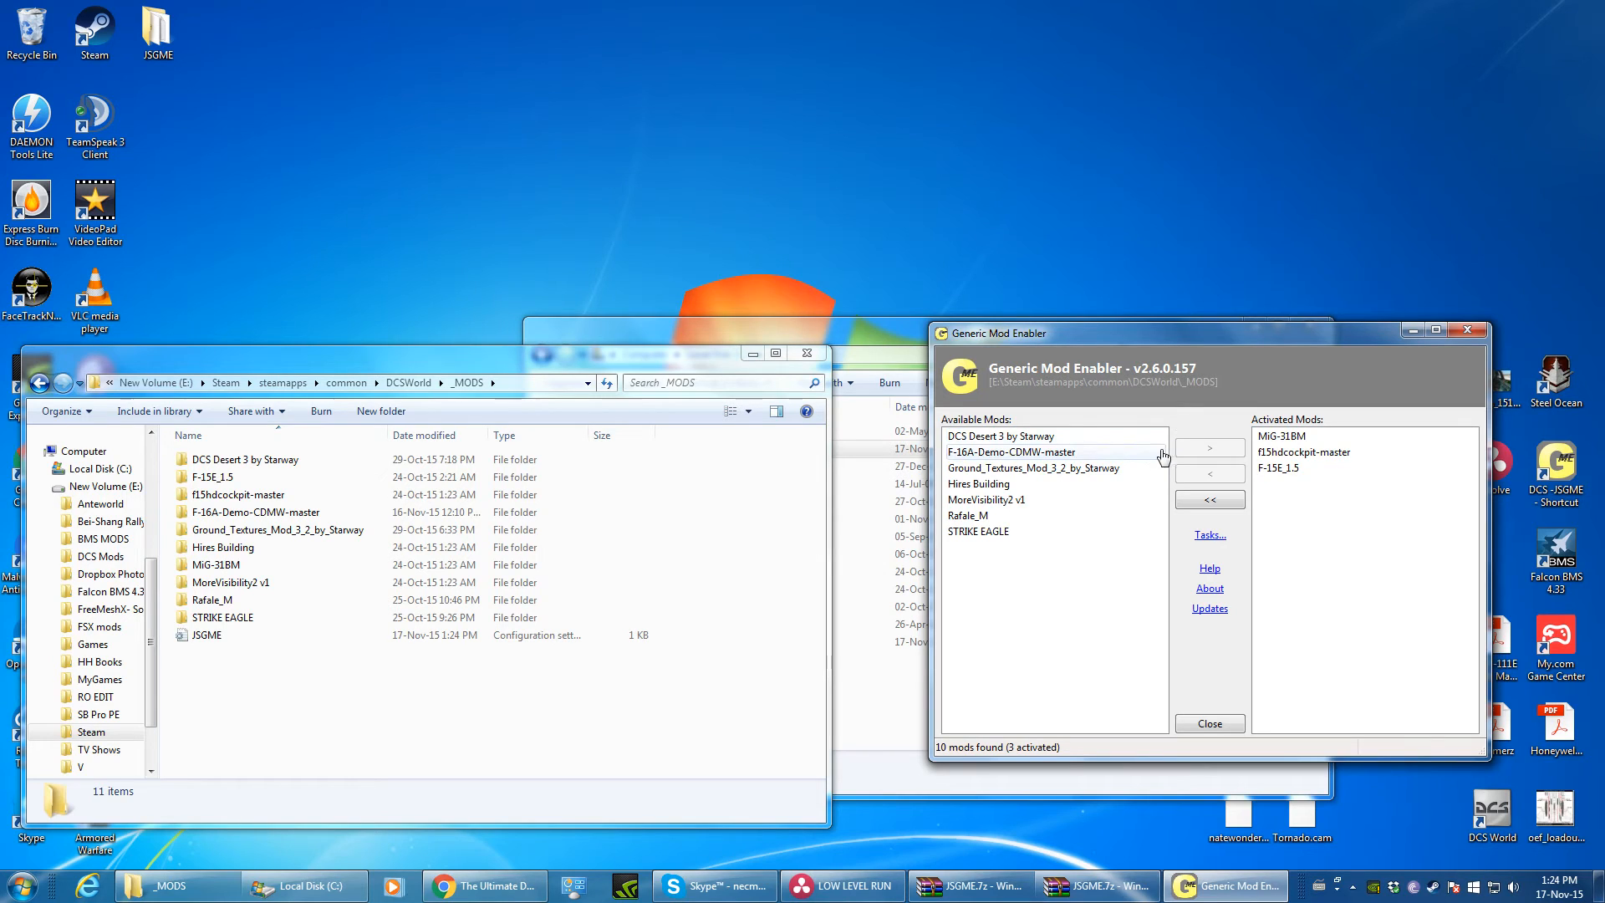
click(1023, 436)
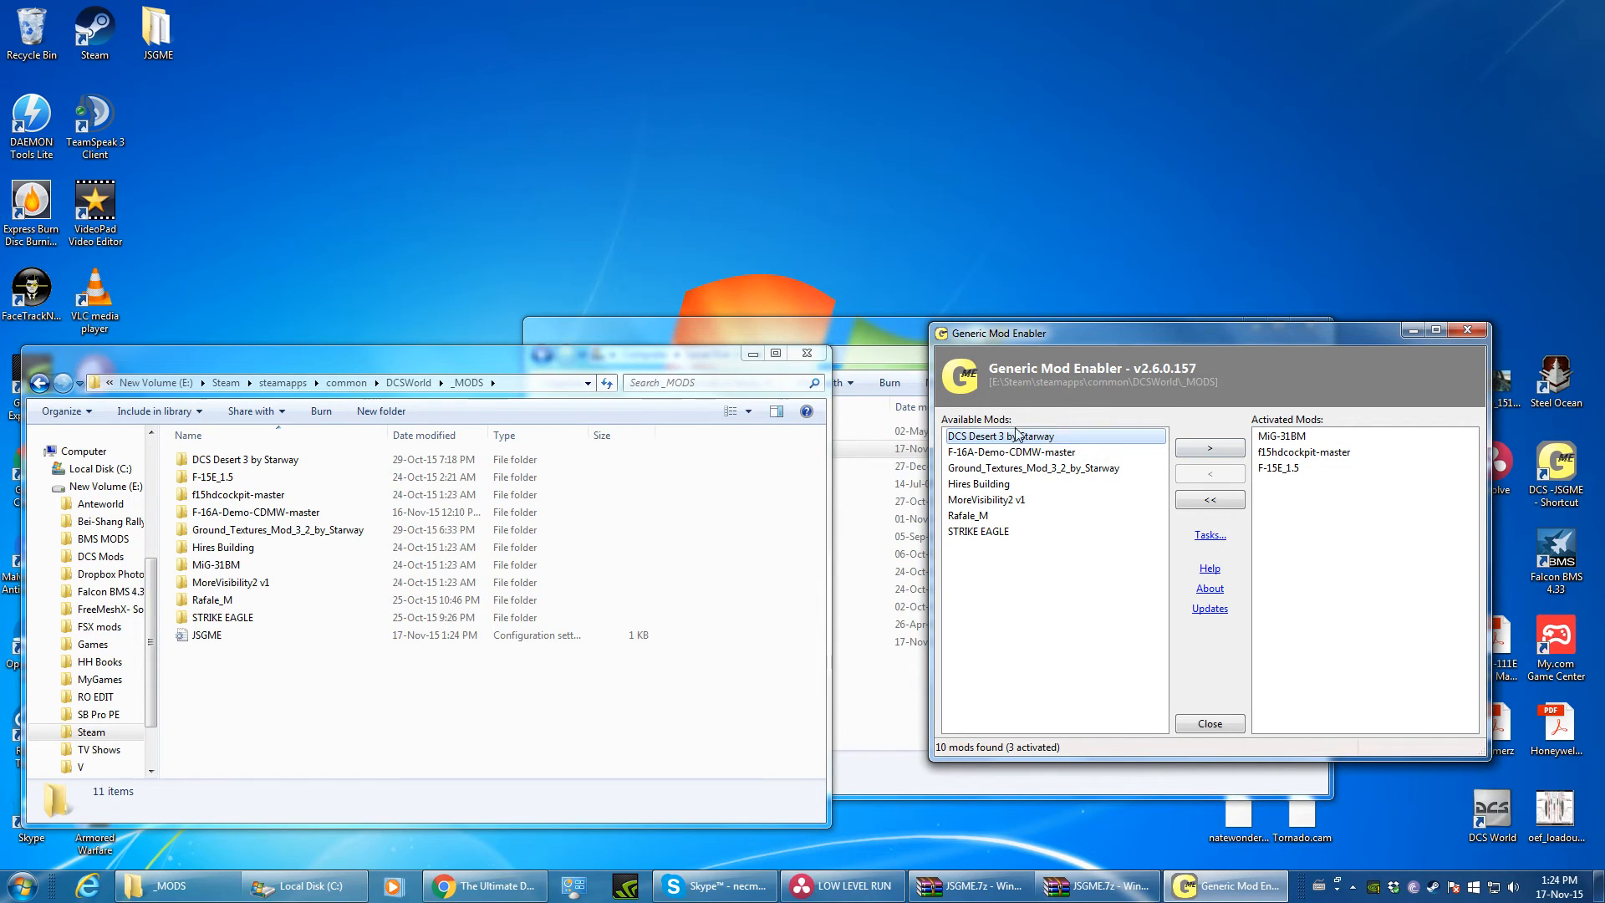
mouse_move(1420, 512)
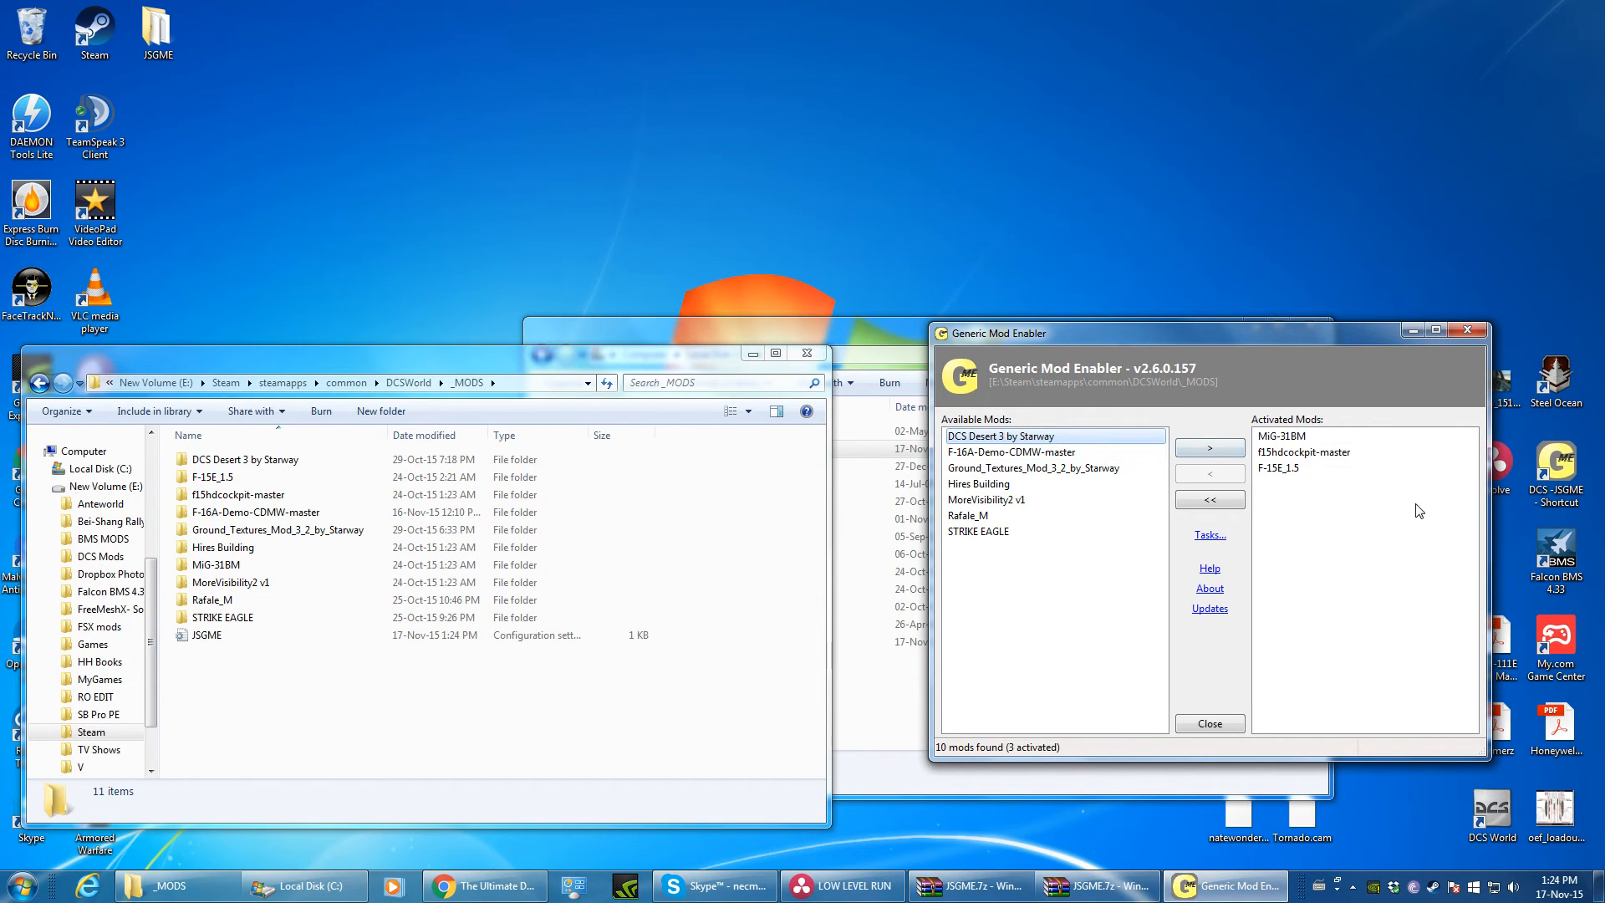
mouse_move(1260, 425)
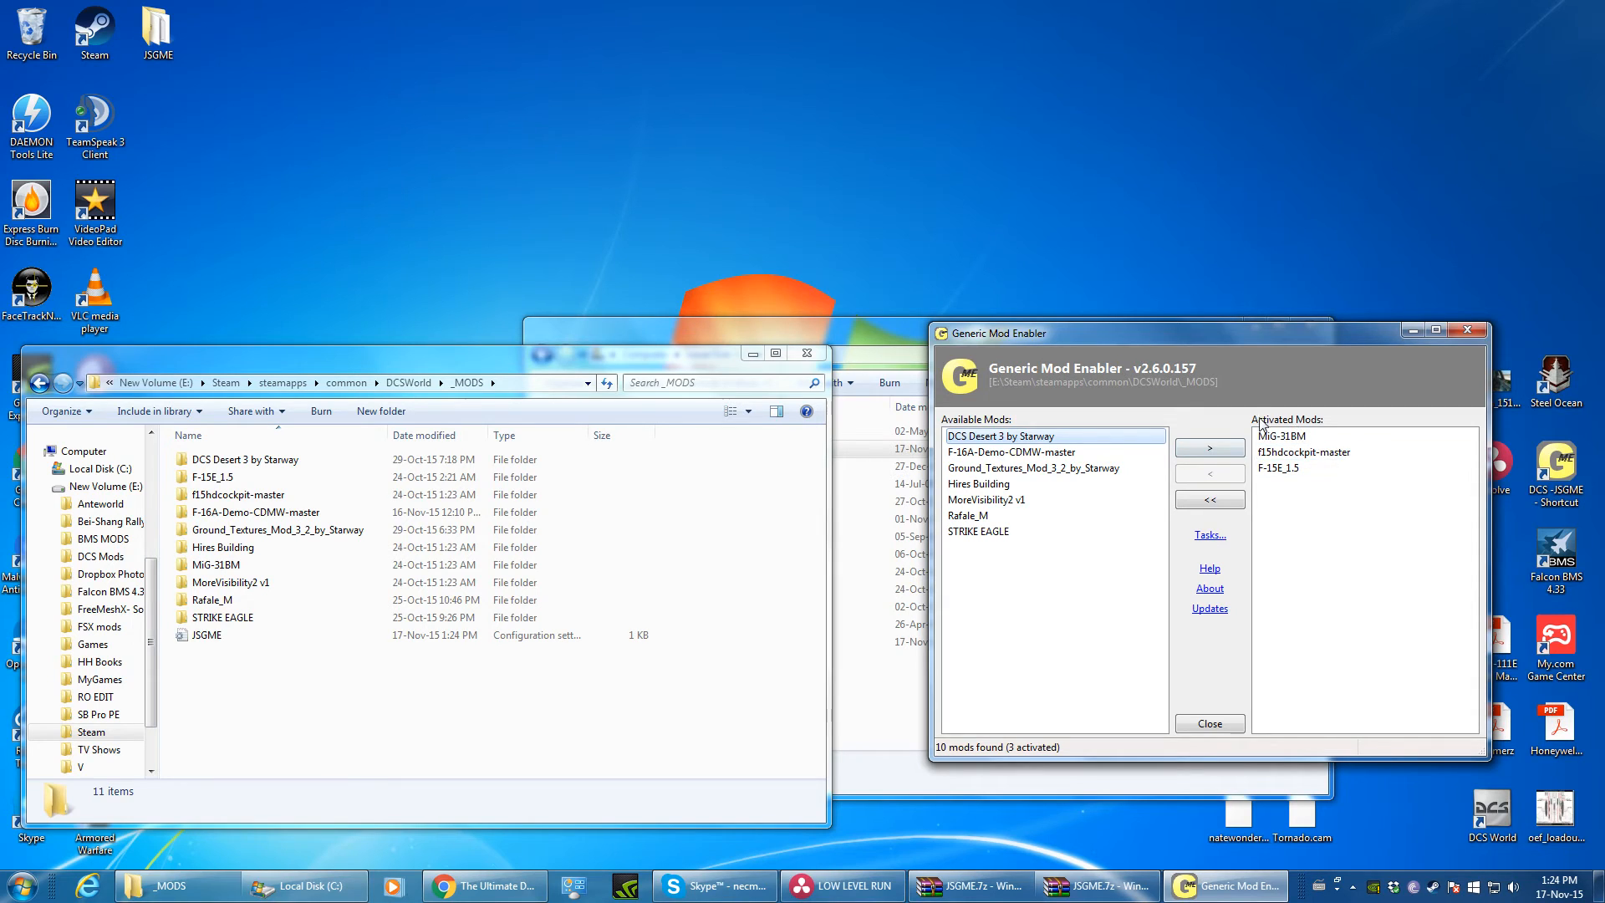
mouse_move(1470, 331)
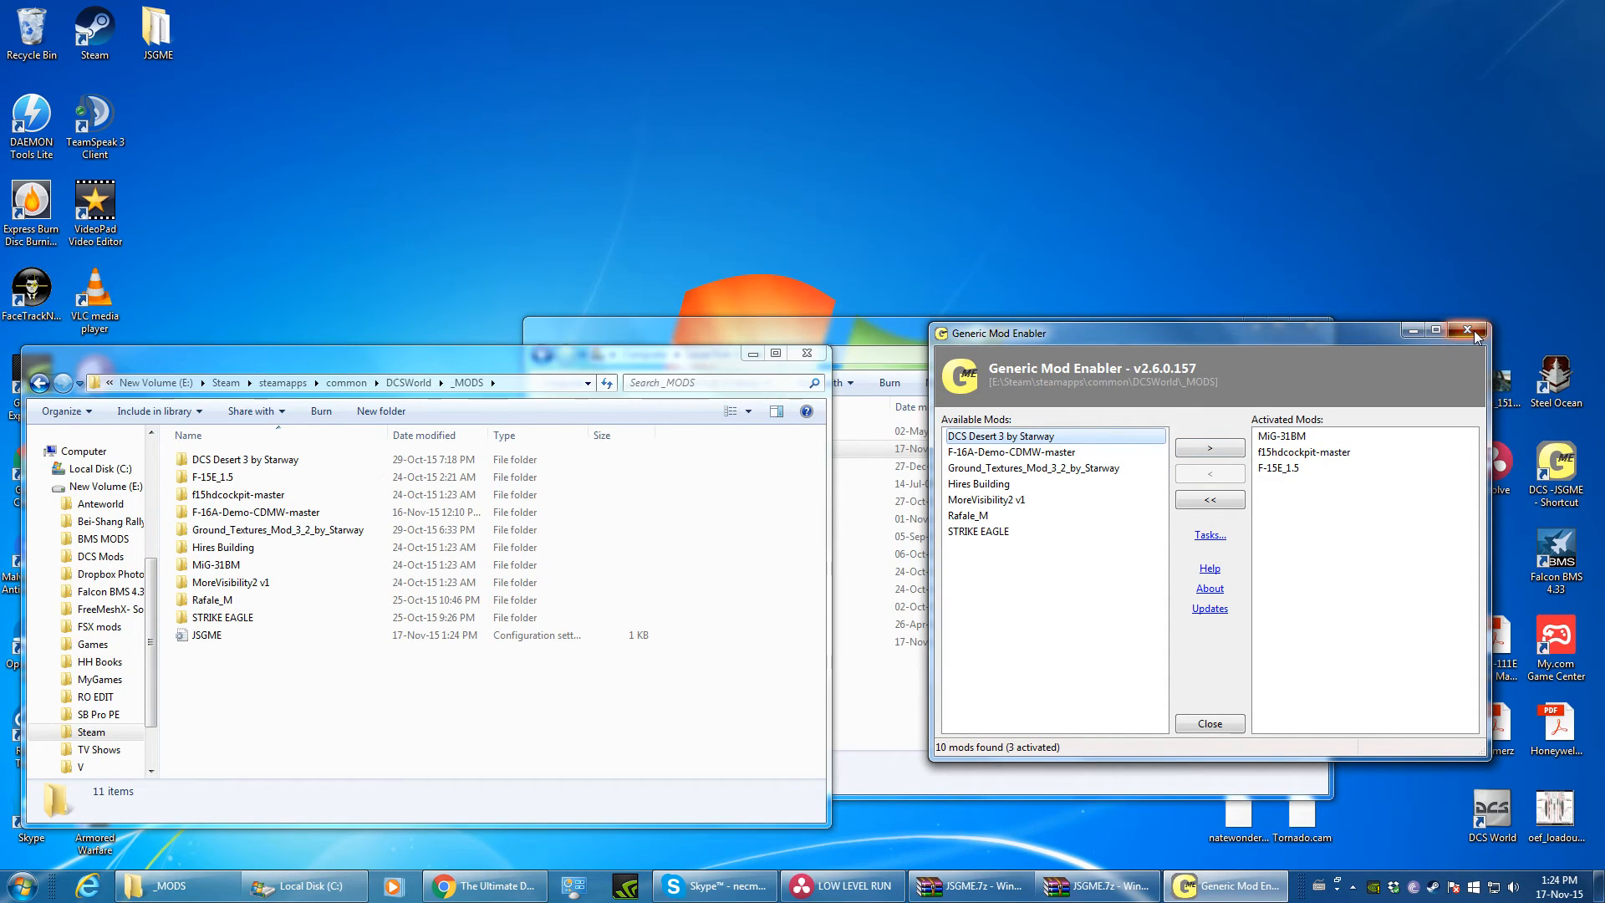
mouse_move(1197, 691)
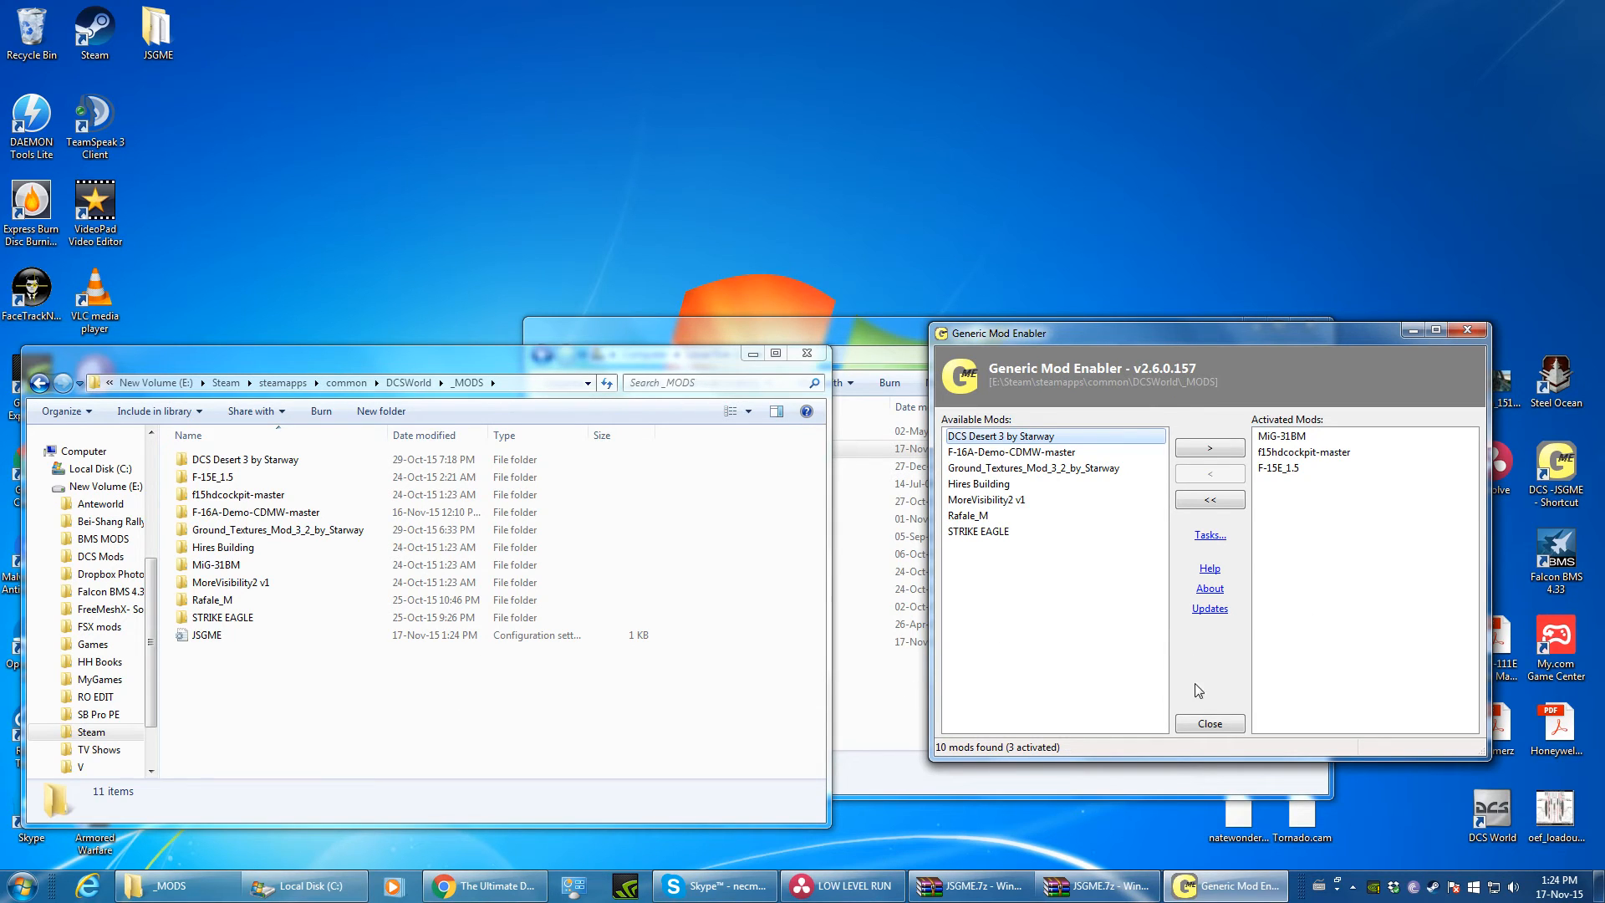
Step: Look through the Tasks options such as Generate snapshot of game files, then close JSGME
click(1209, 535)
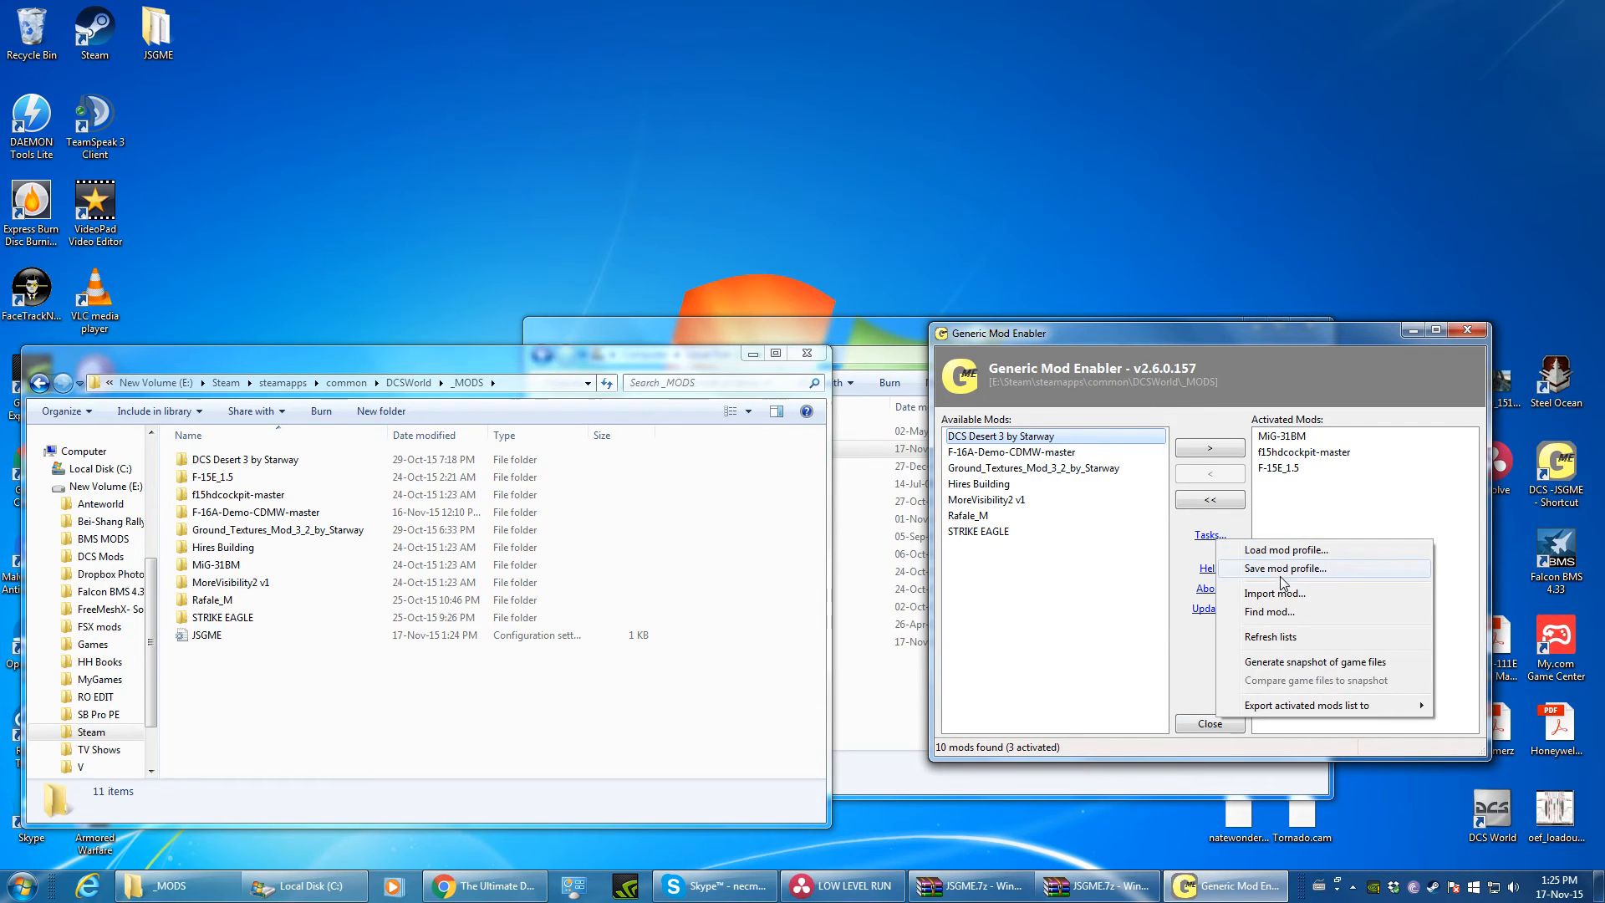
mouse_move(1351, 680)
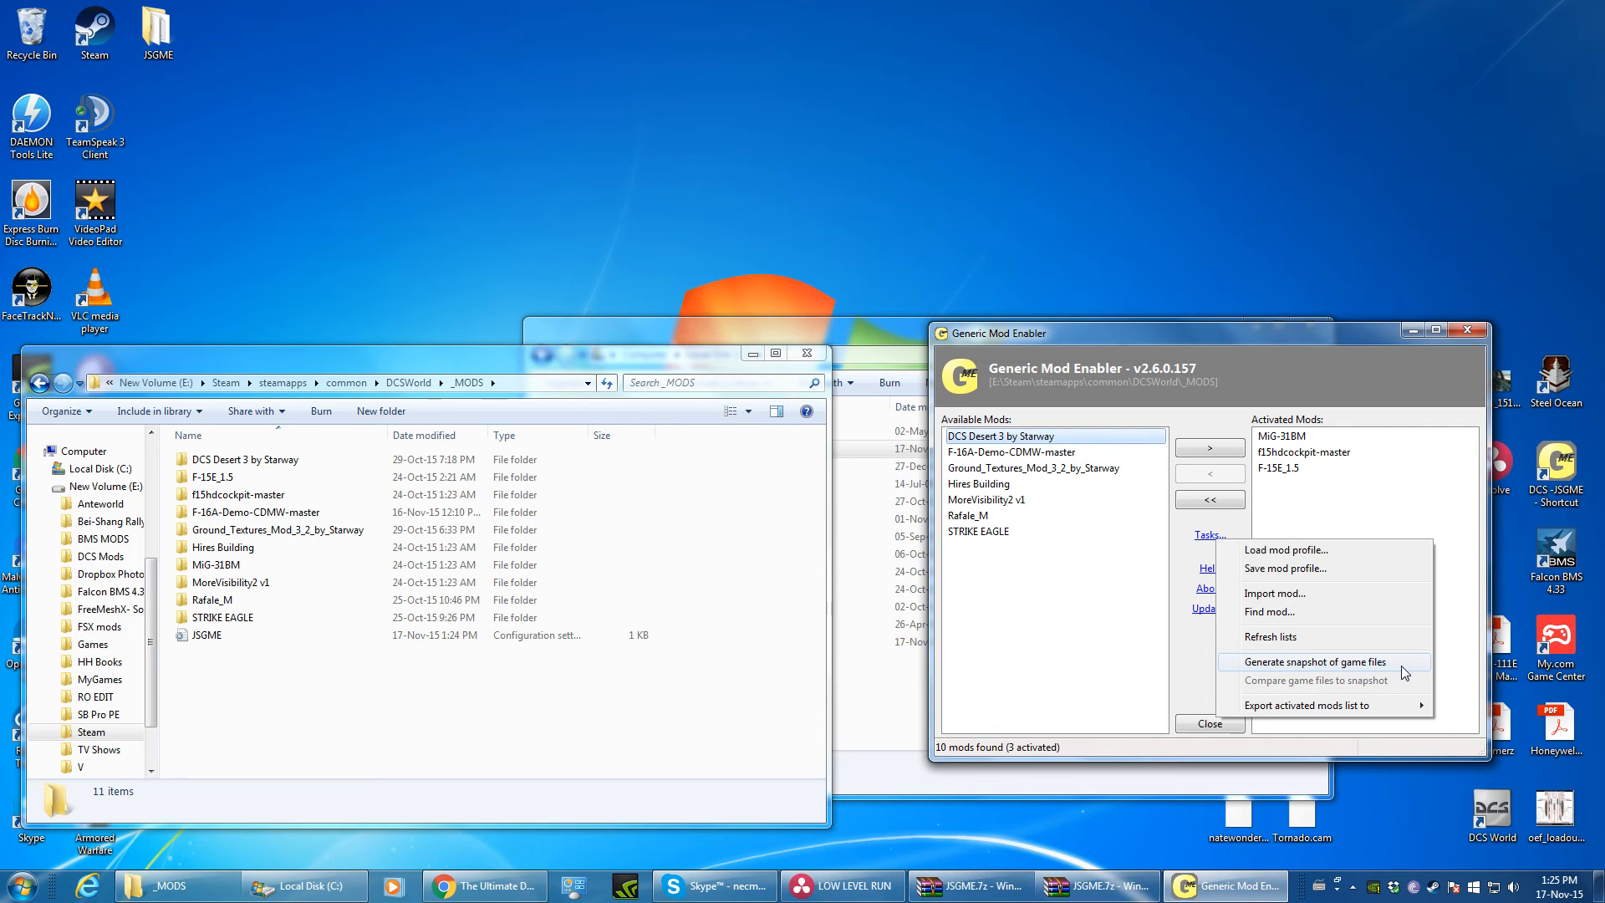
mouse_move(1351, 670)
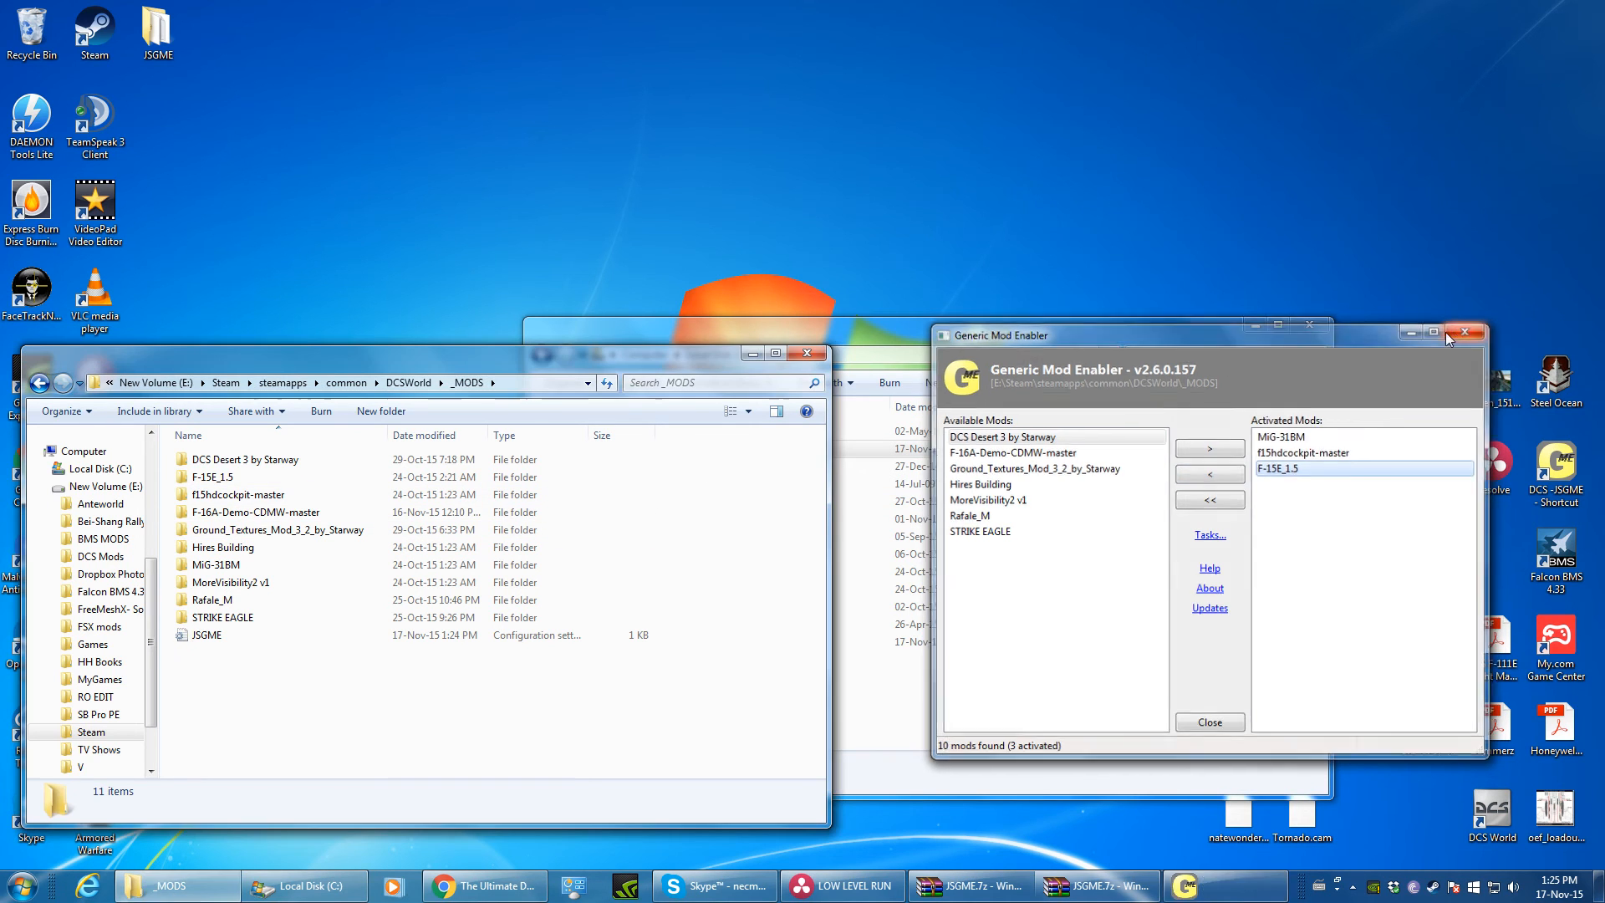
click(366, 887)
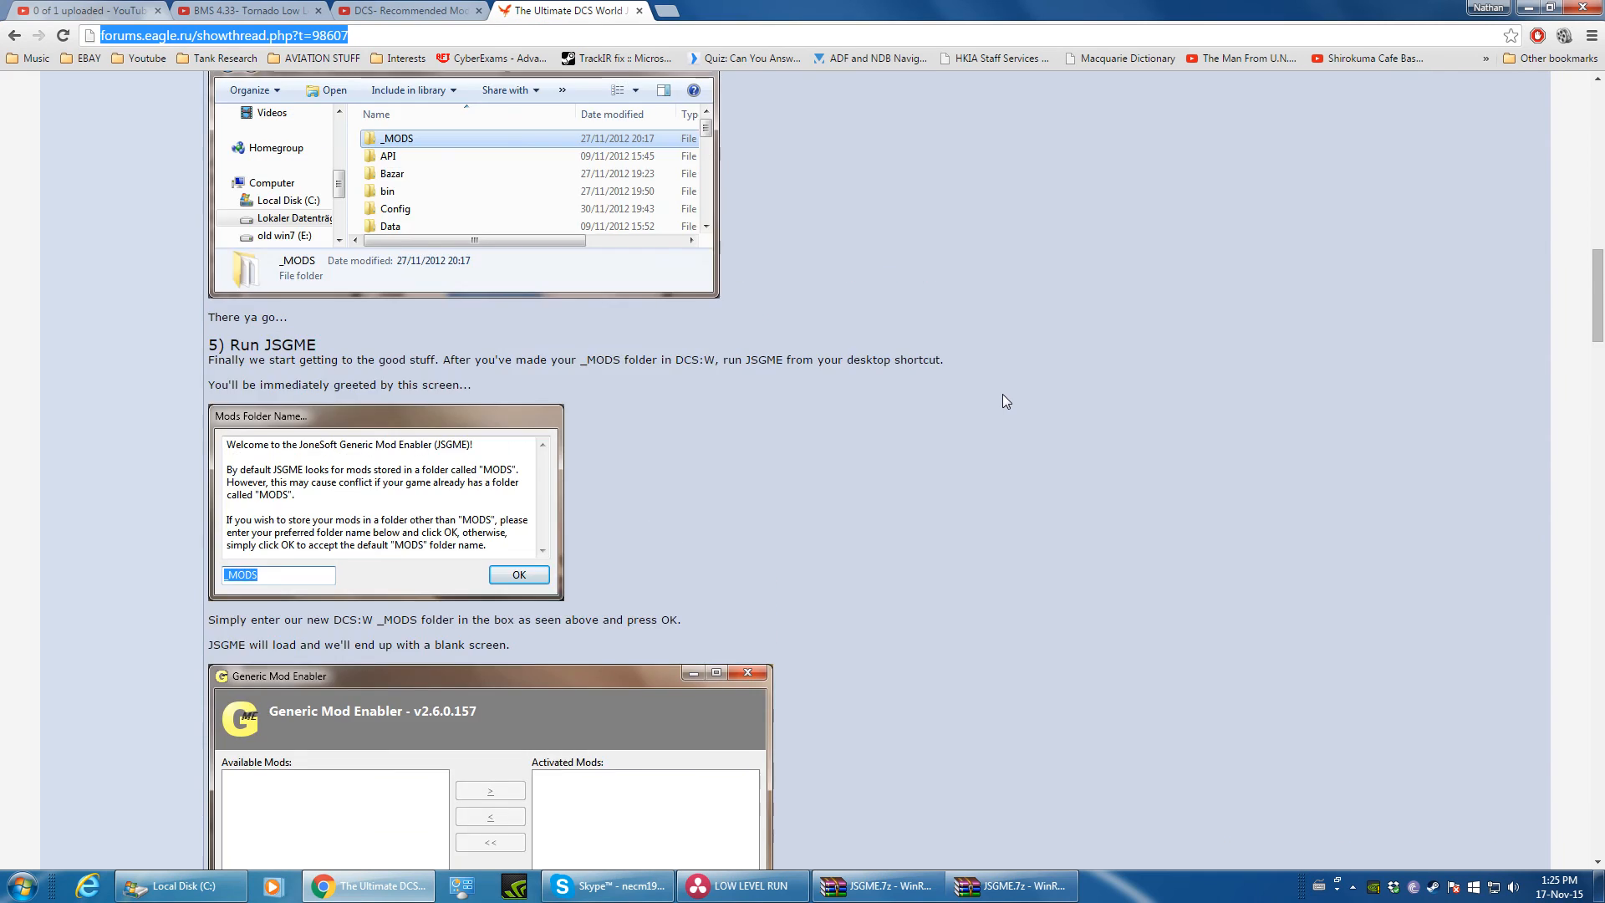
scroll(up, 3)
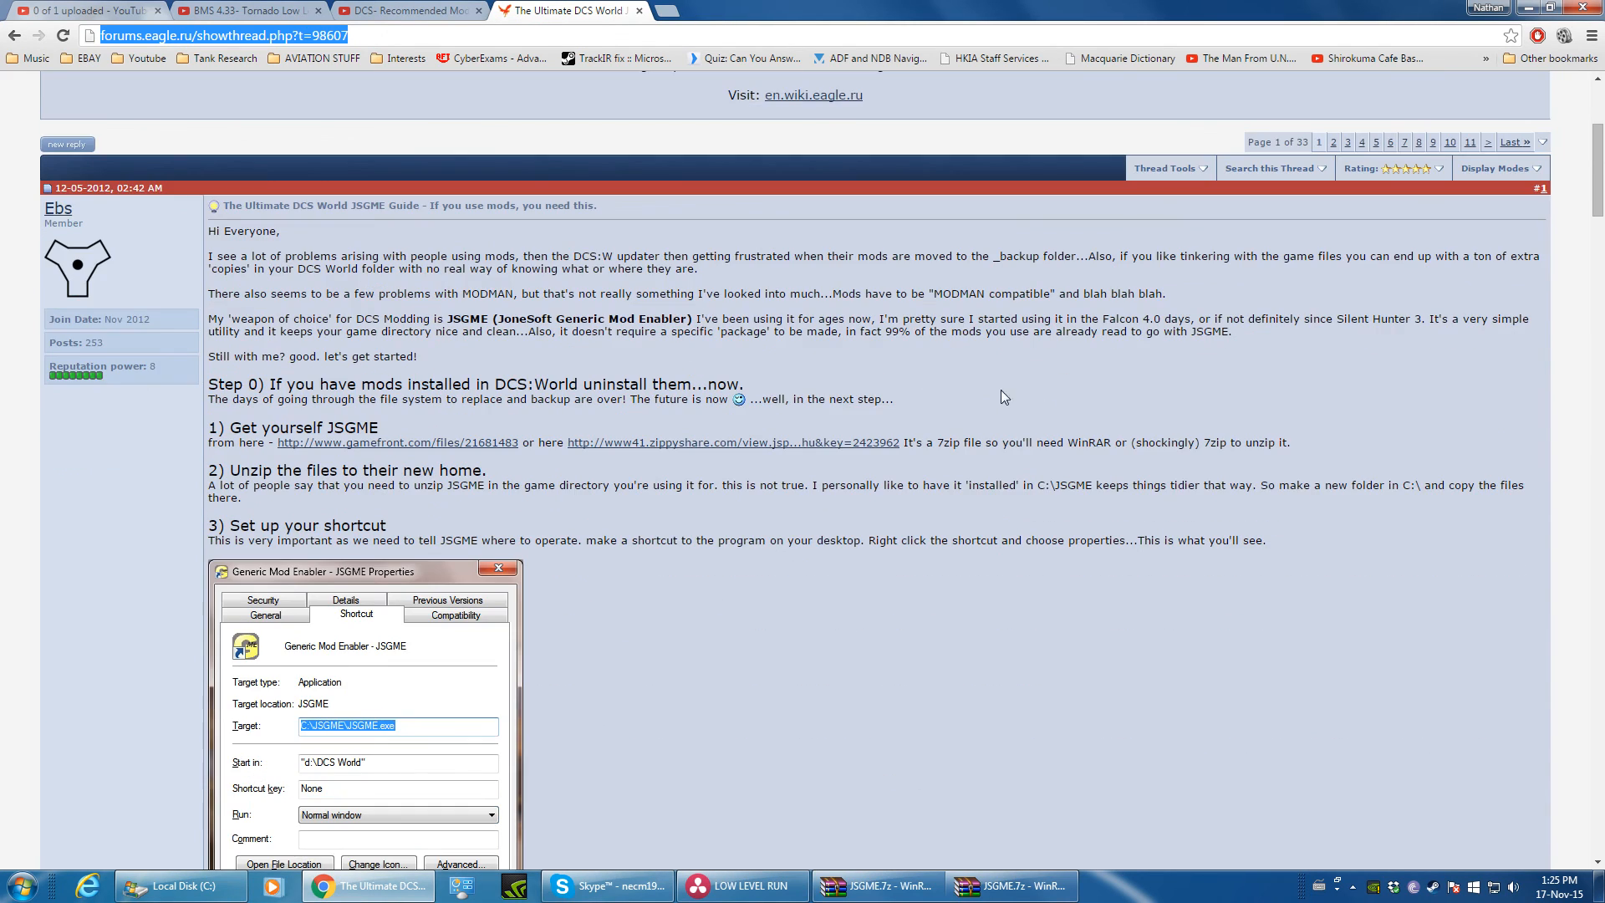
scroll(down, 3)
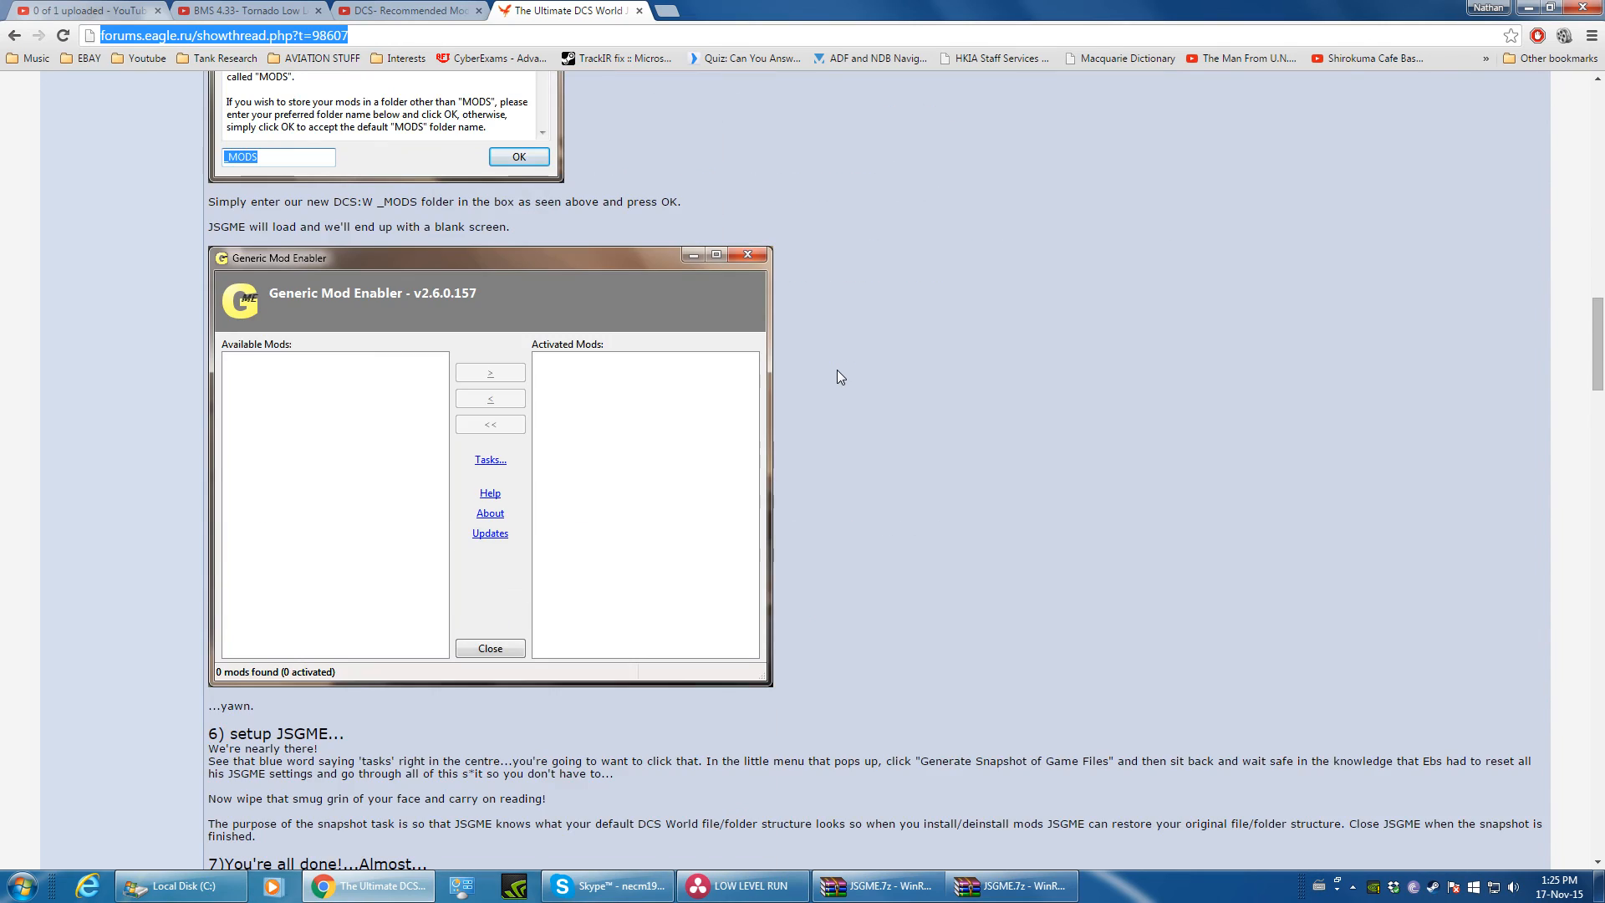
scroll(down, 3)
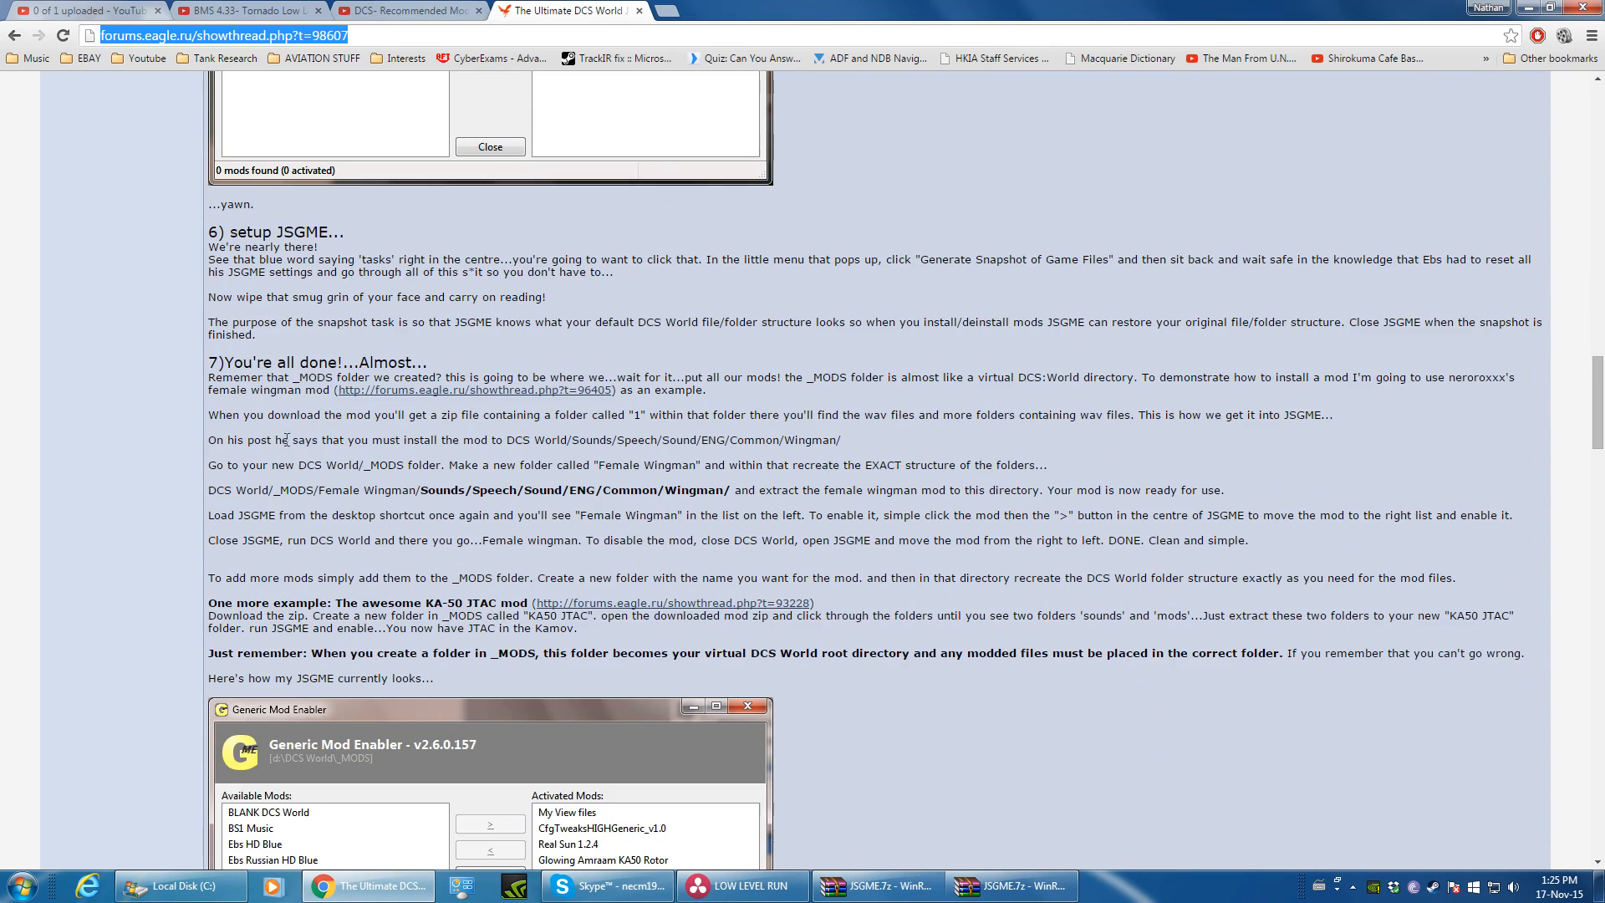
scroll(down, 3)
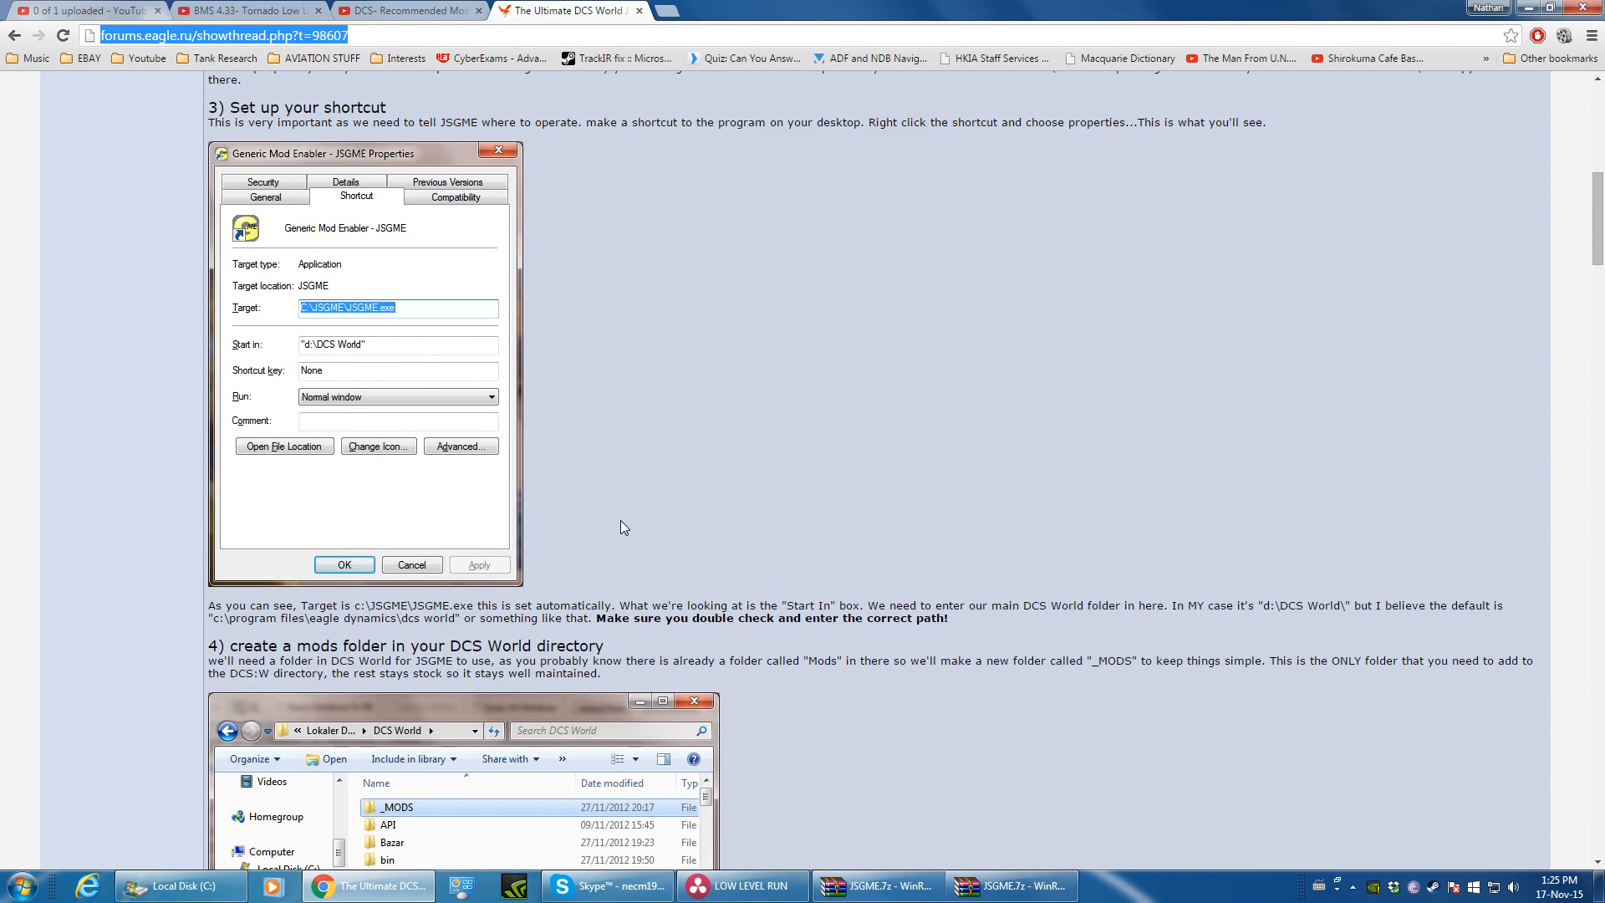
scroll(up, 3)
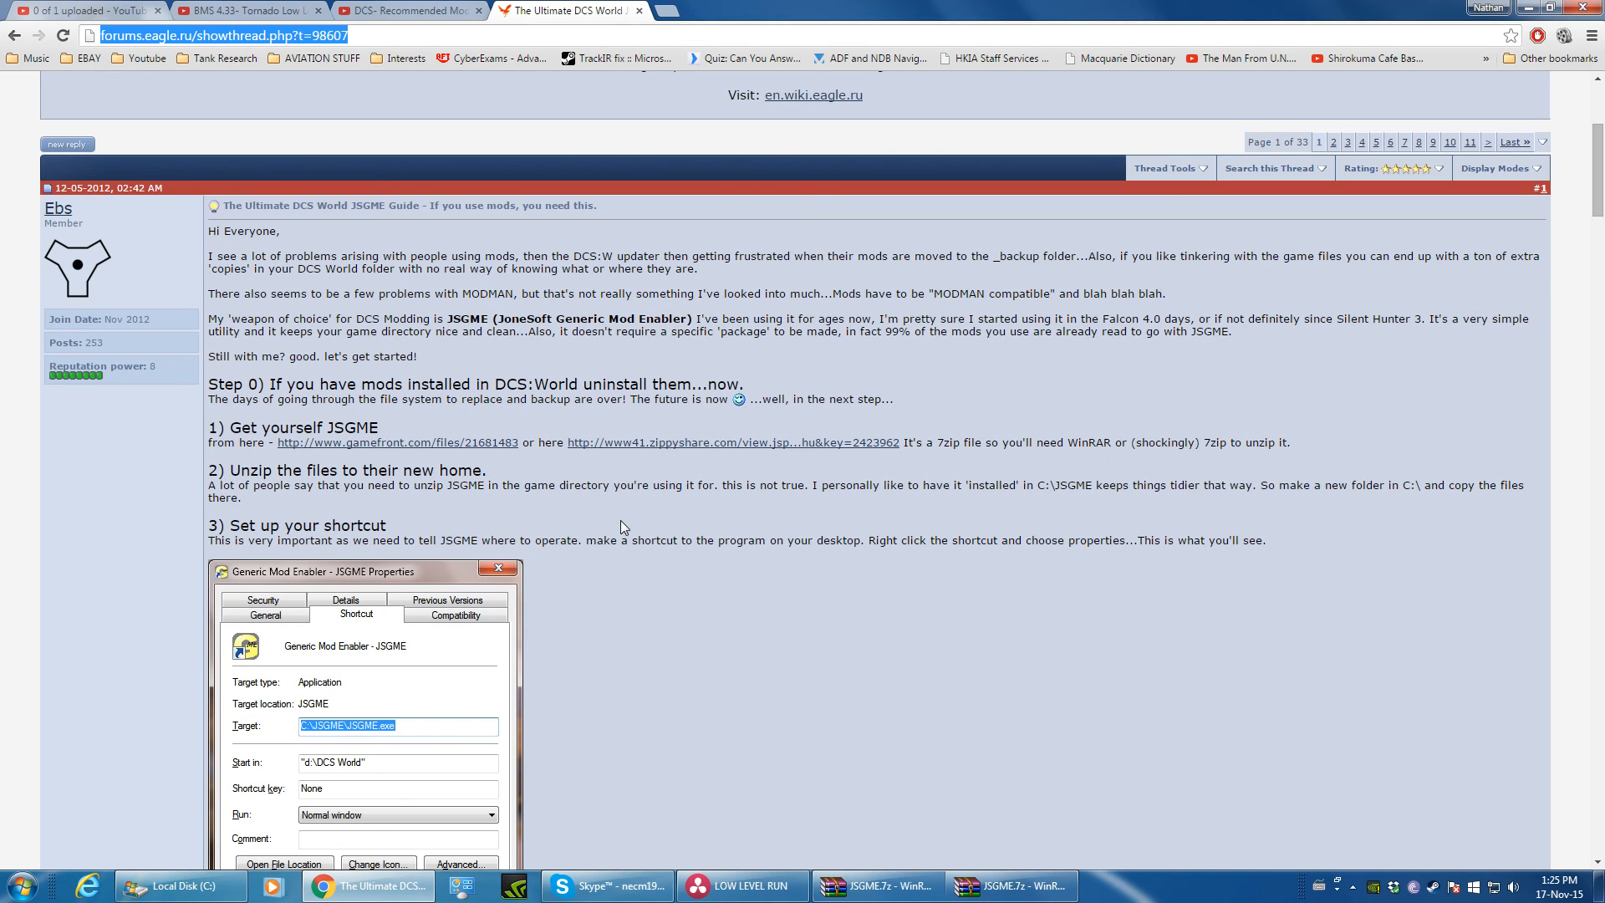
mouse_move(662, 513)
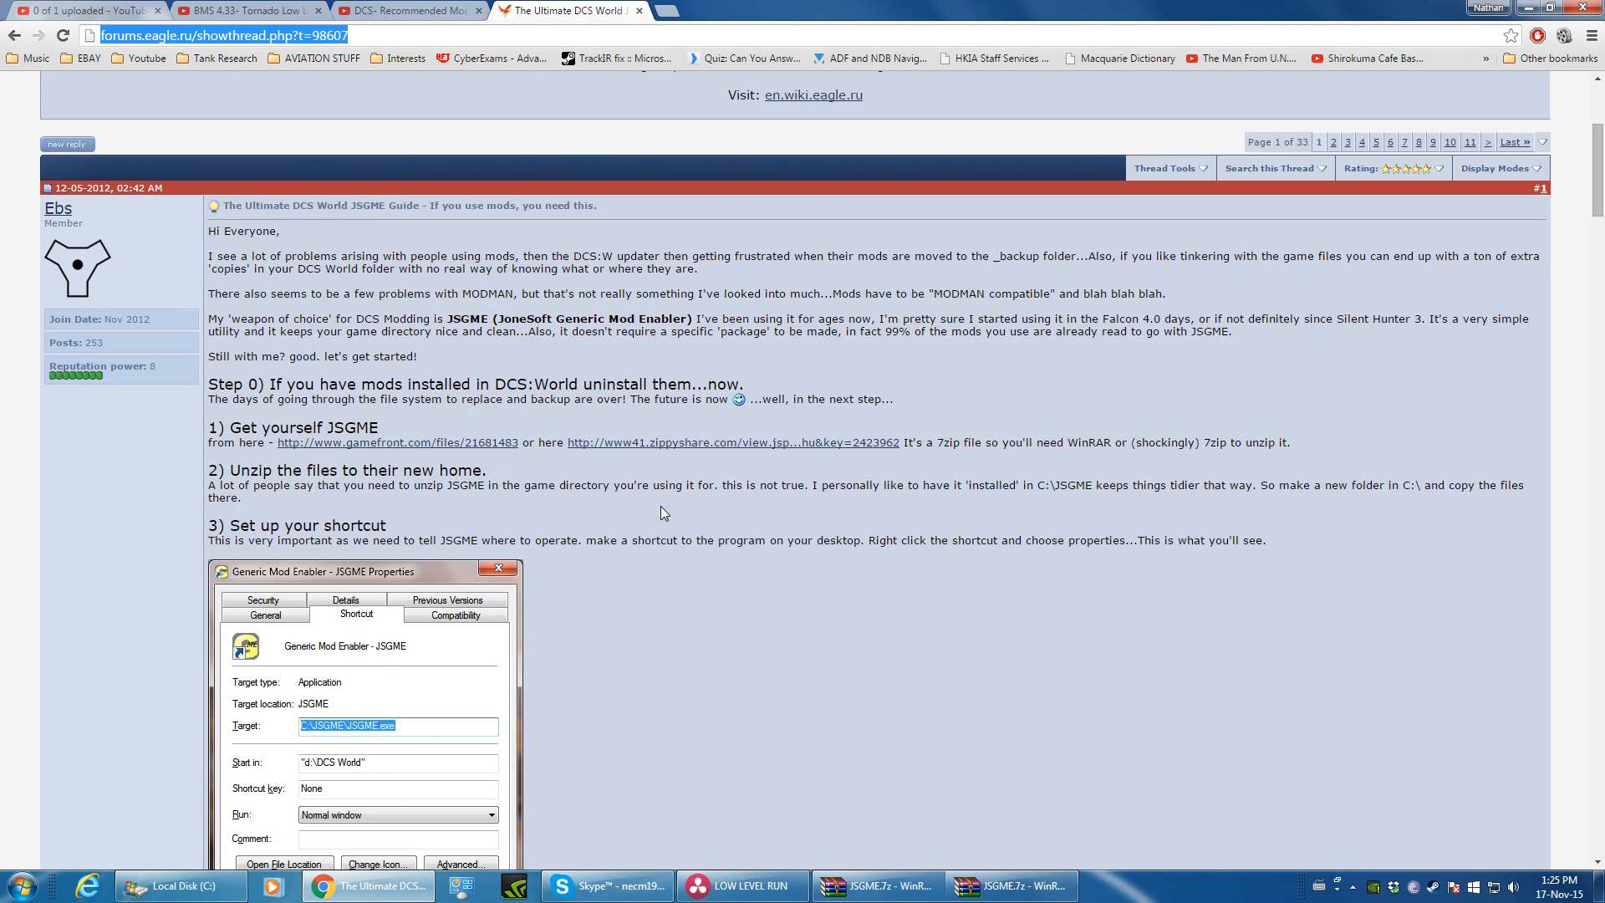
scroll(down, 3)
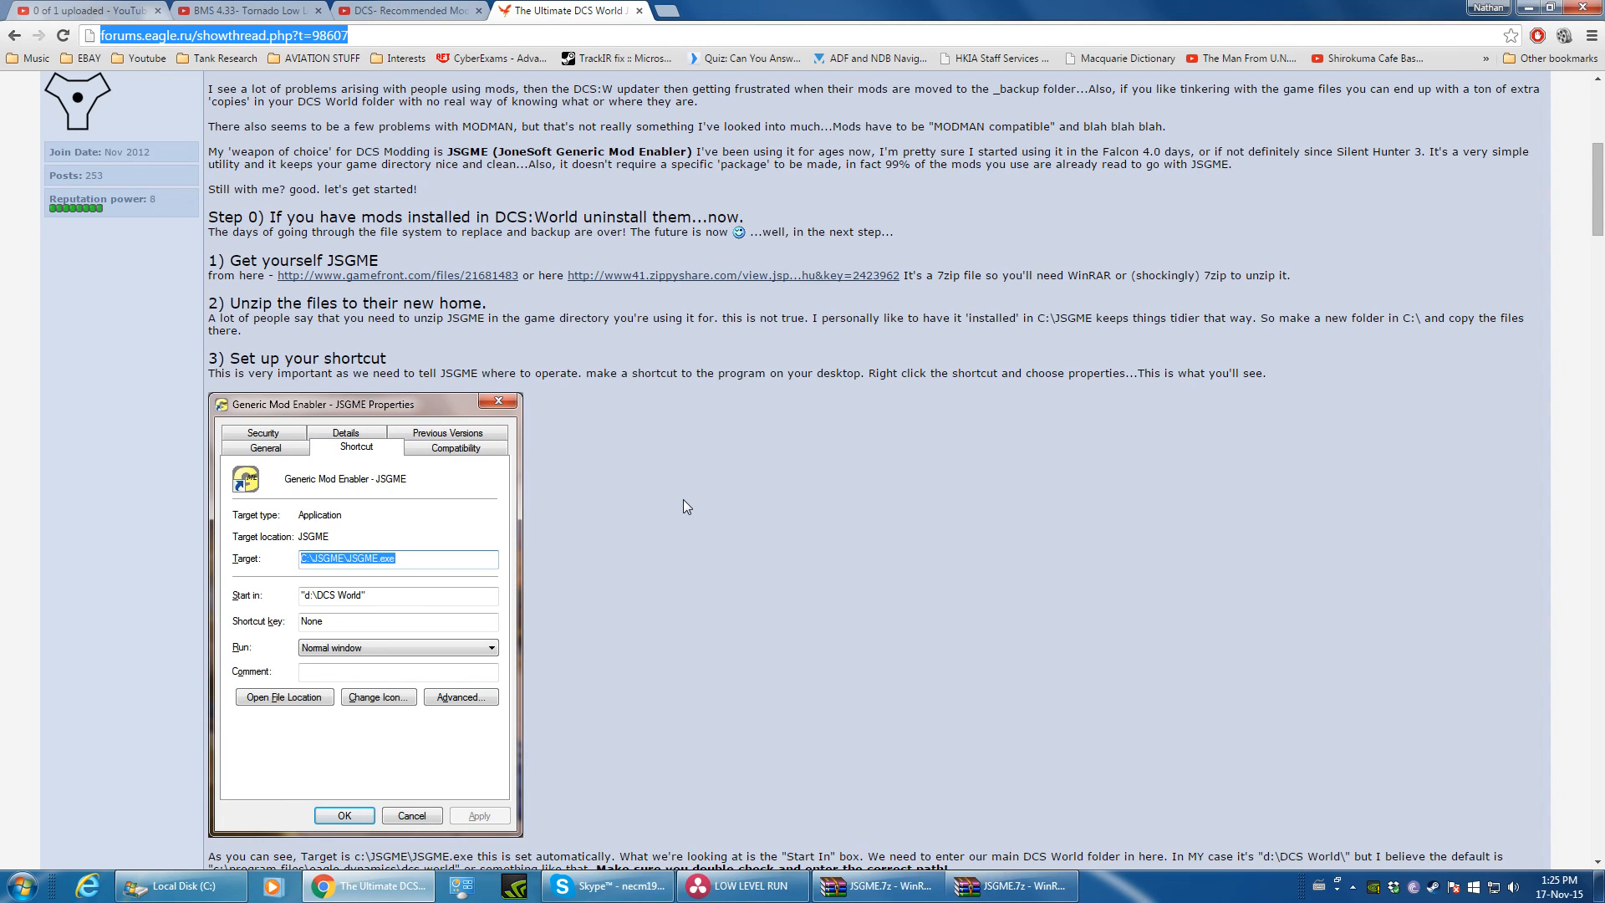
mouse_move(878, 450)
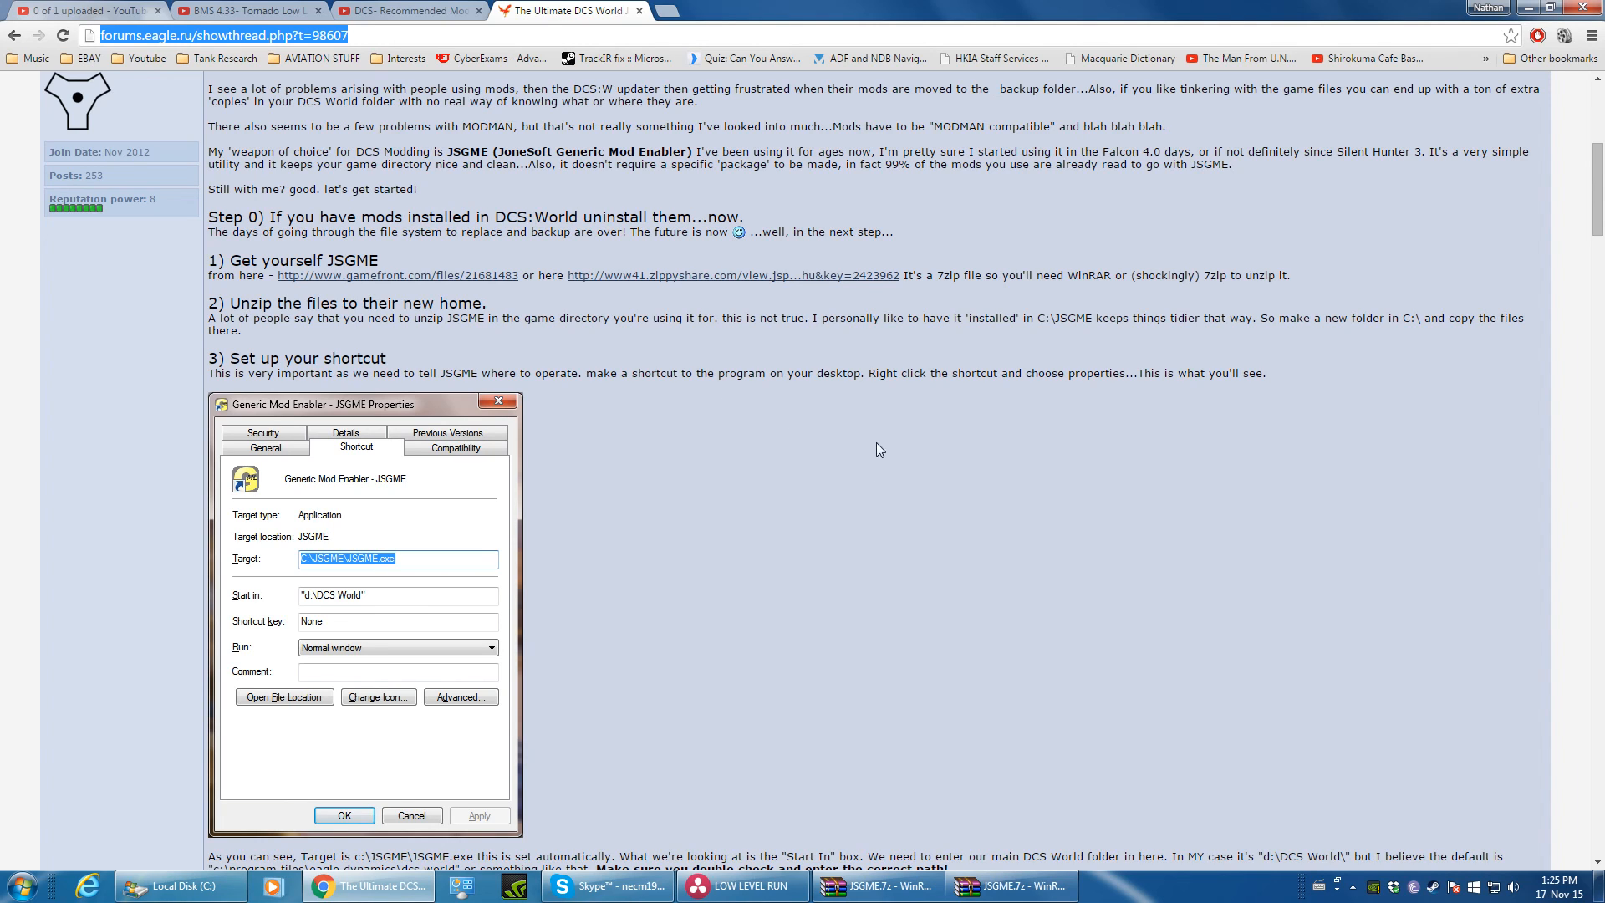